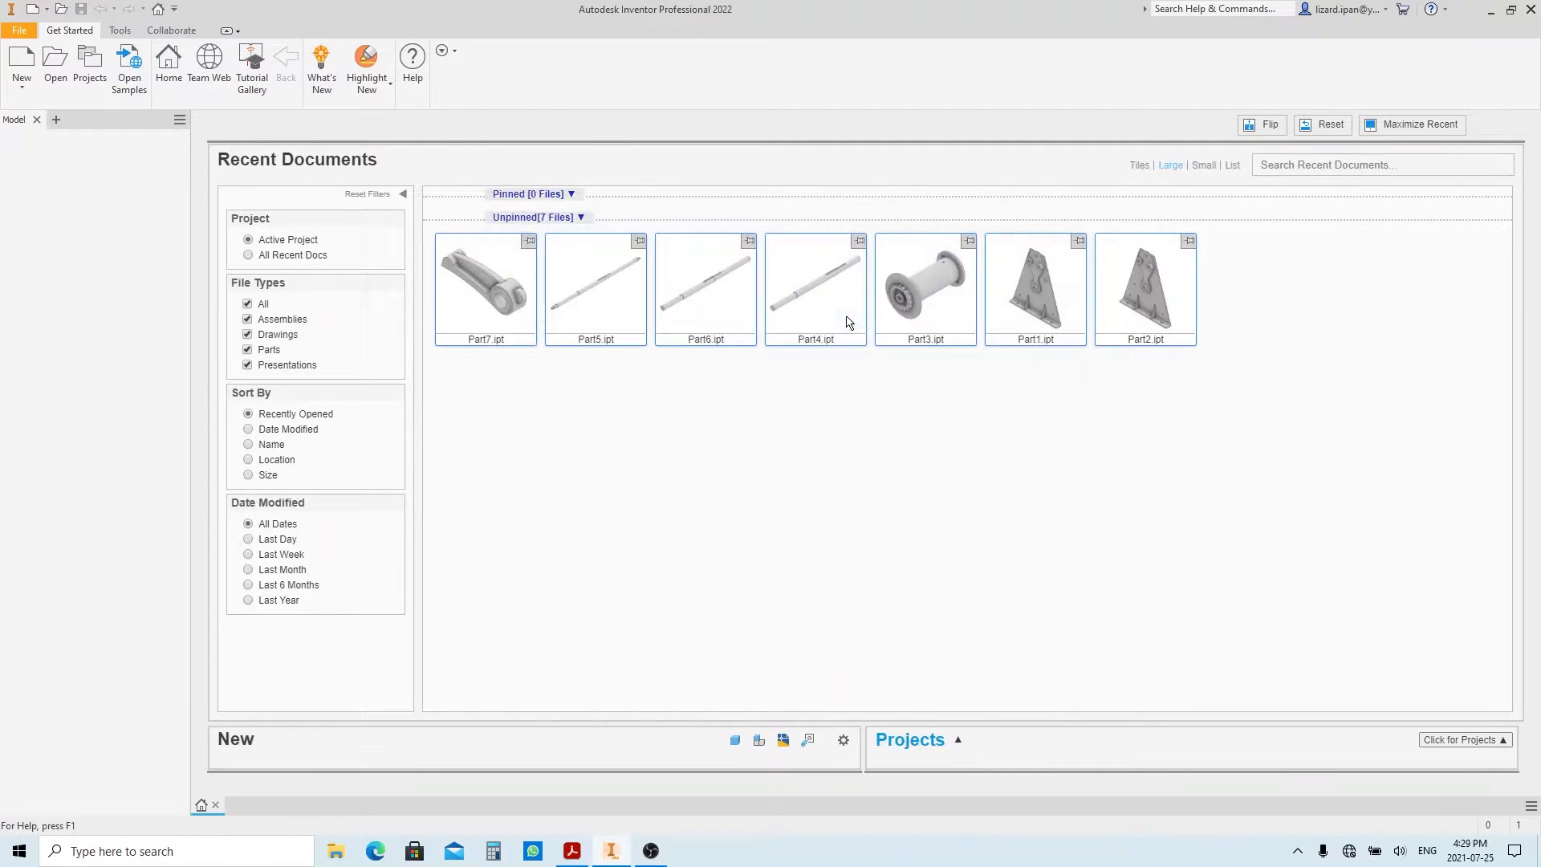
Open the part document Part7.ipt from the Recent Documents home screen.
double_click(485, 286)
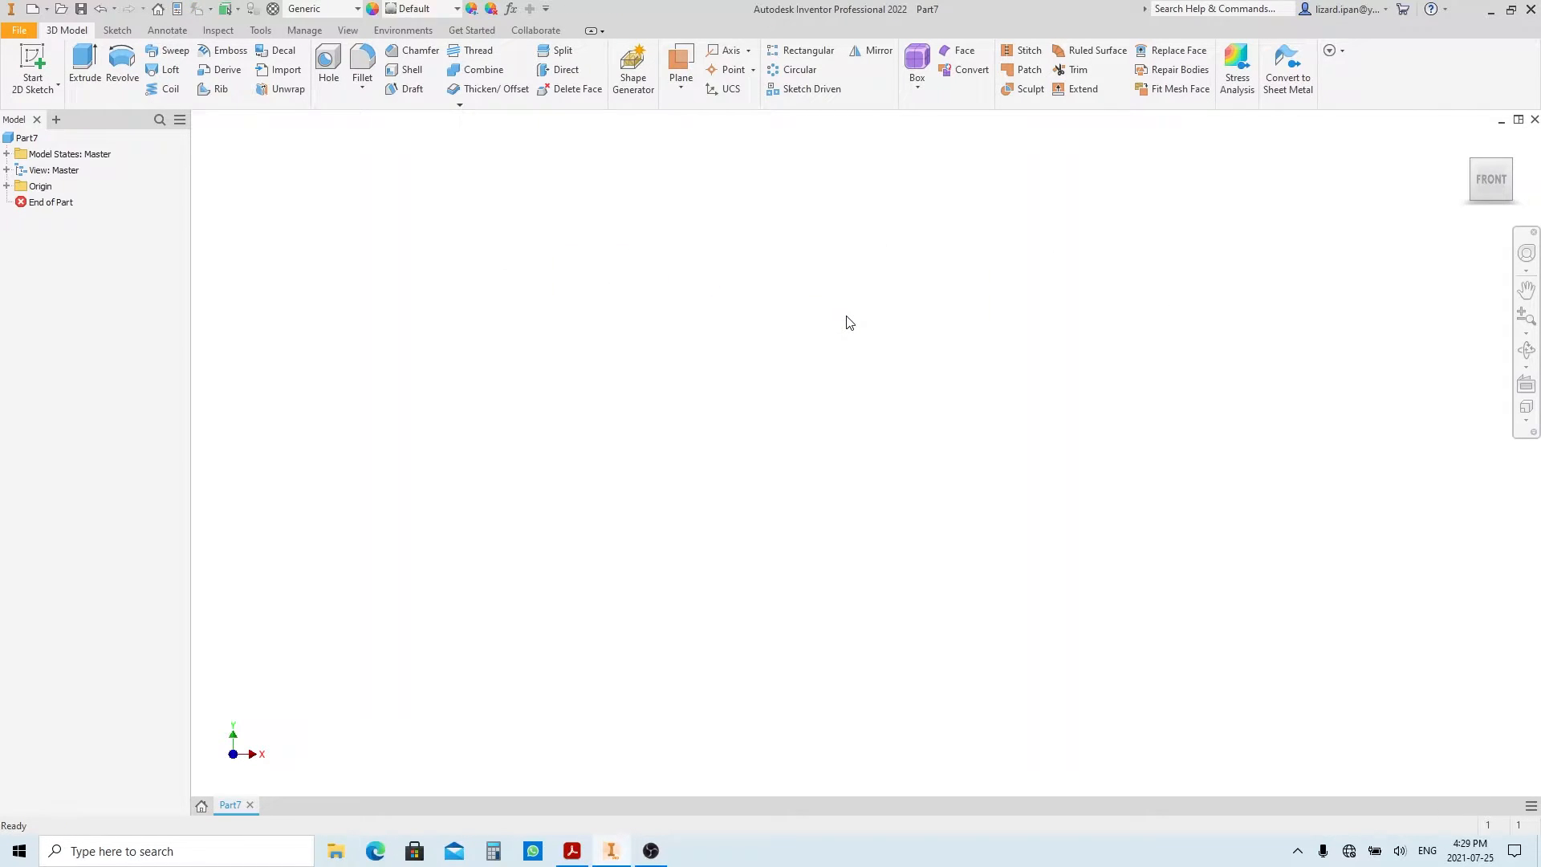
In a new sketch, draw the 13 mm eye circles 30 mm from the origin with a constrained shank line.
left_click(32, 69)
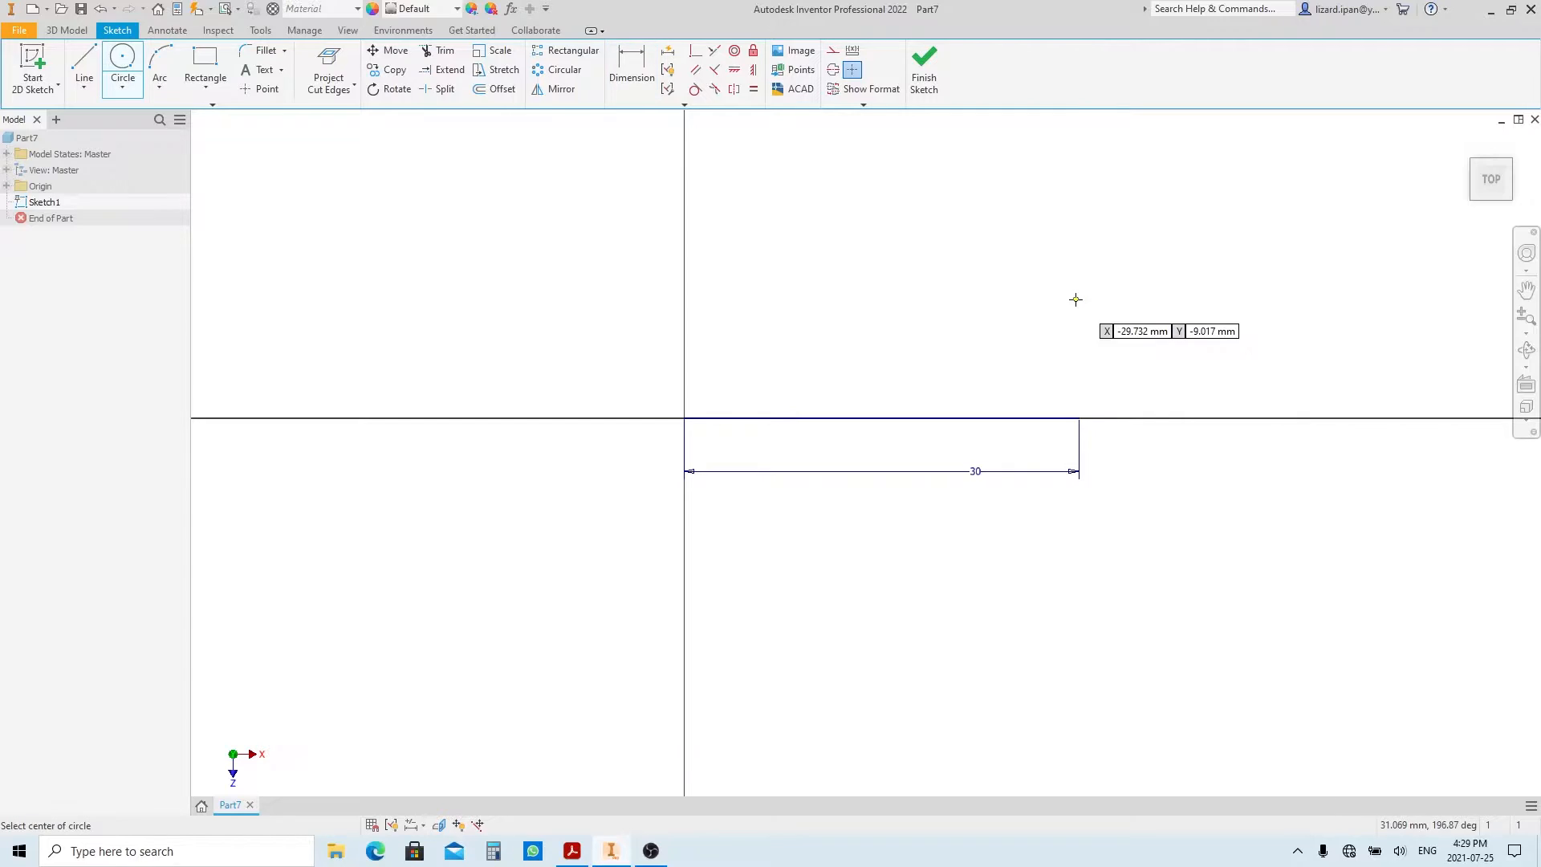
left_click(1078, 297)
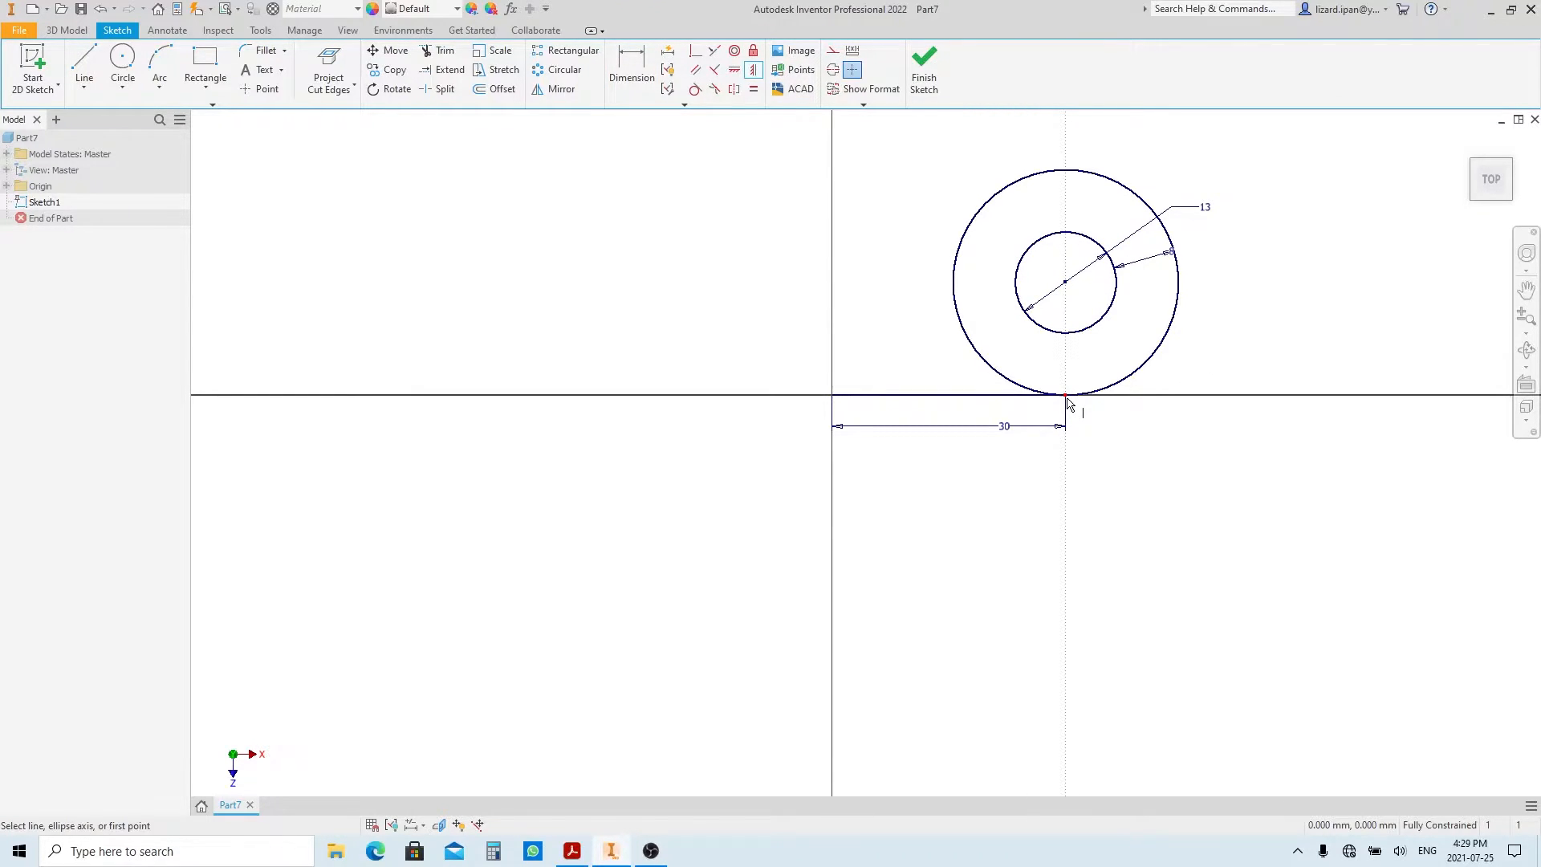
left_click(500, 90)
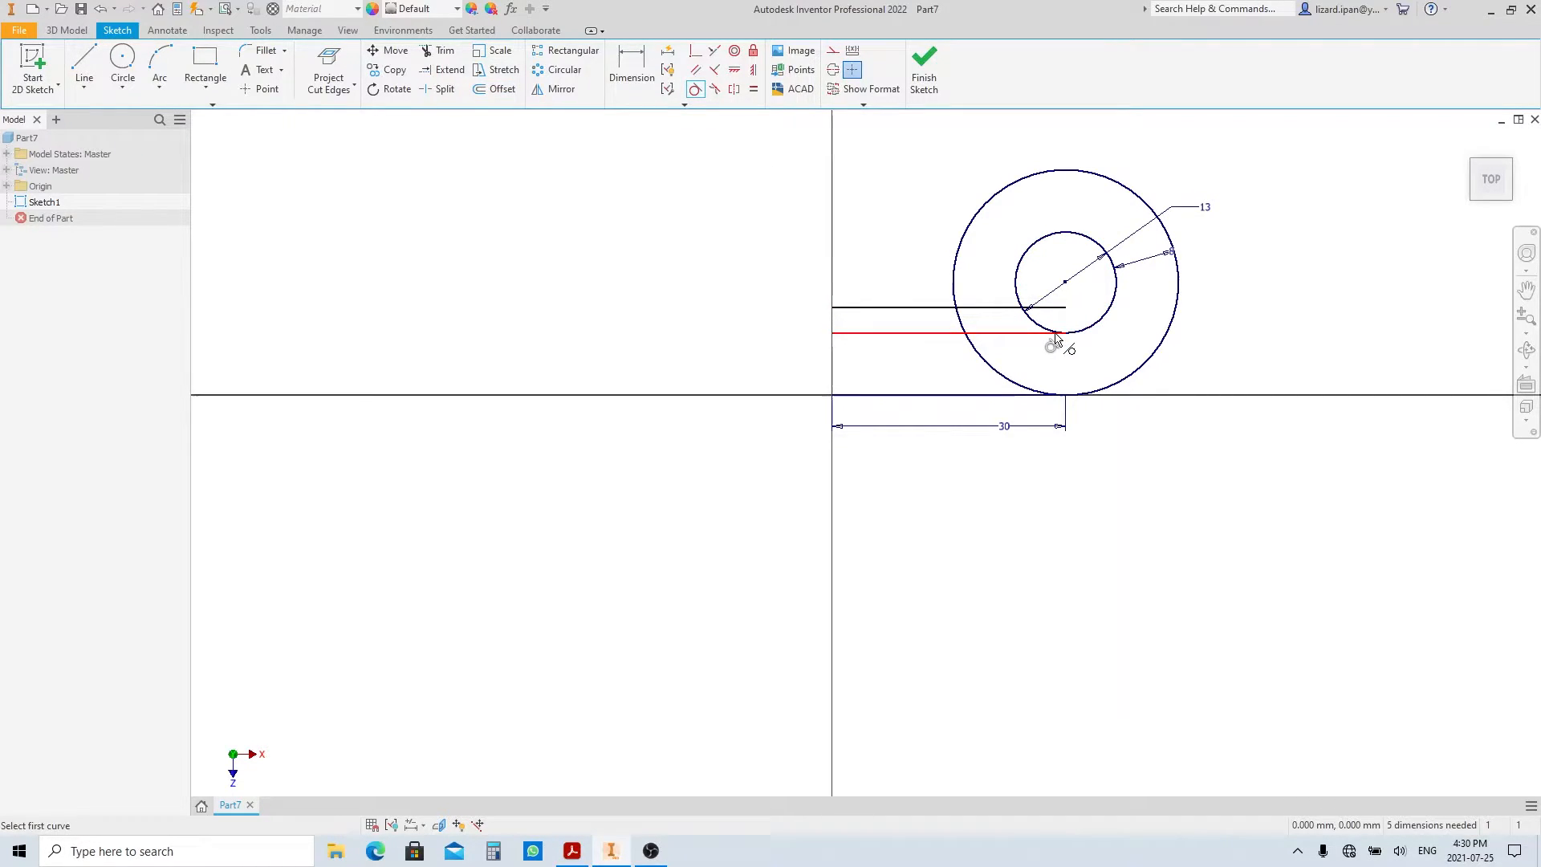
left_click(632, 69)
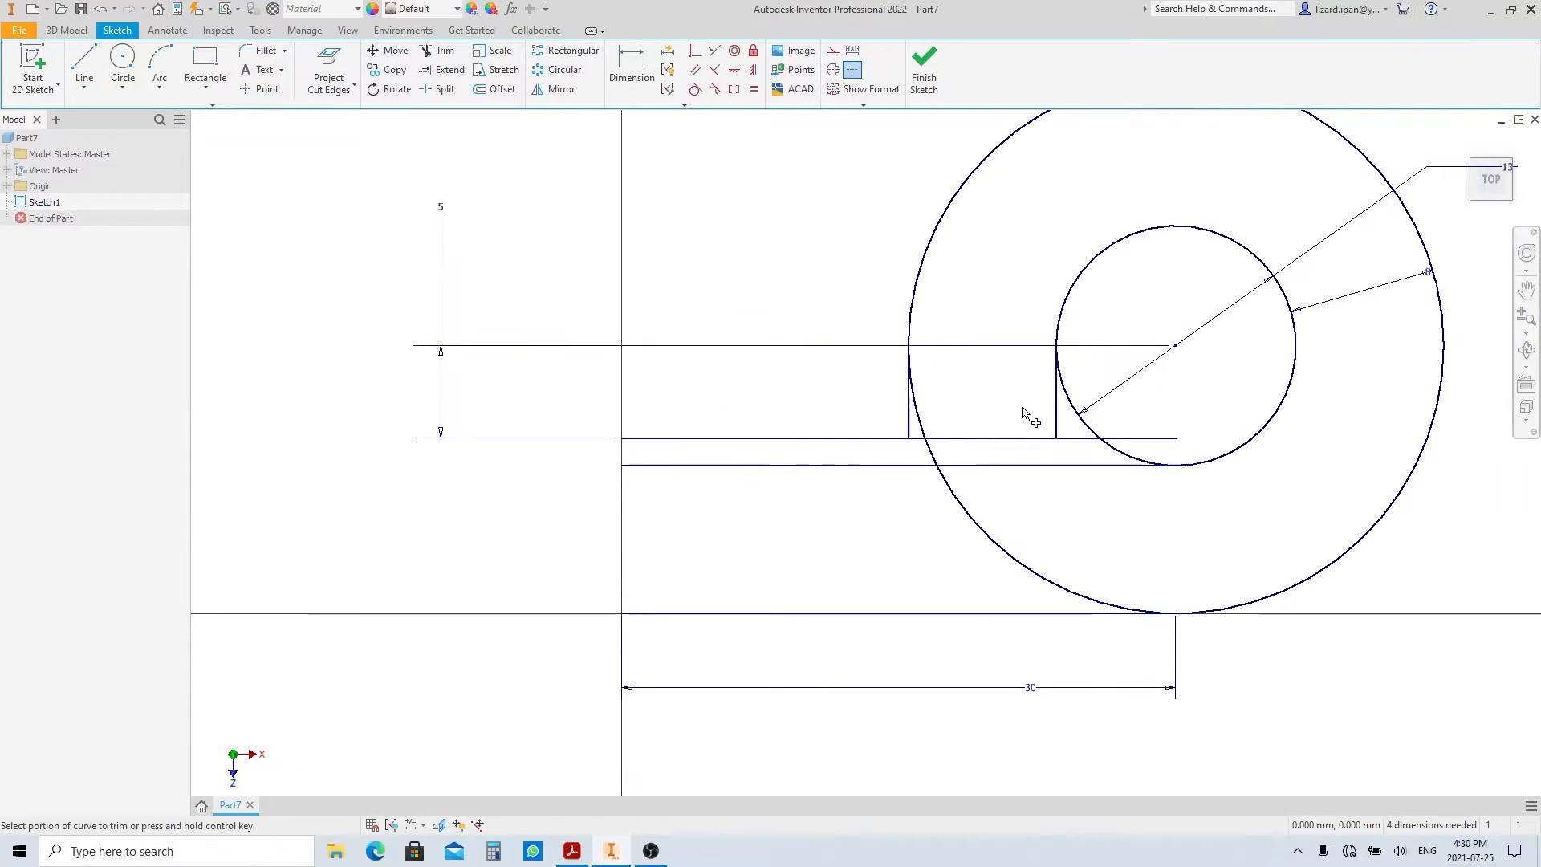
Trim away the excess arc and overlapping segment inside the eye.
left_click(1159, 453)
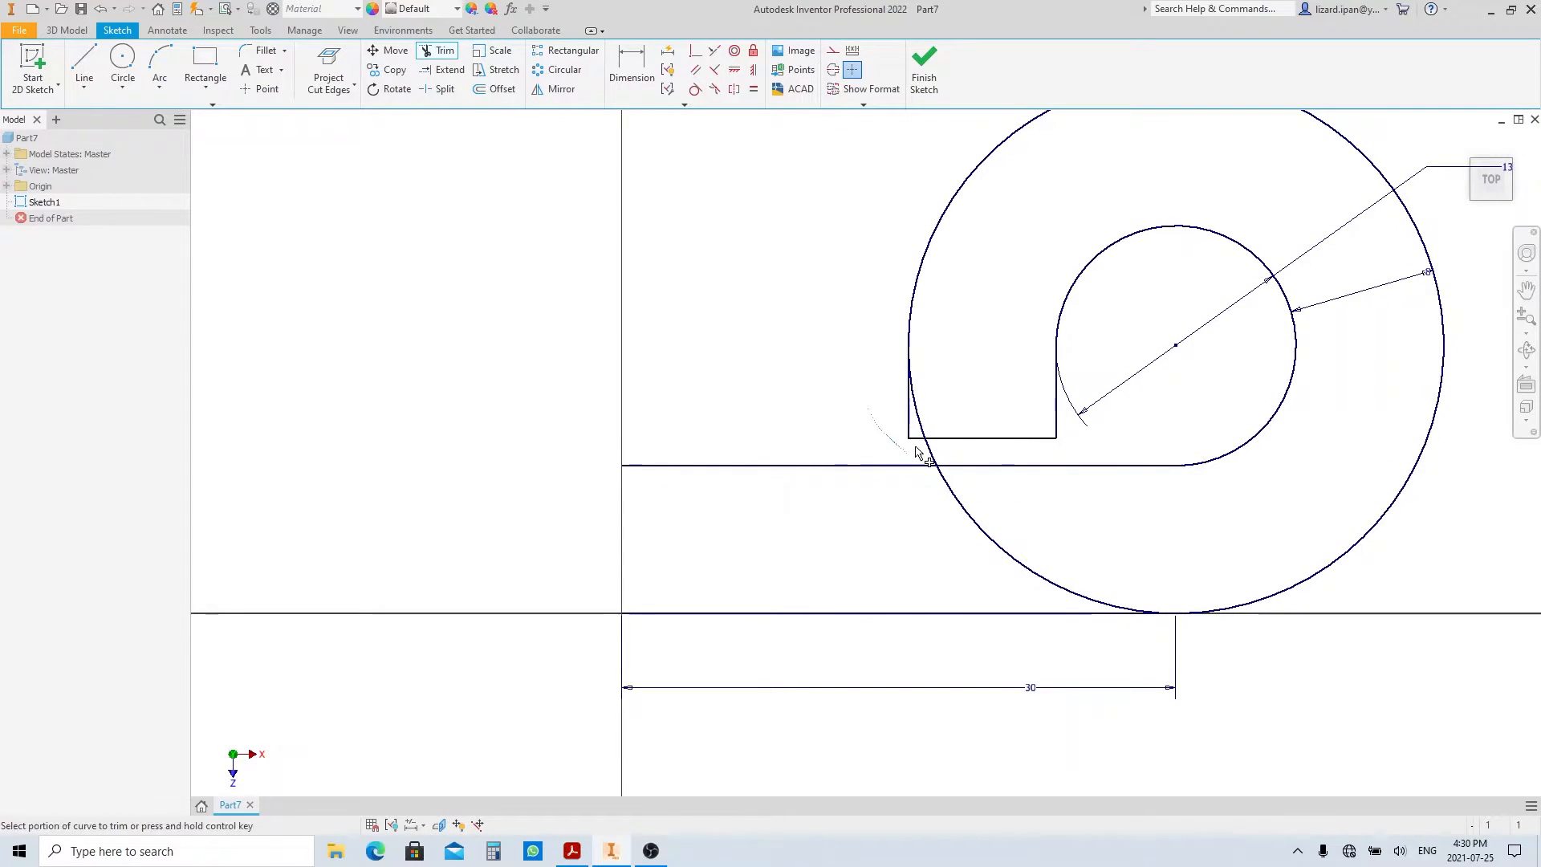
left_click(918, 457)
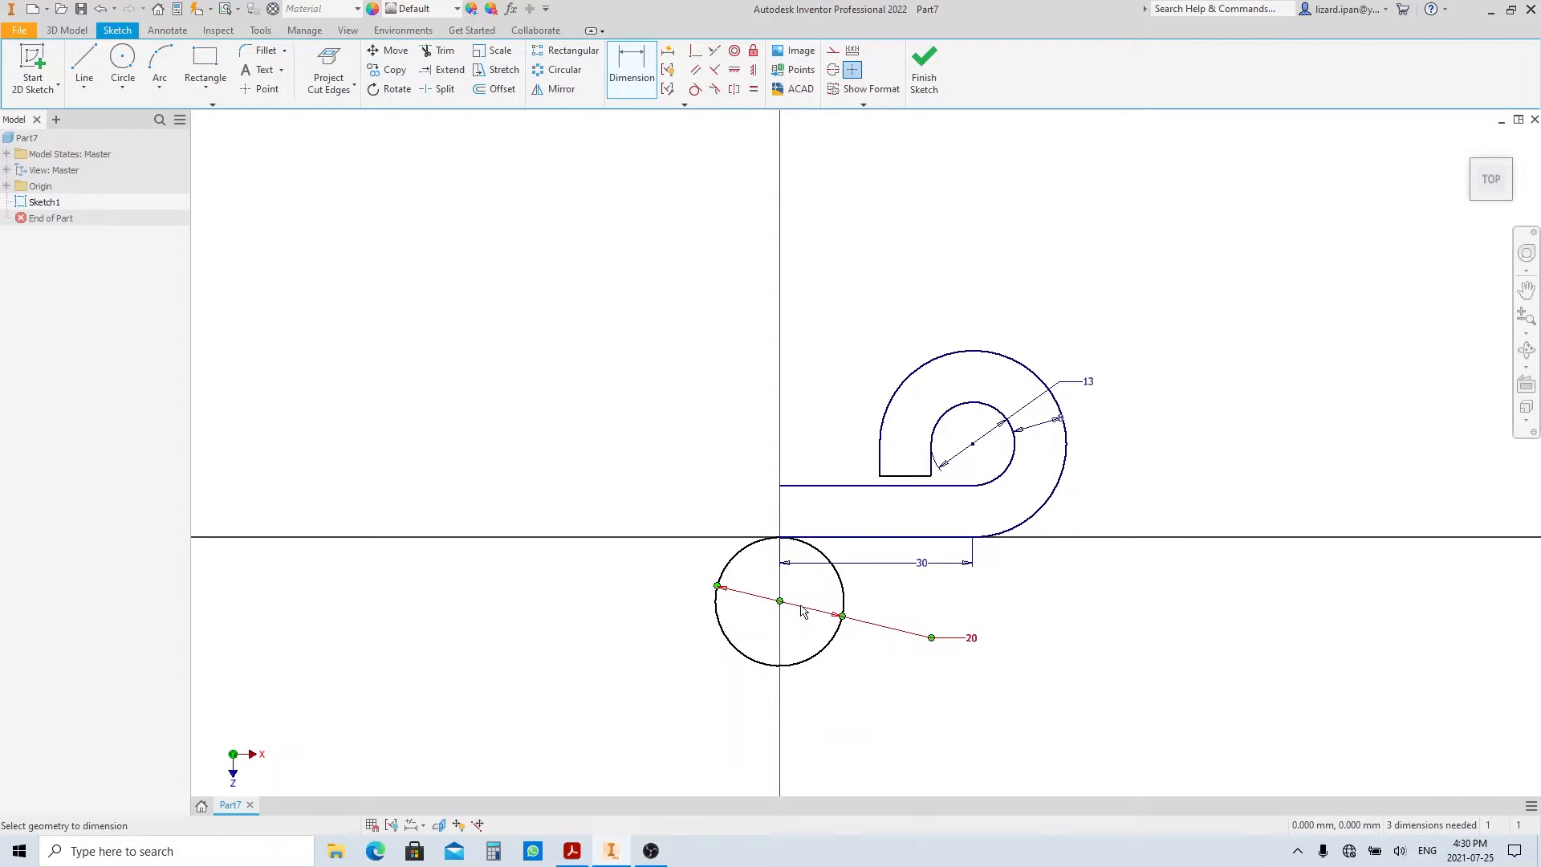
Add diameter-20 concentric circles at the origin, constrain them to the shank and close the lower bend.
left_click(122, 64)
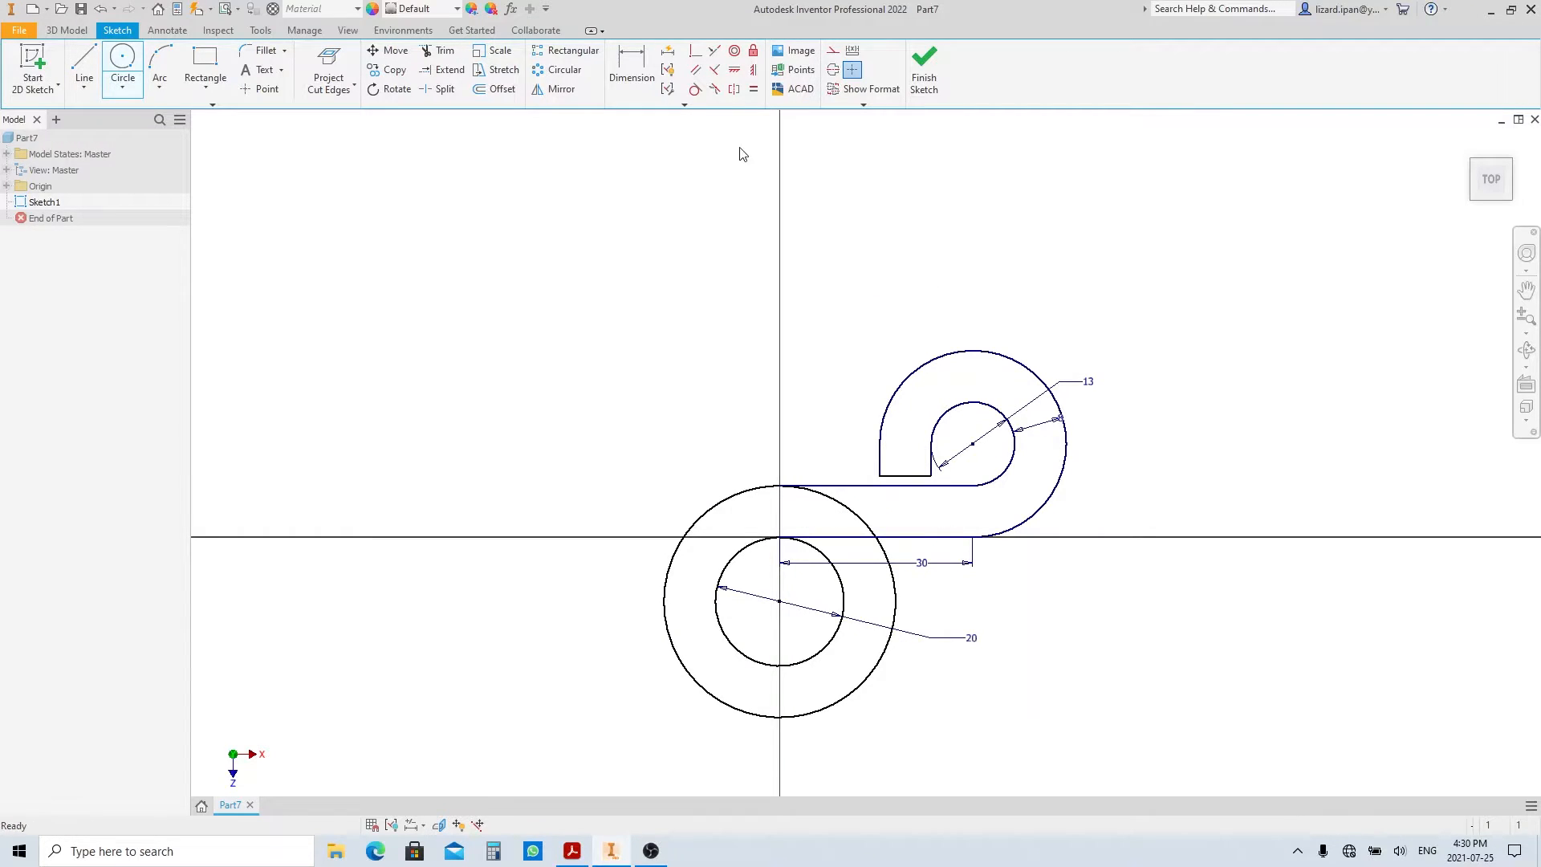
left_click(632, 69)
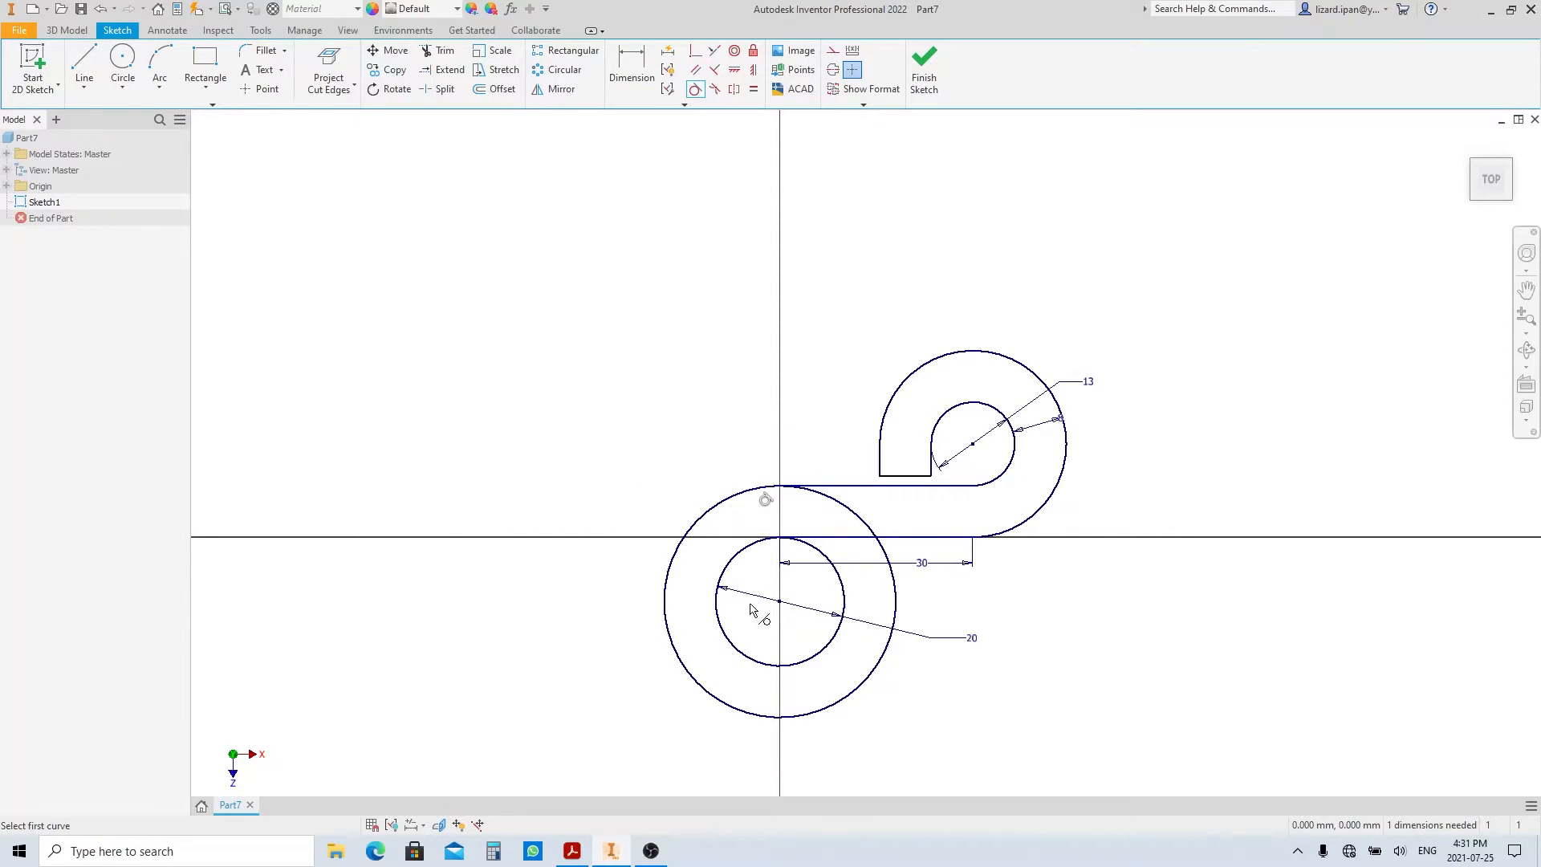
left_click(83, 62)
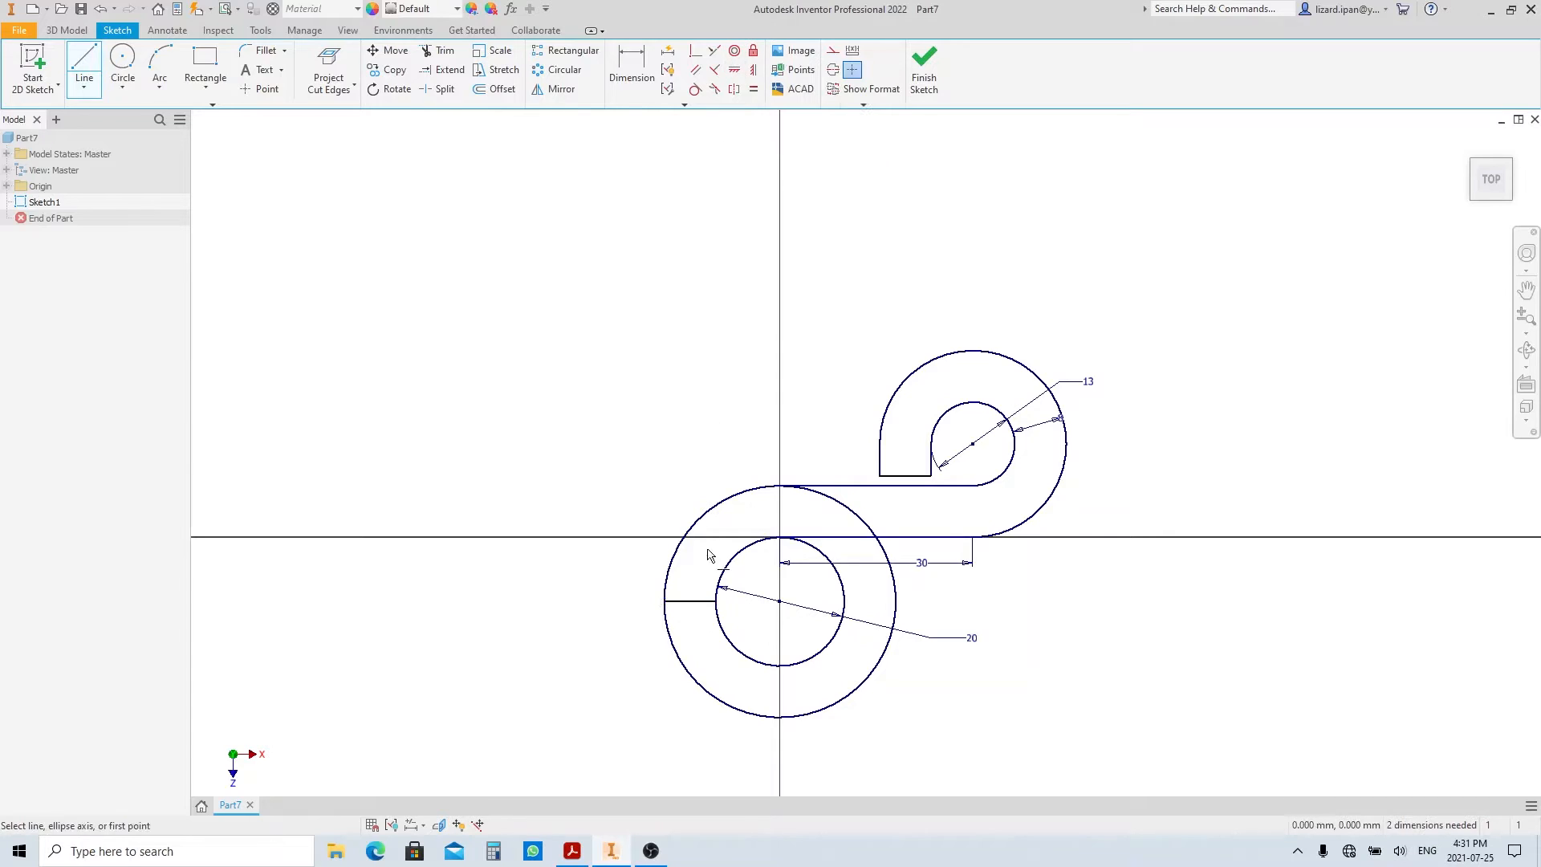
left_click(839, 616)
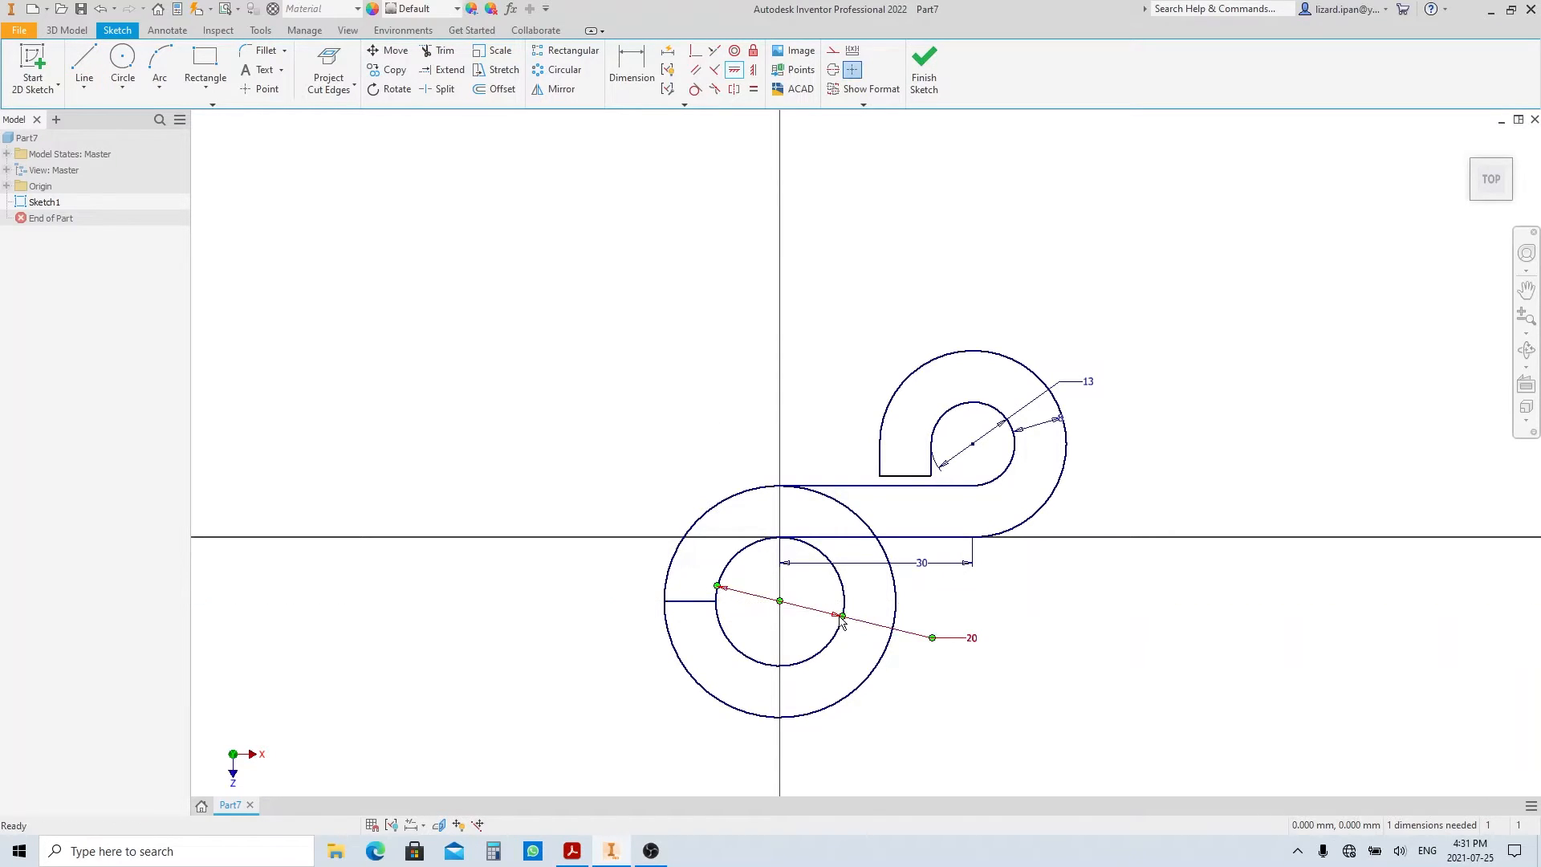
left_click(445, 49)
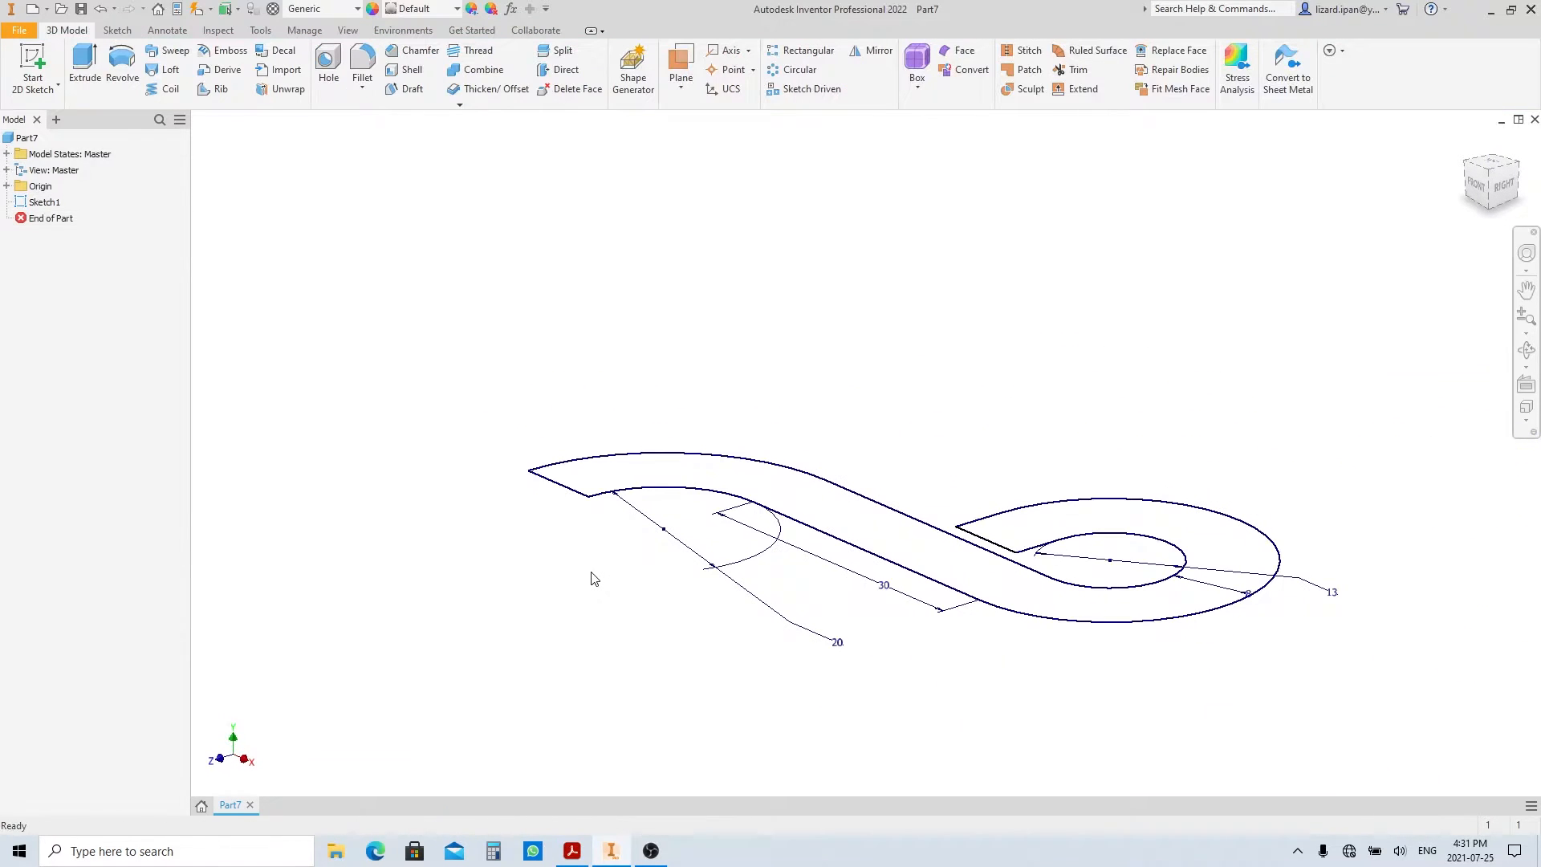
Extrude the S-profile symmetrically 8 mm into solid Extrusion1.
left_click(84, 60)
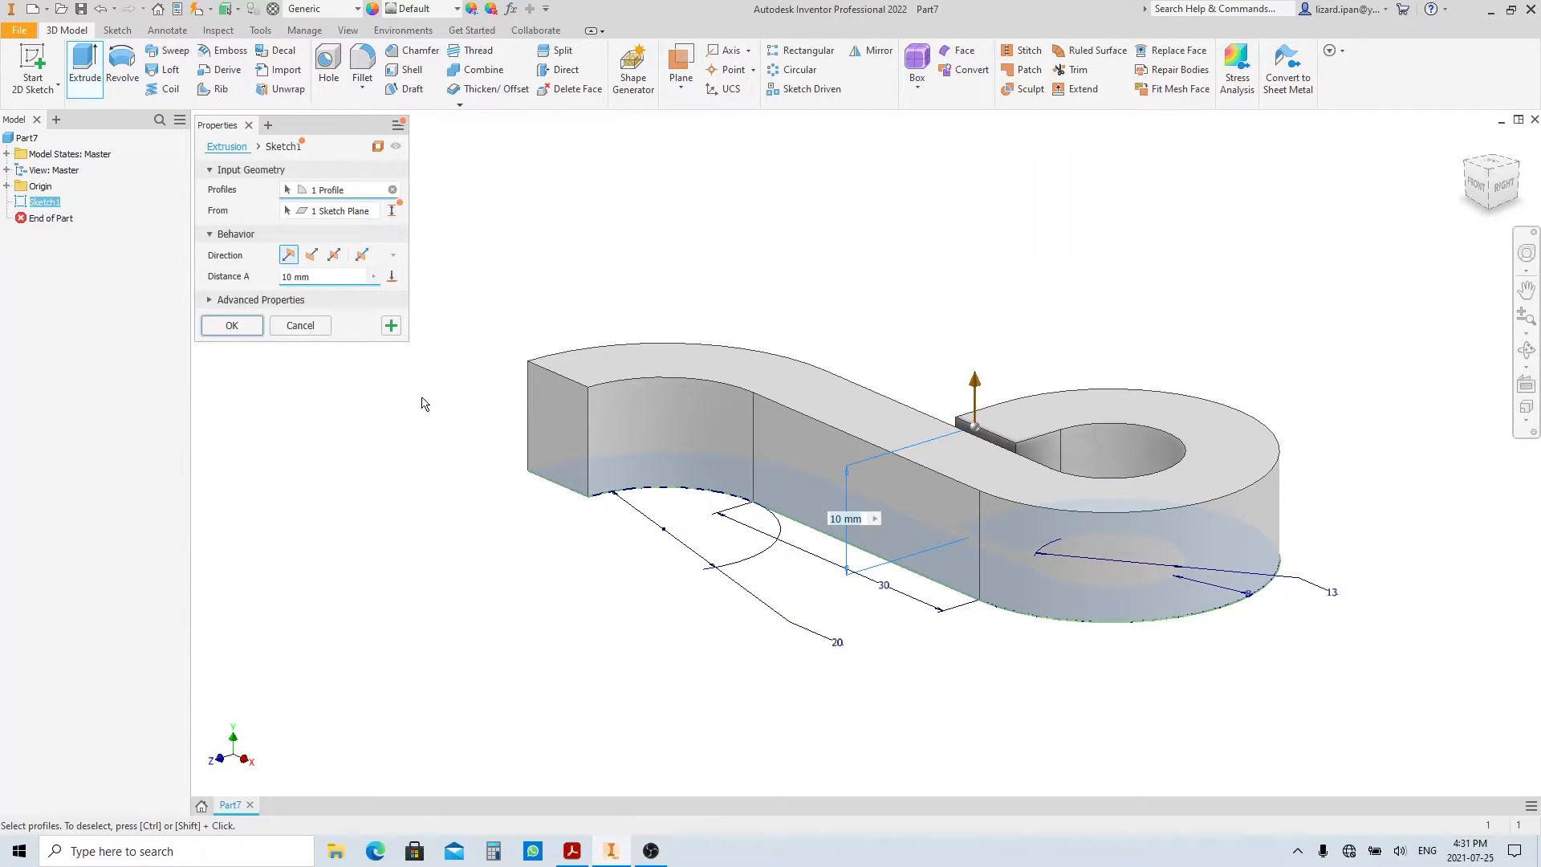
left_click(334, 255)
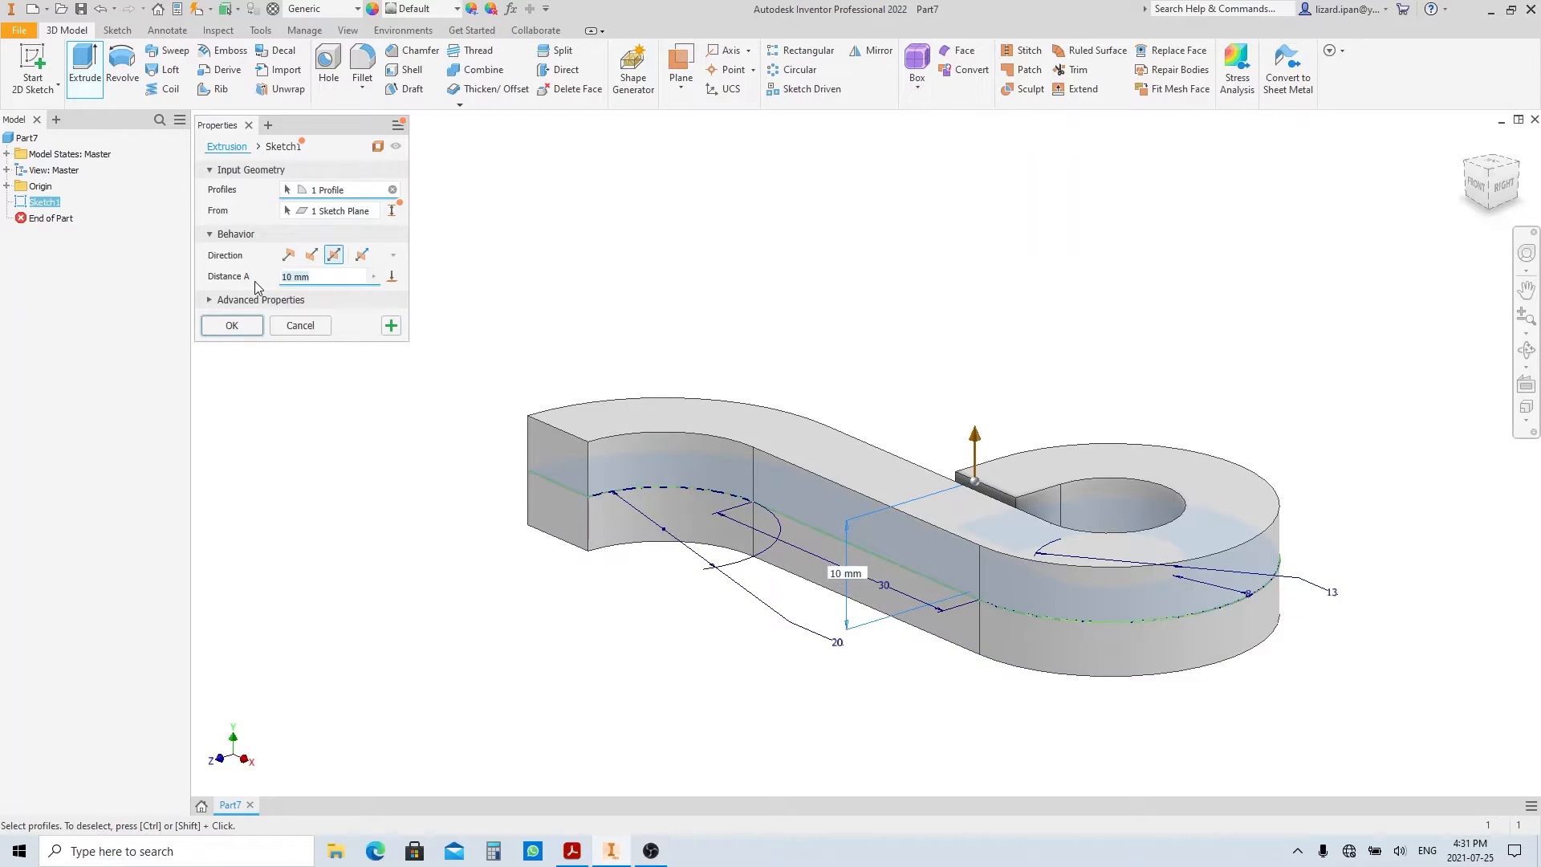
type("8")
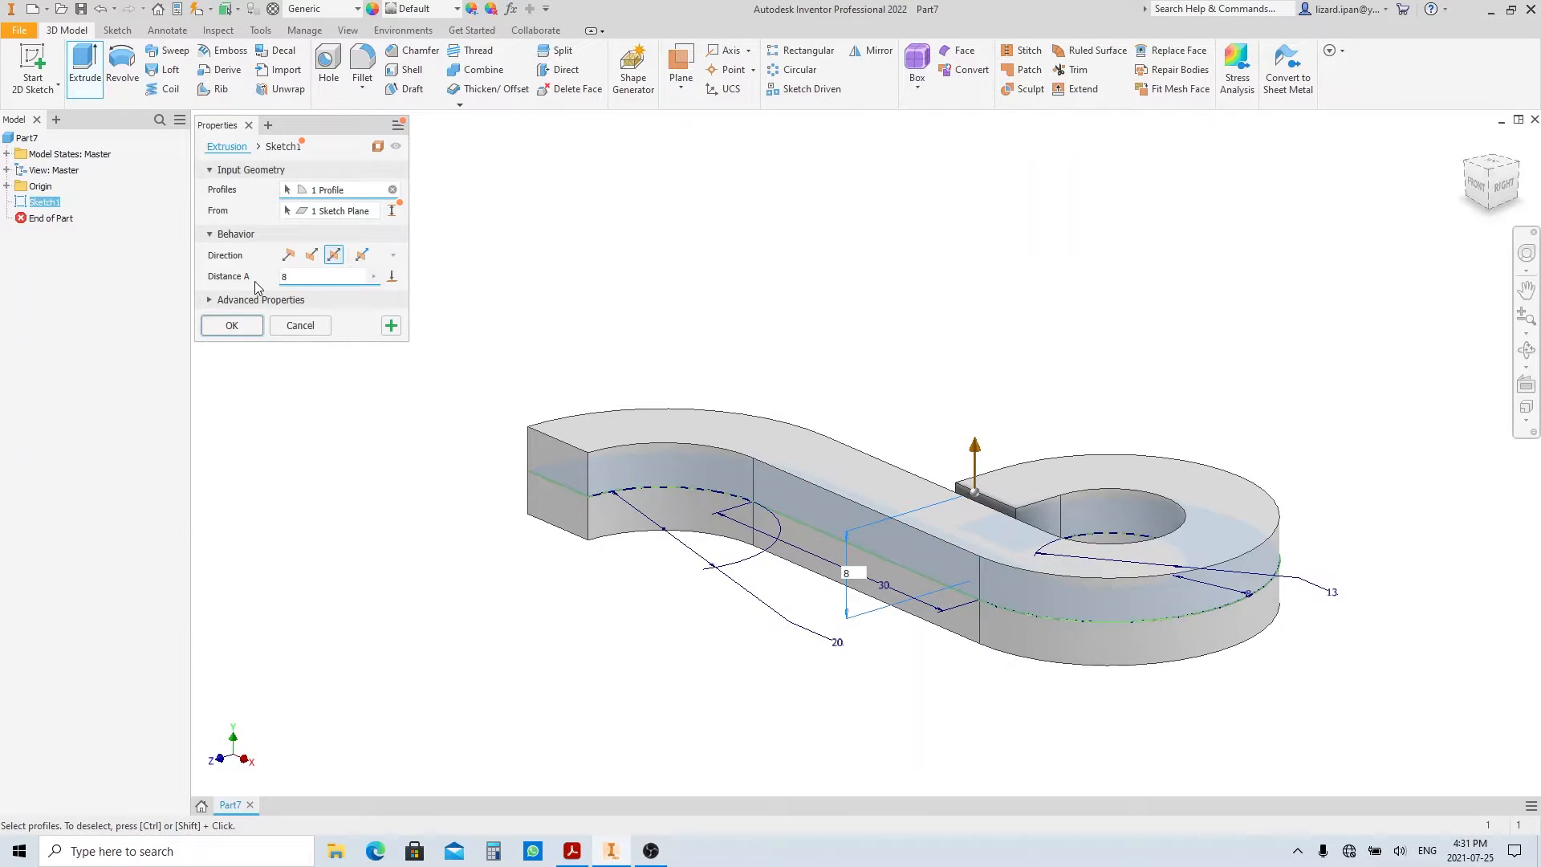
left_click(231, 326)
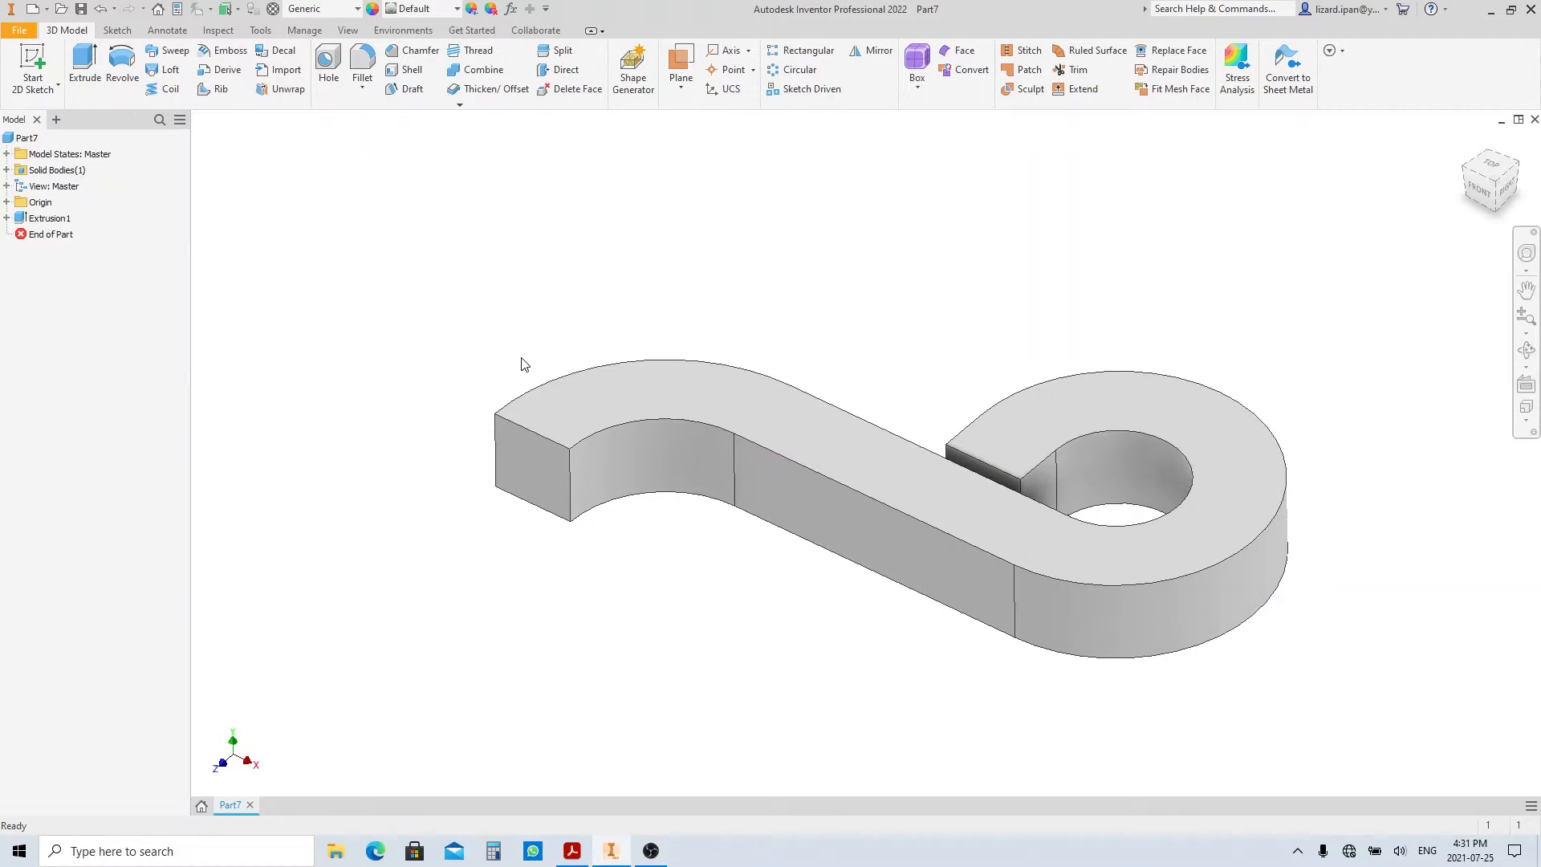
mouse_move(475, 243)
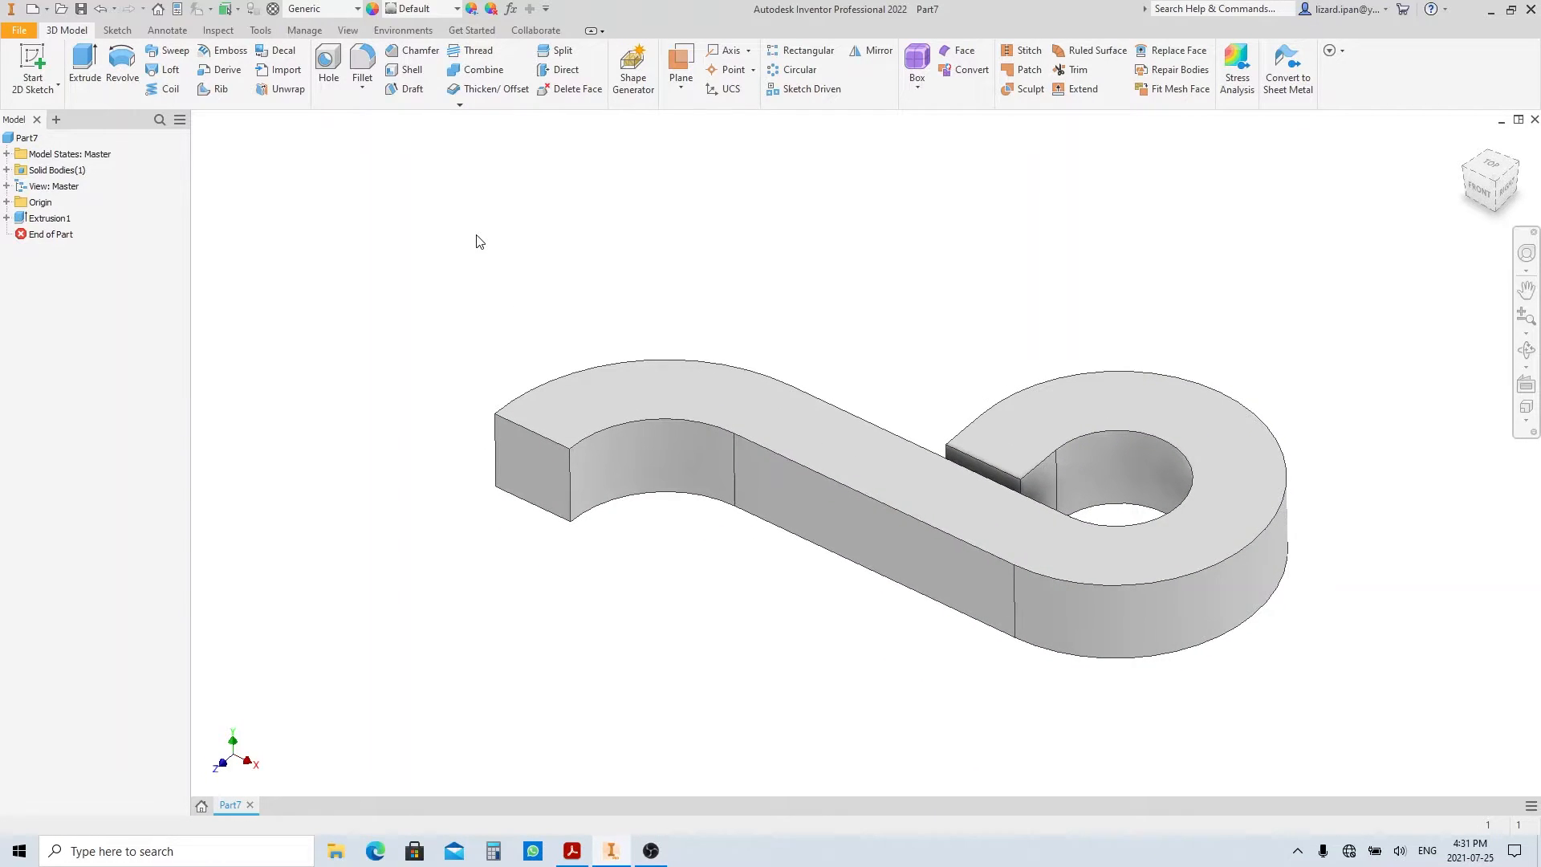
Fillet all 16 edges of the extrusion at 4 mm to make a round rod.
left_click(362, 69)
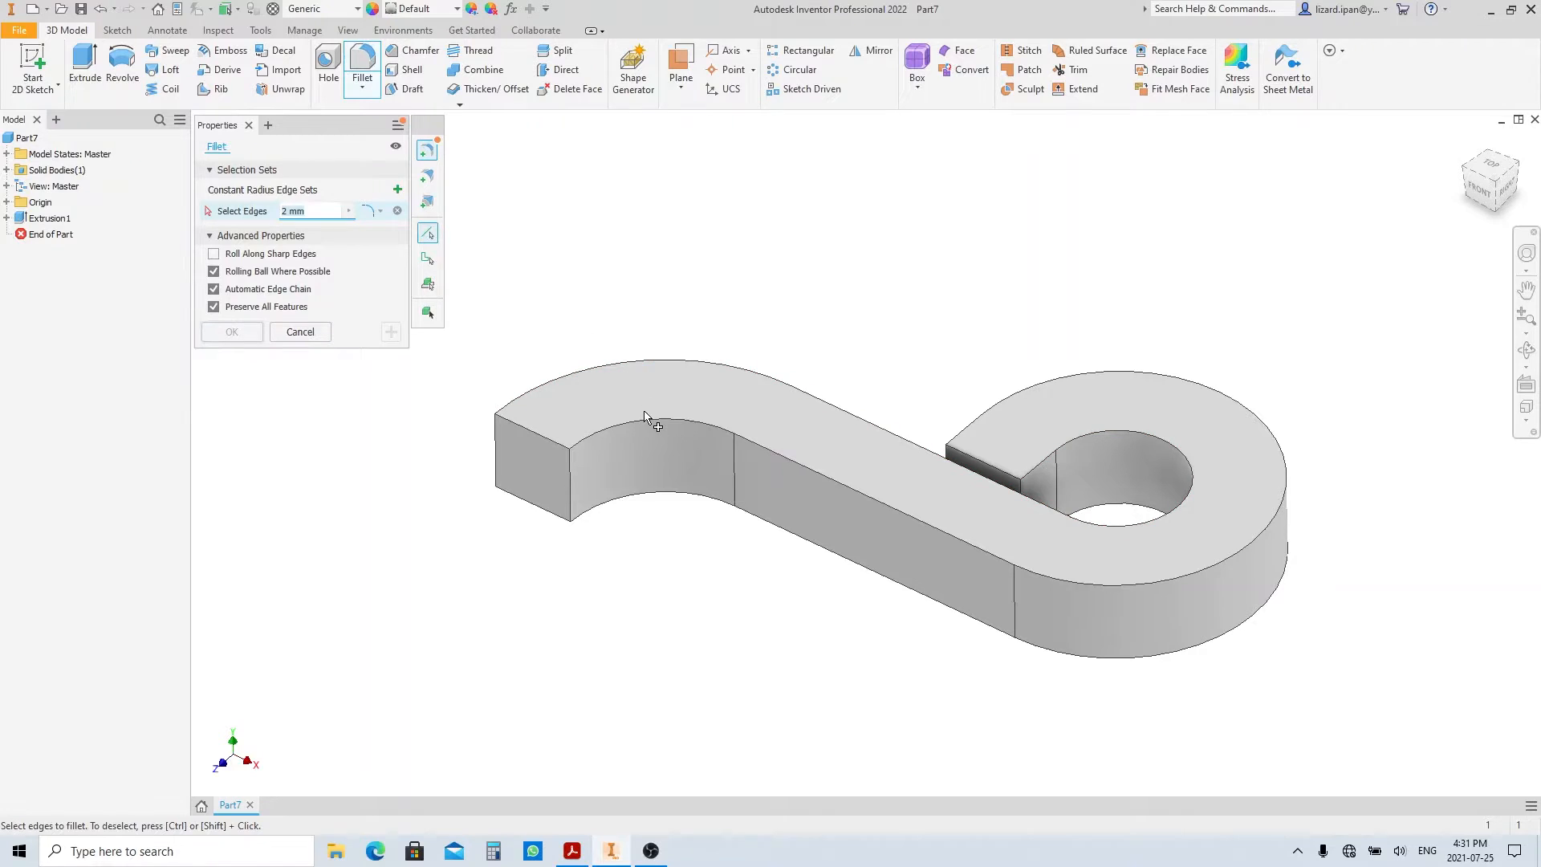
left_click(657, 401)
type("4")
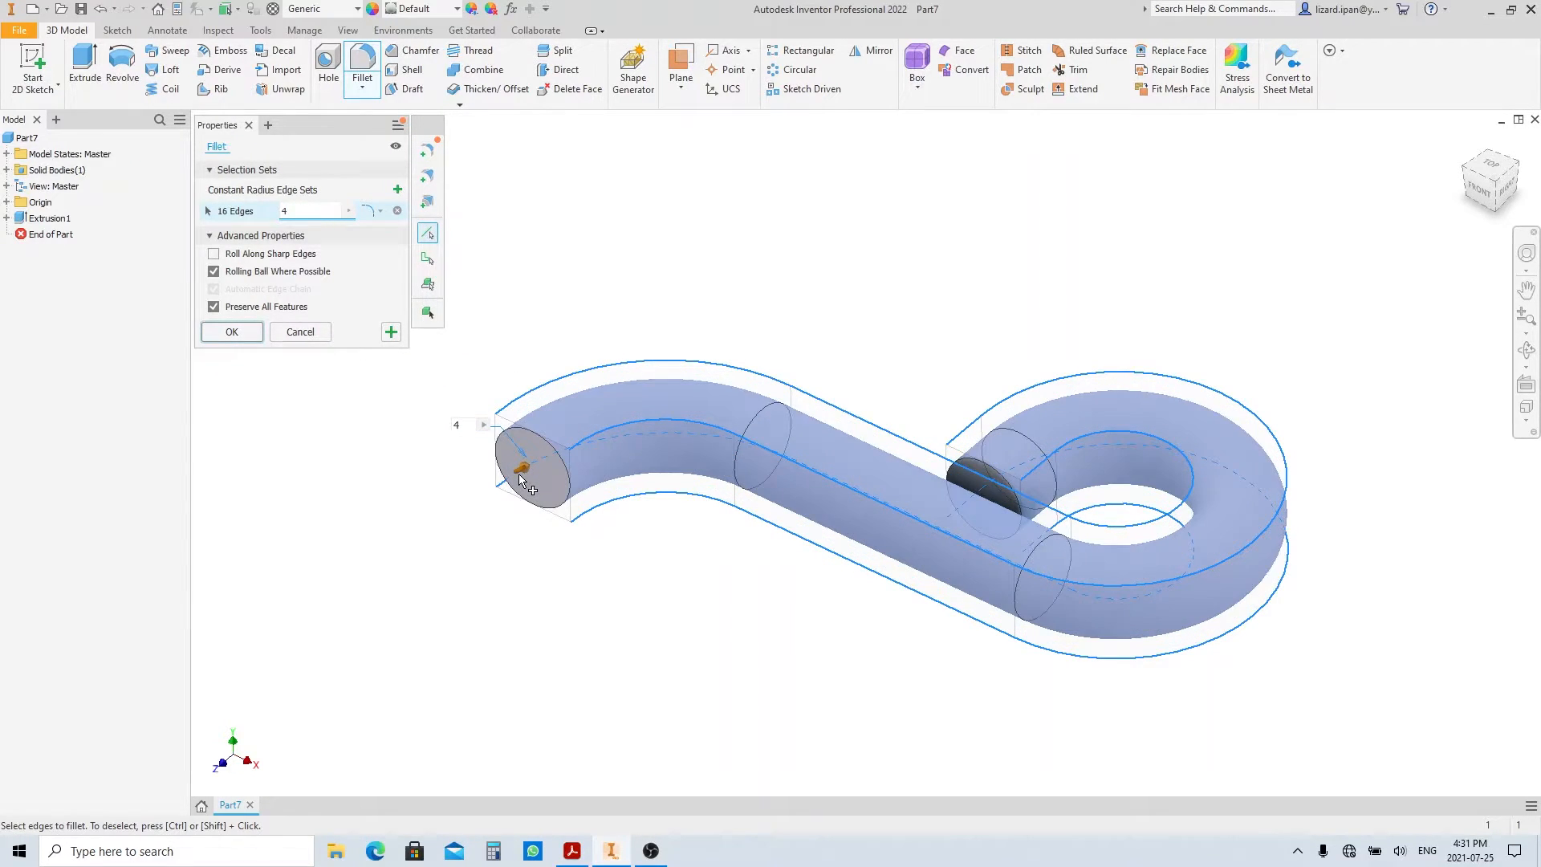
left_click(231, 330)
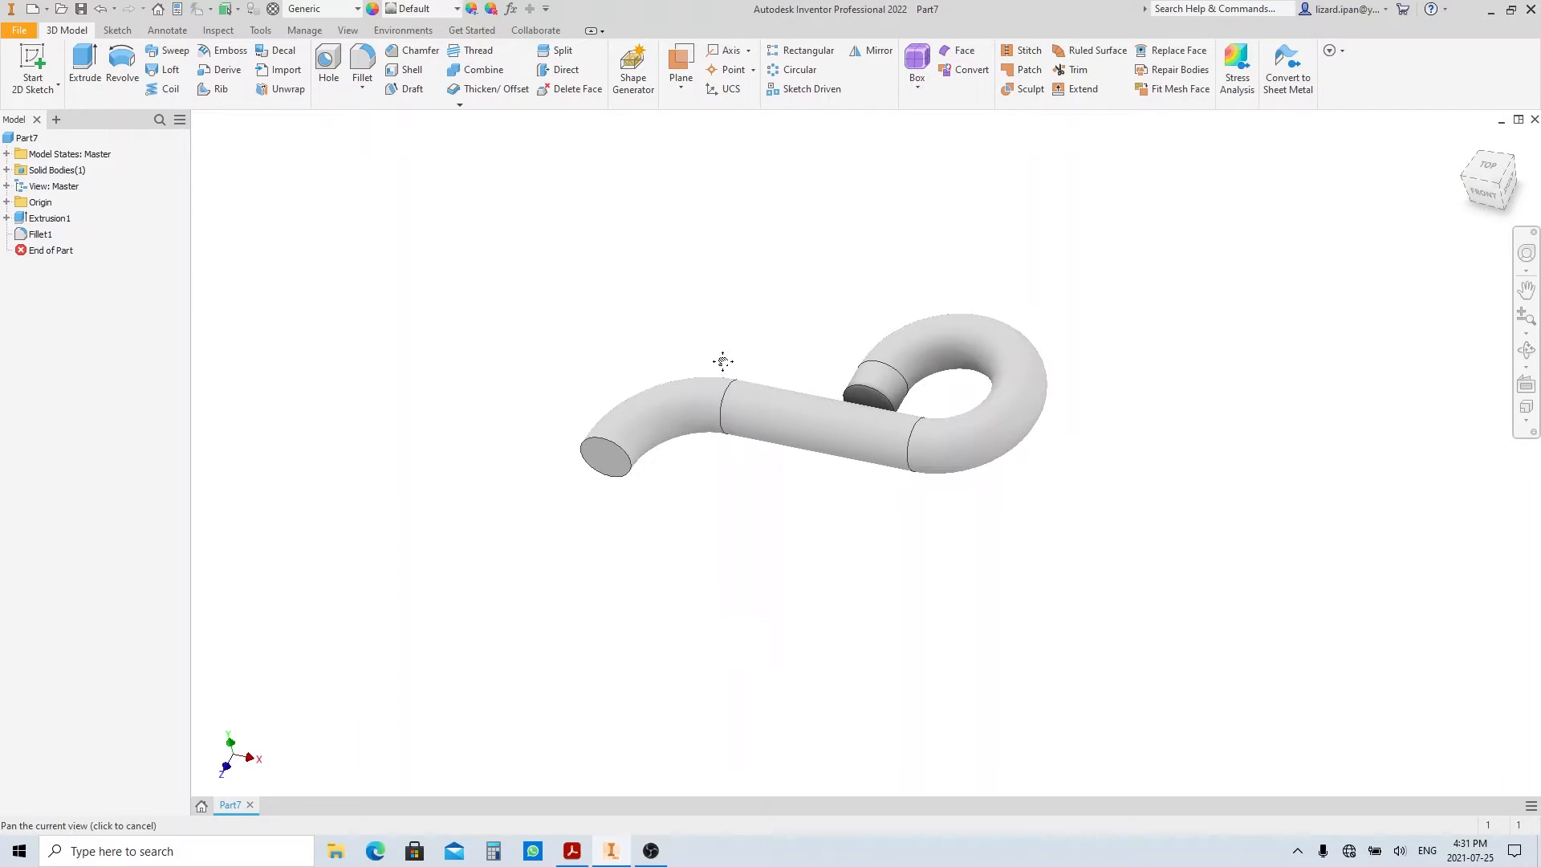
left_click(571, 851)
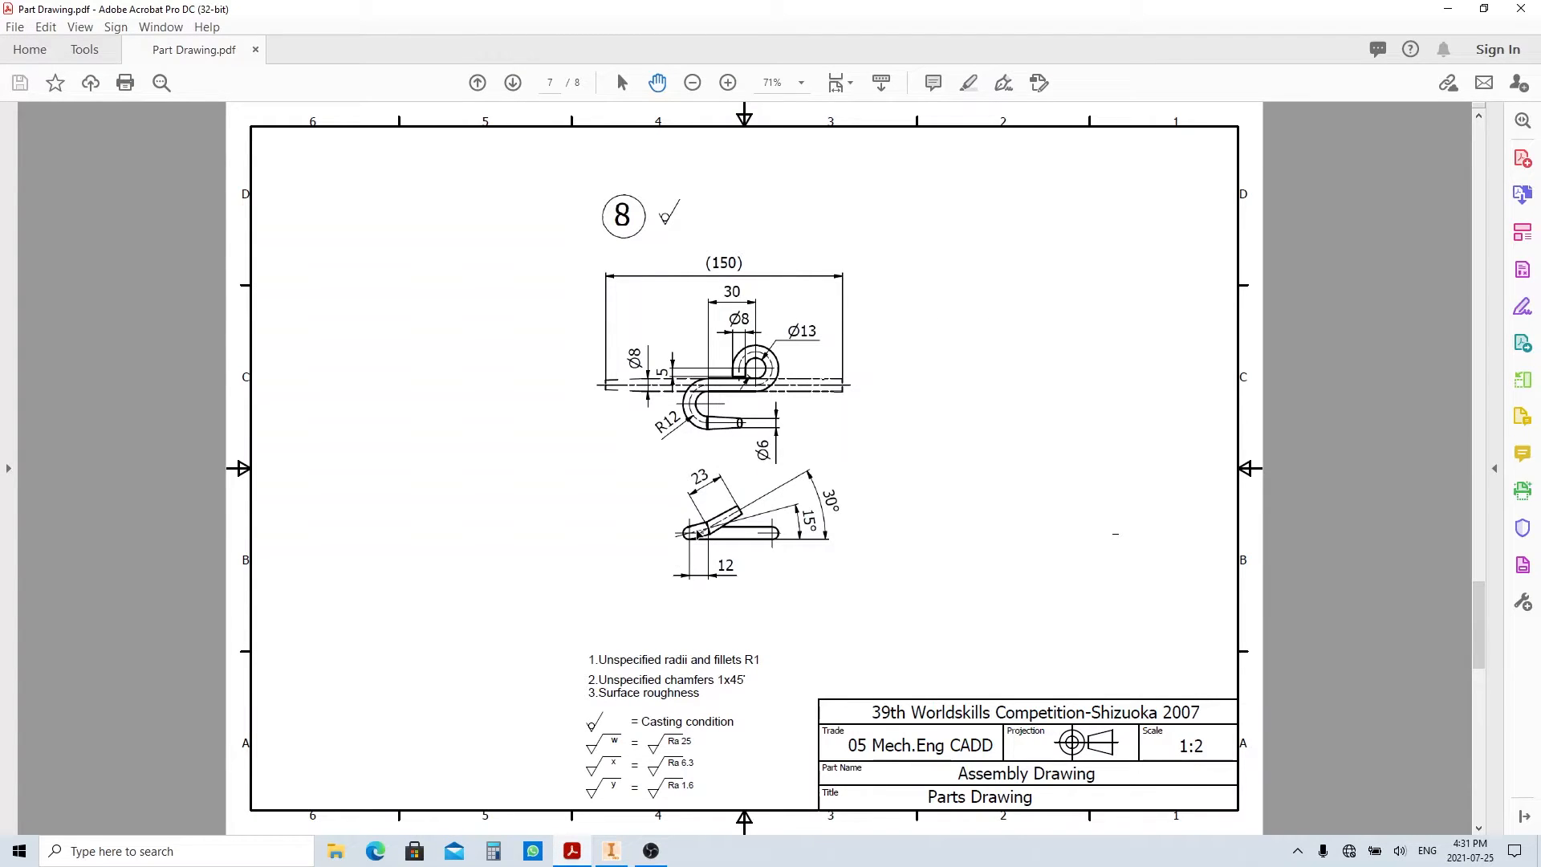
Zoom Part Drawing.pdf page 7 to 300% on the bent-tip side view.
left_click(727, 82)
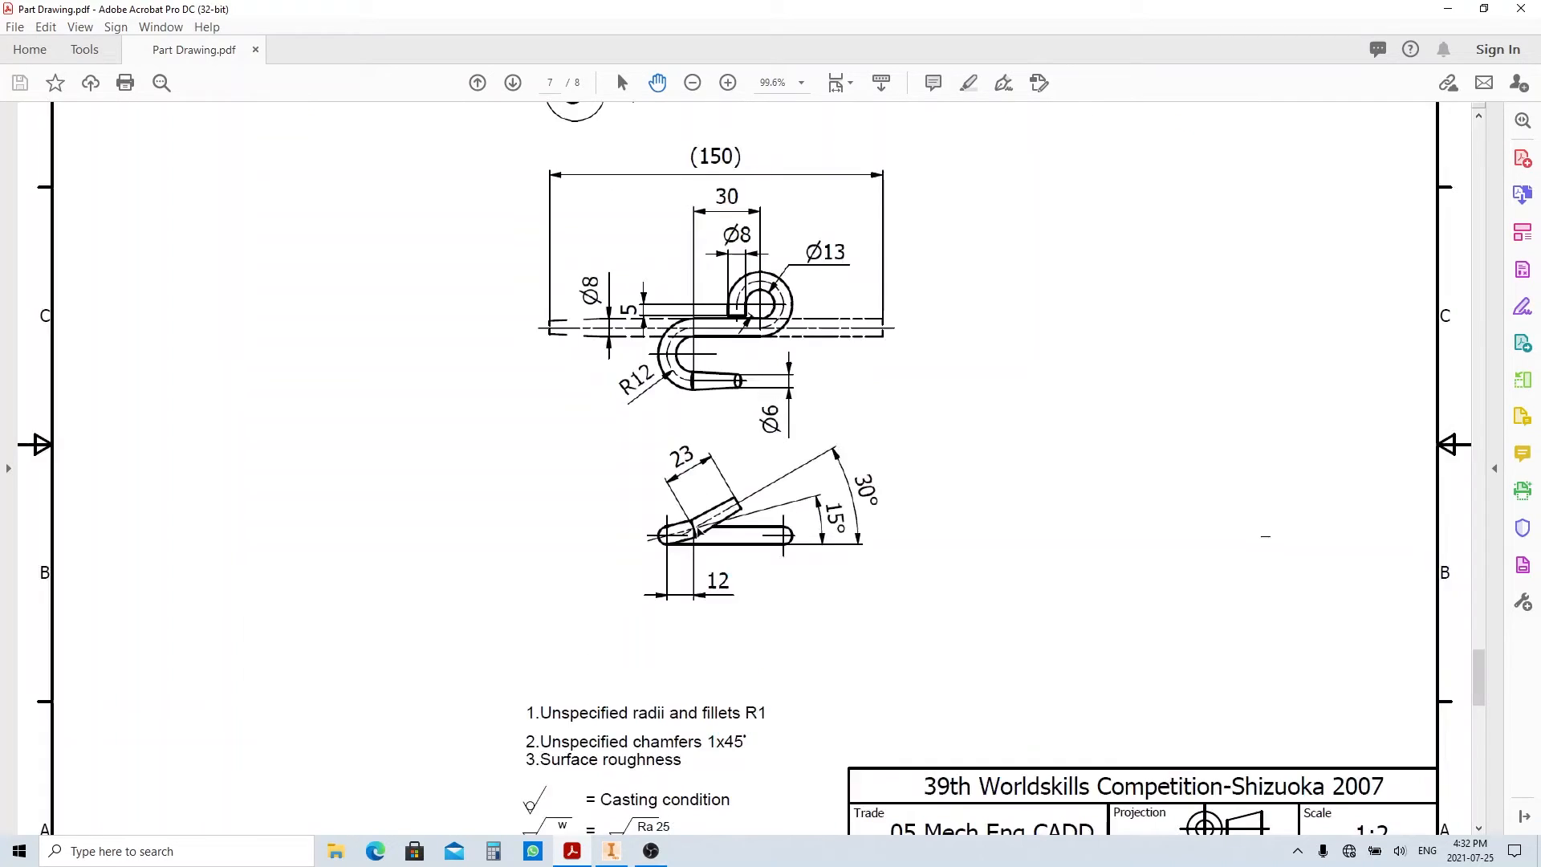
left_click(727, 82)
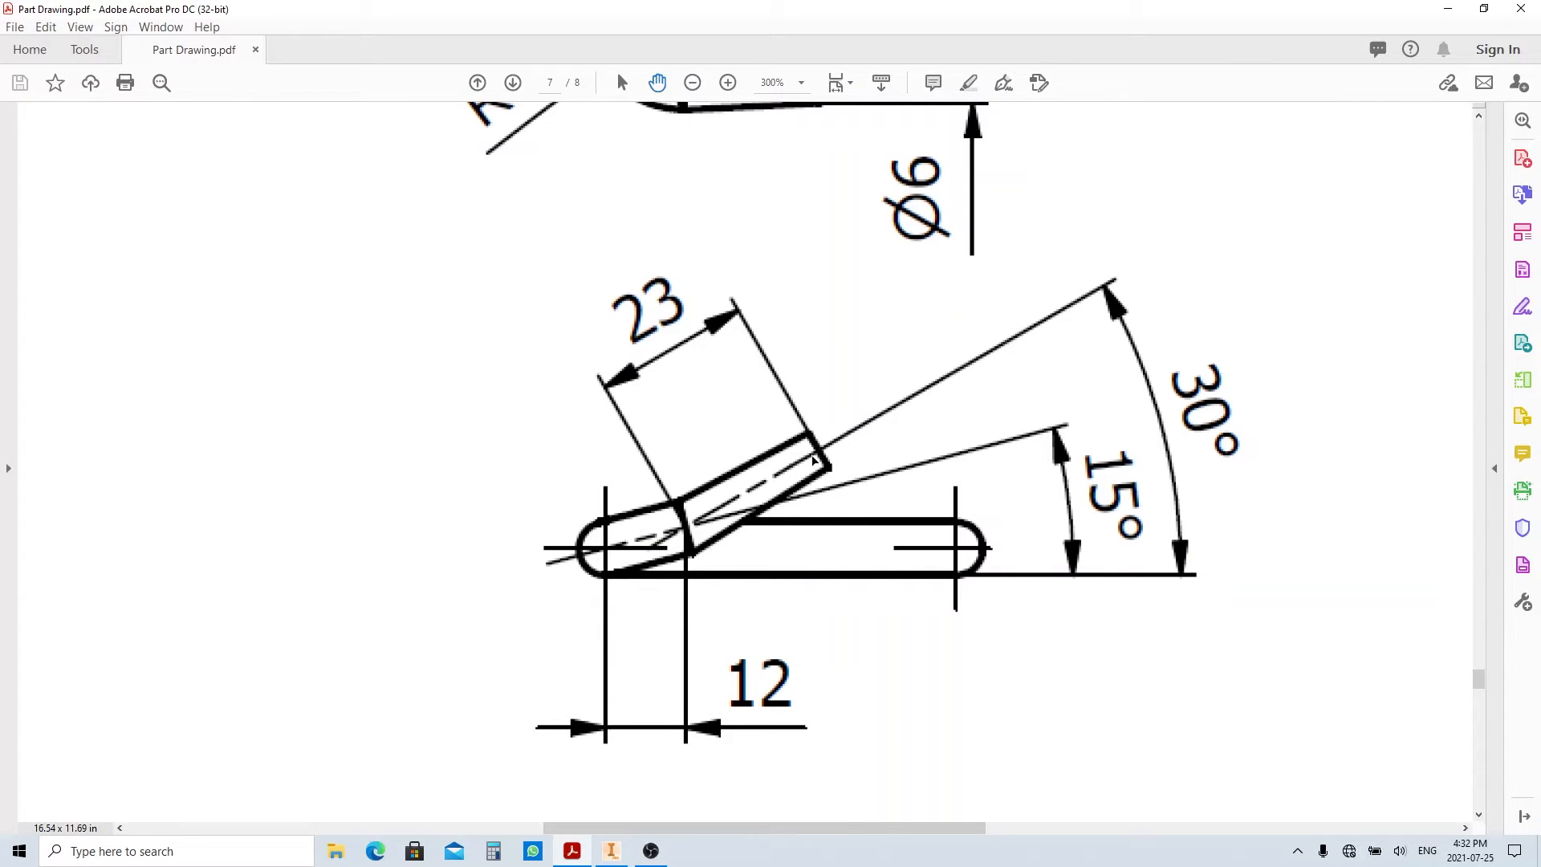
left_click(610, 851)
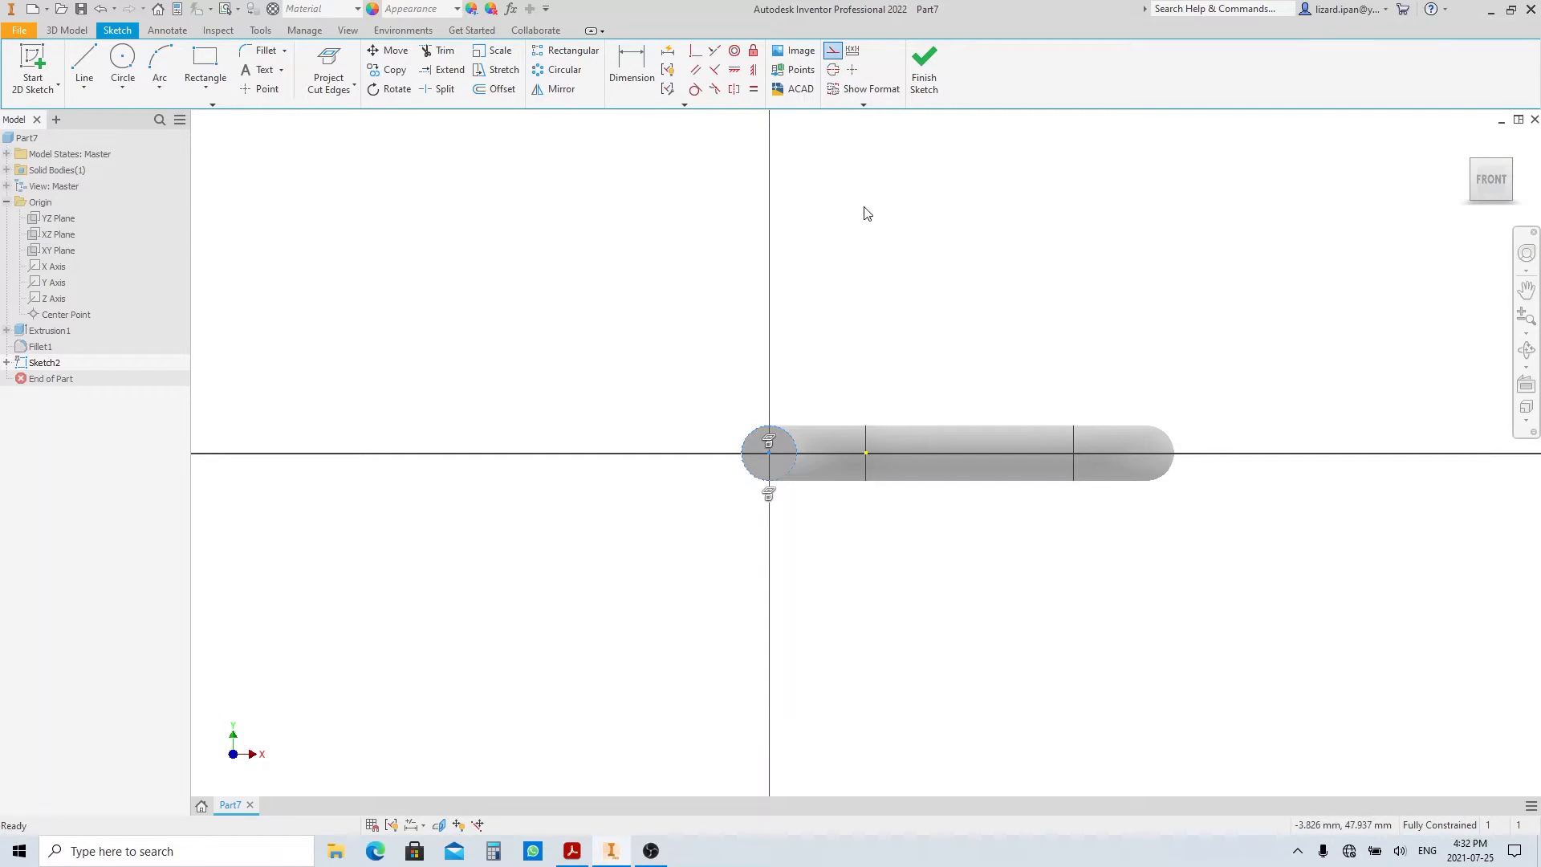
Sketch the angled bend lines at the rod end, dimensioned 12, 23, 15° and 30°.
left_click(84, 69)
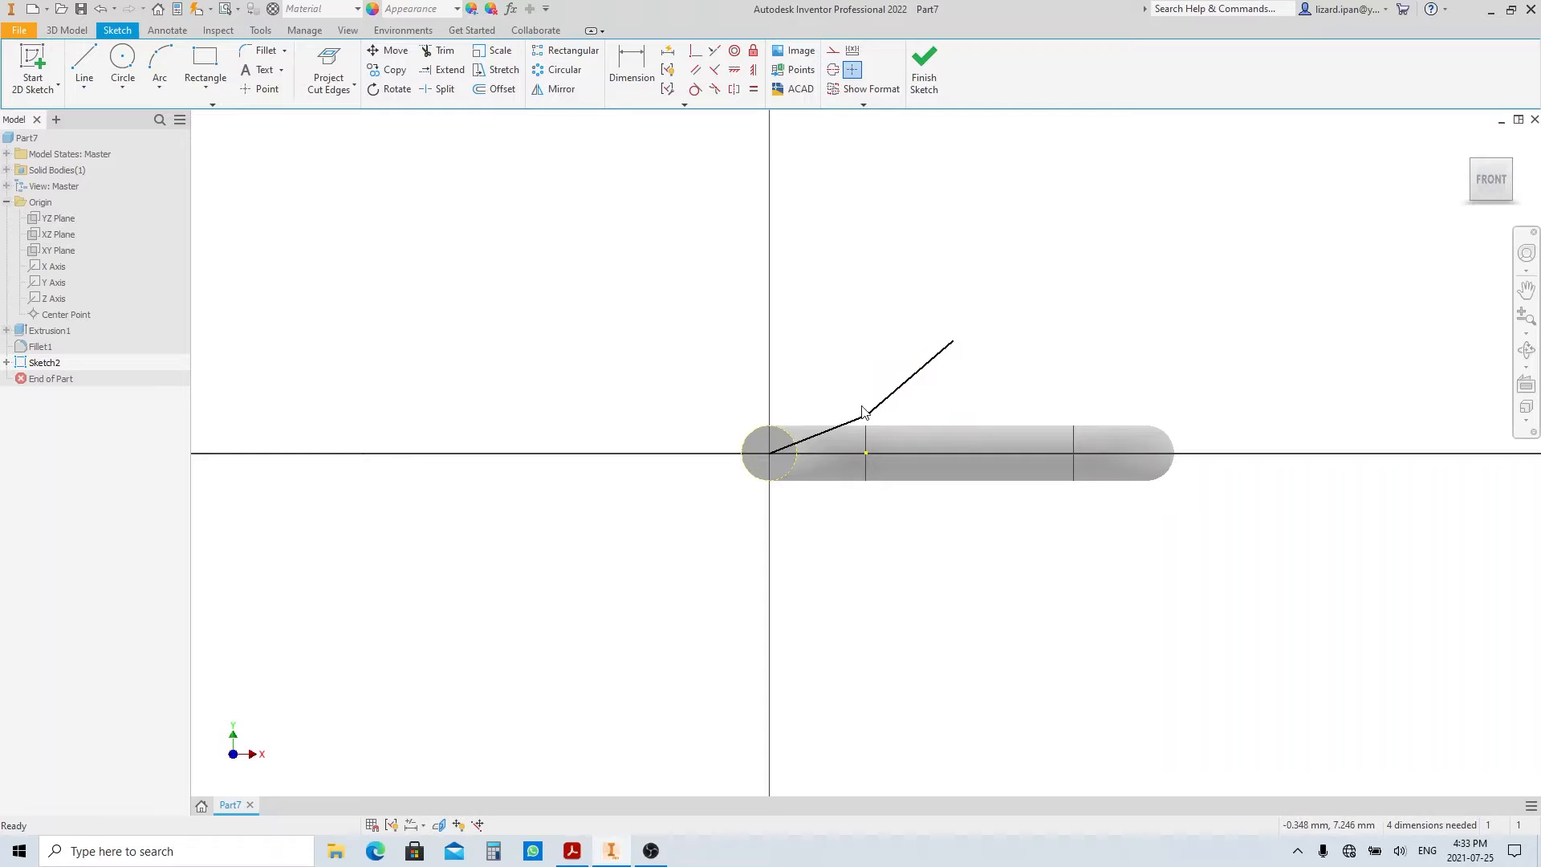
left_click(769, 453)
type("23")
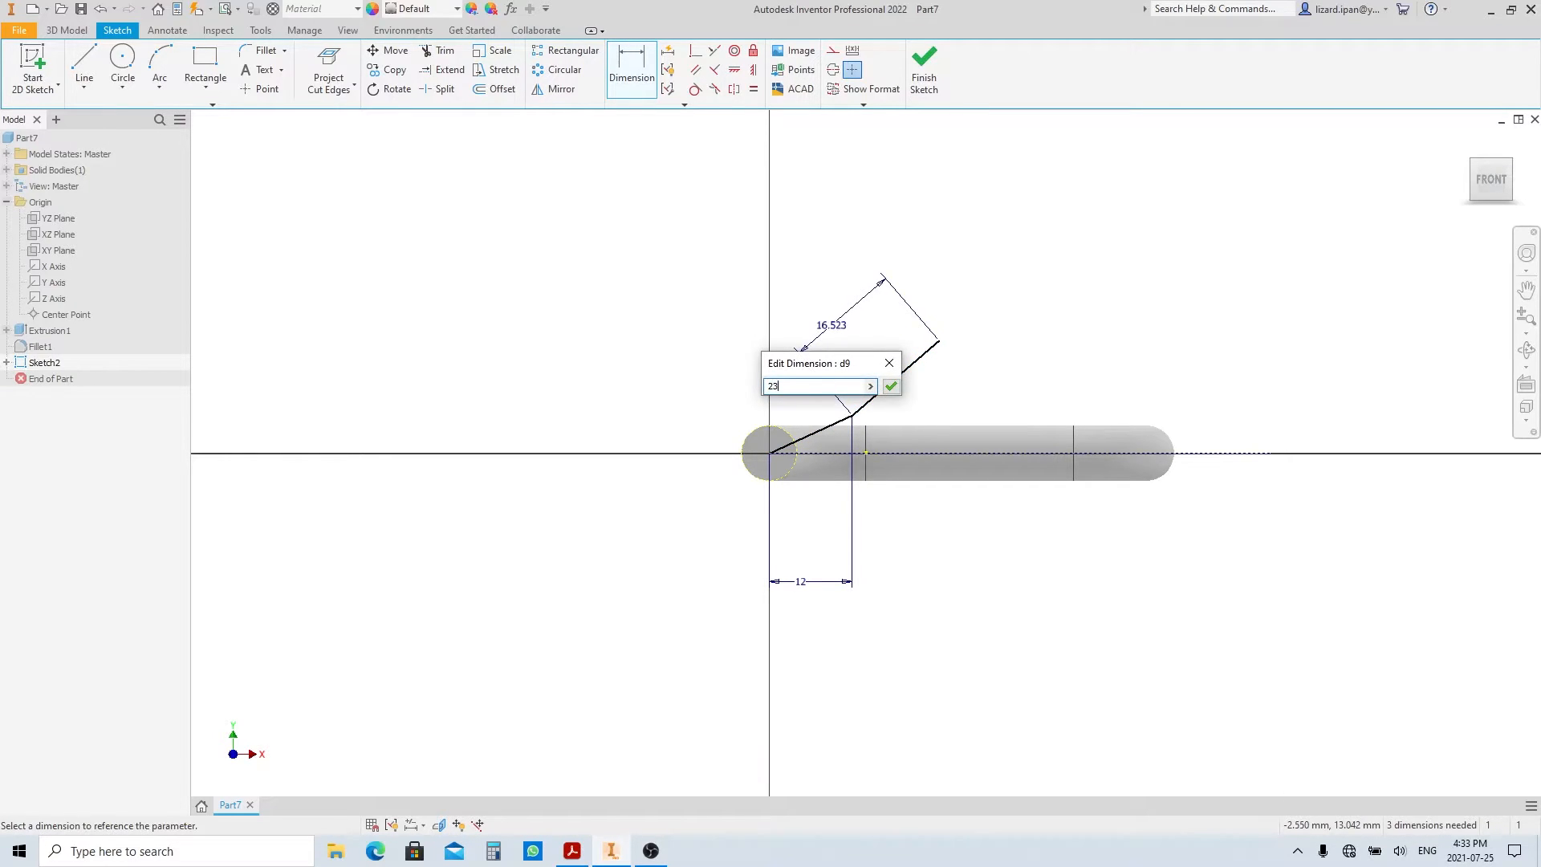
left_click(890, 385)
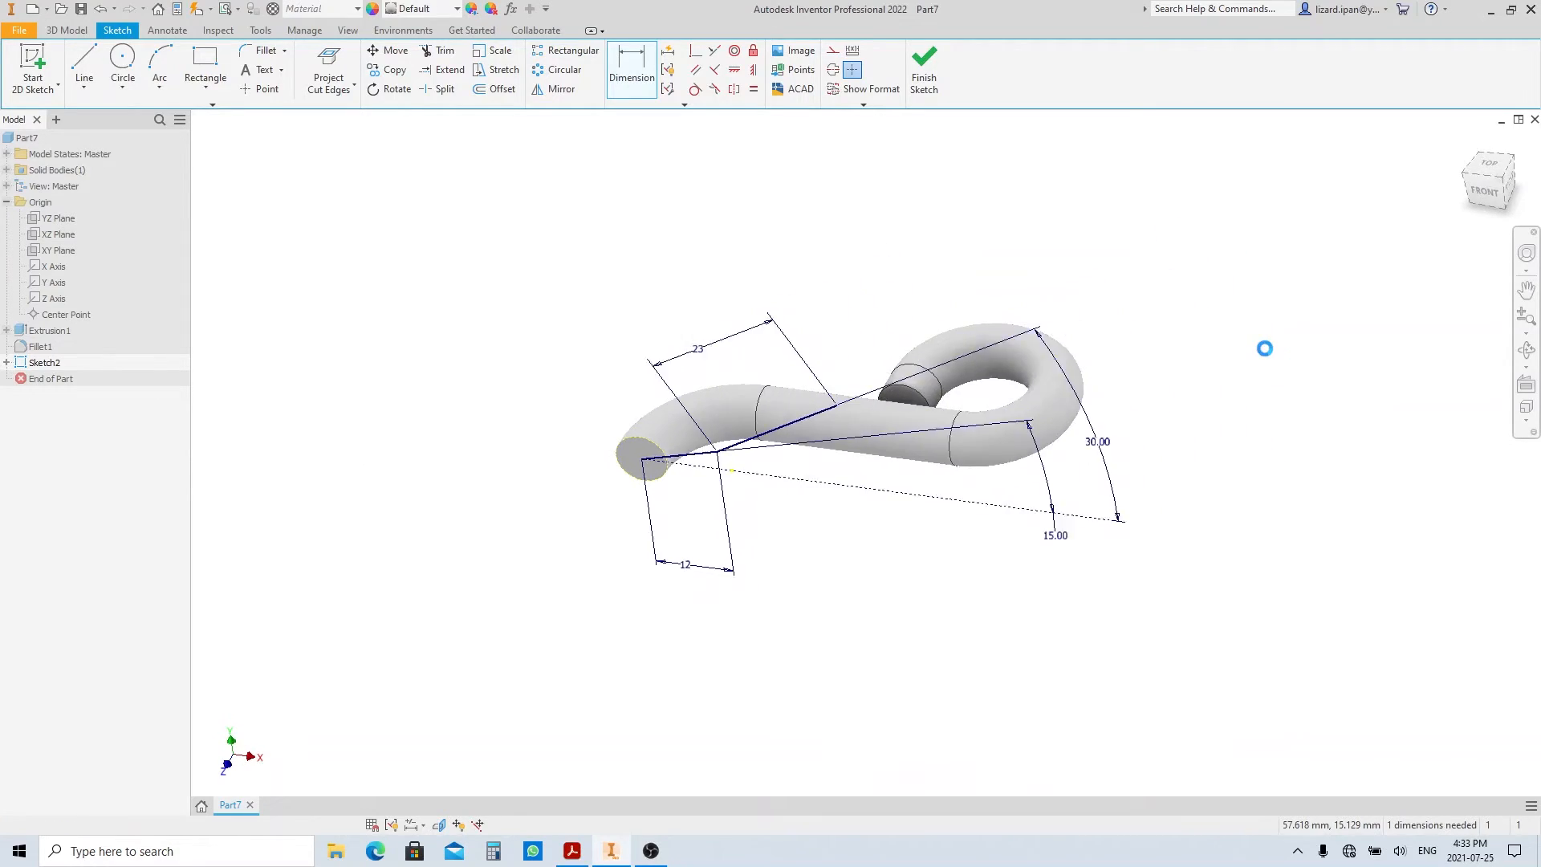
Extrude the two curves as a 29.250 mm surface, ExtrusionSrf1, across the hook.
left_click(86, 69)
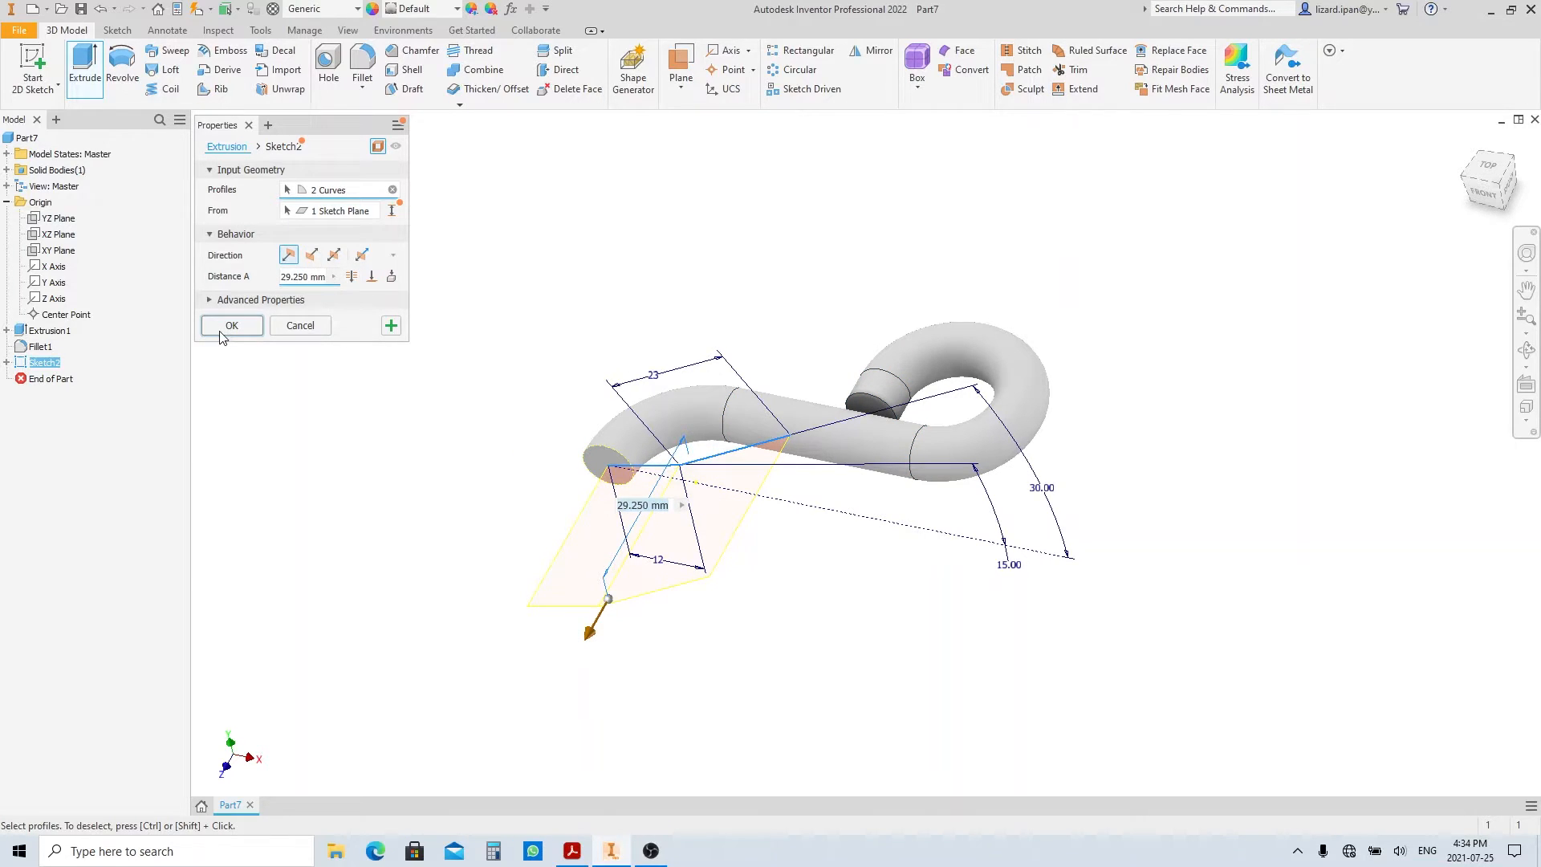
left_click(231, 326)
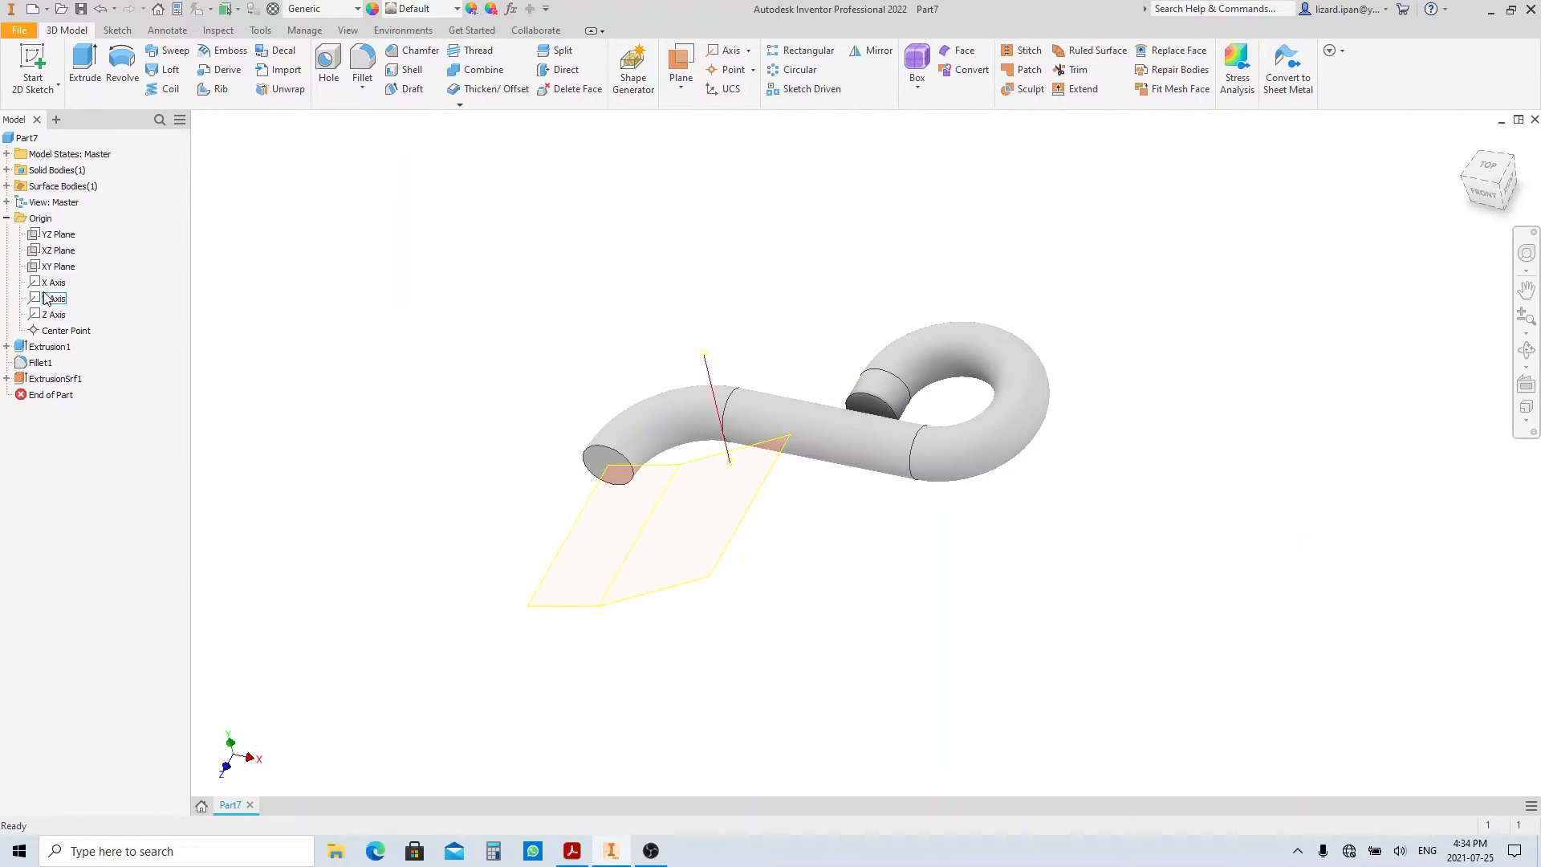
In Sketch3 on the top plane, draw a dimensioned circle trimmed to an arc continuing into a line.
left_click(57, 250)
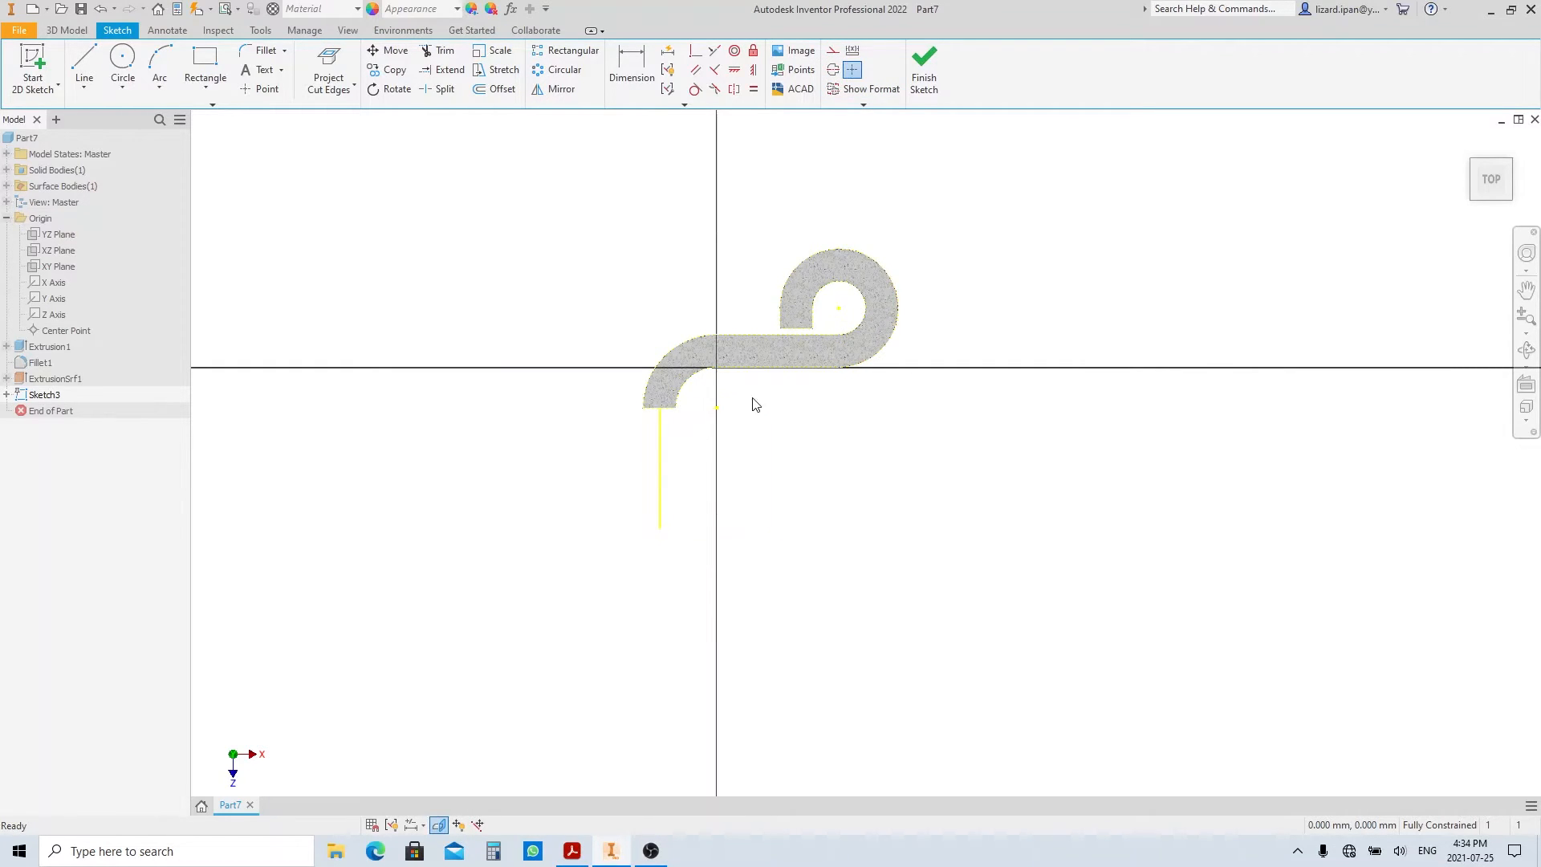
left_click(630, 69)
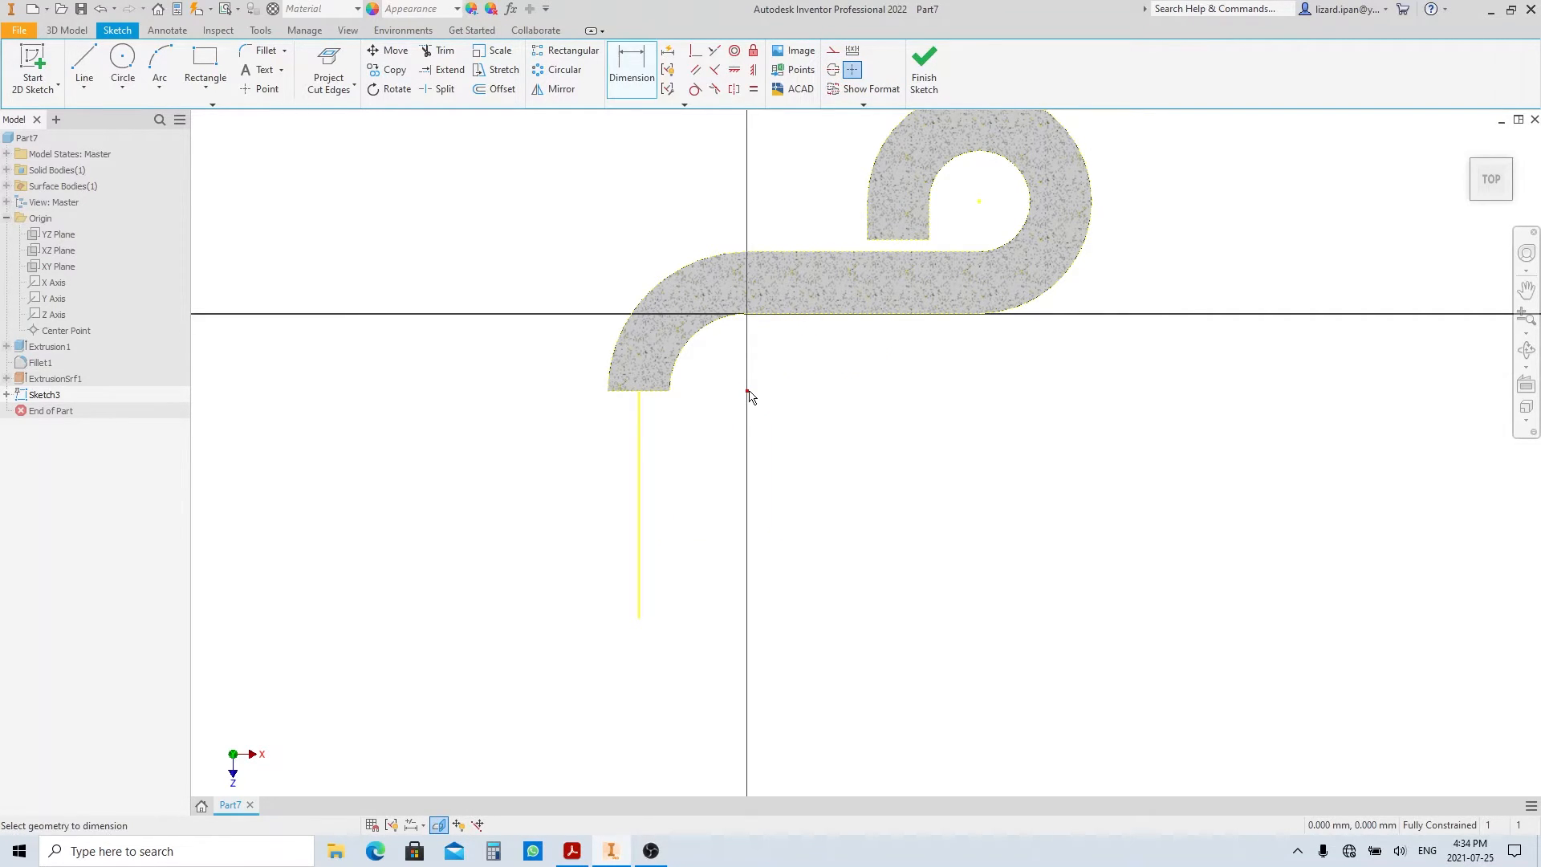
left_click(122, 66)
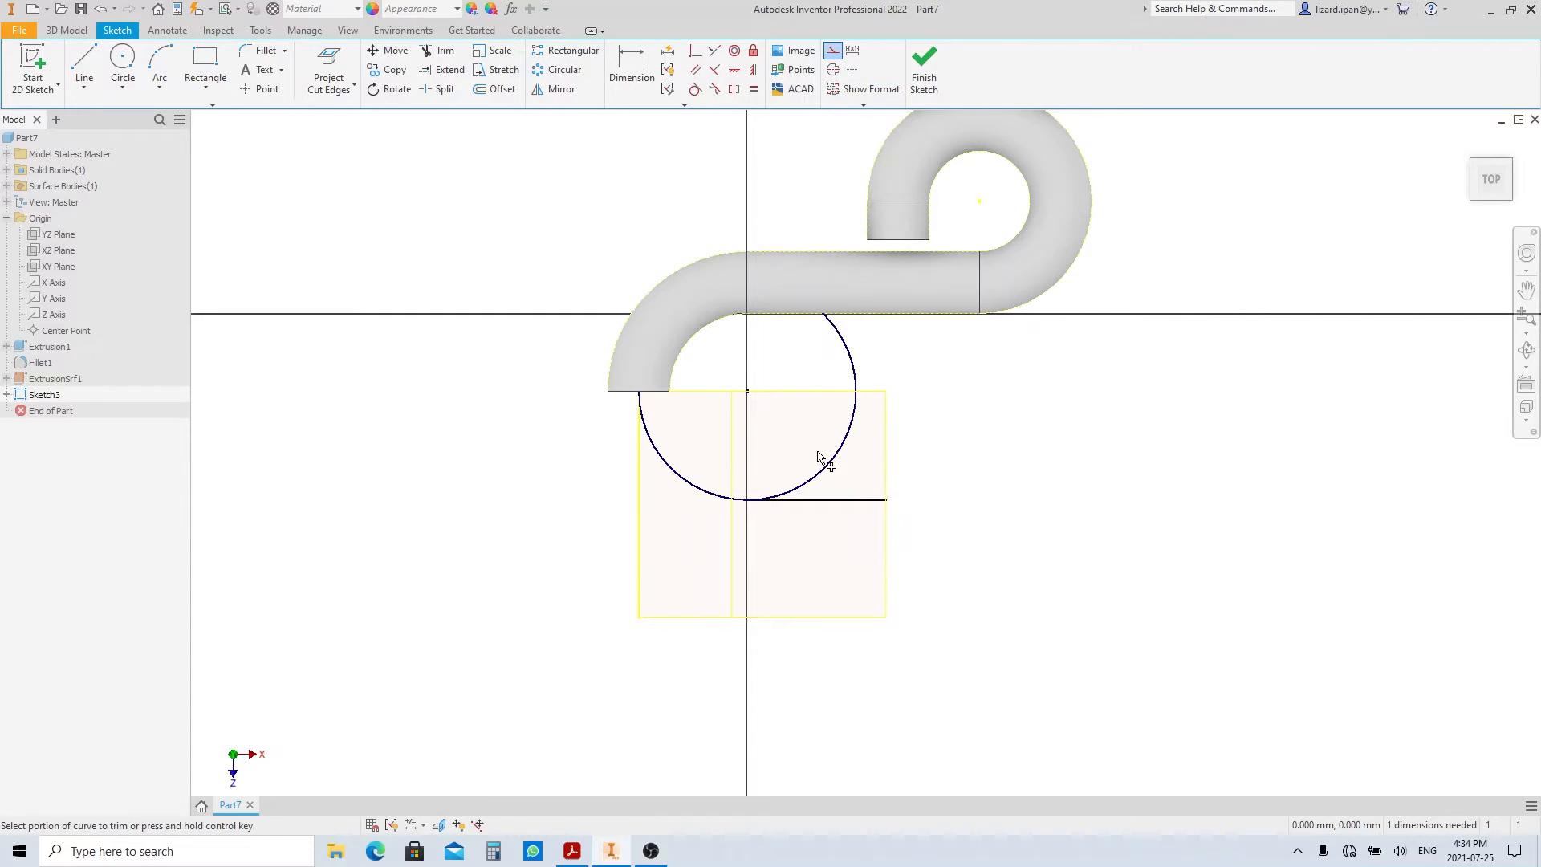
left_click(820, 458)
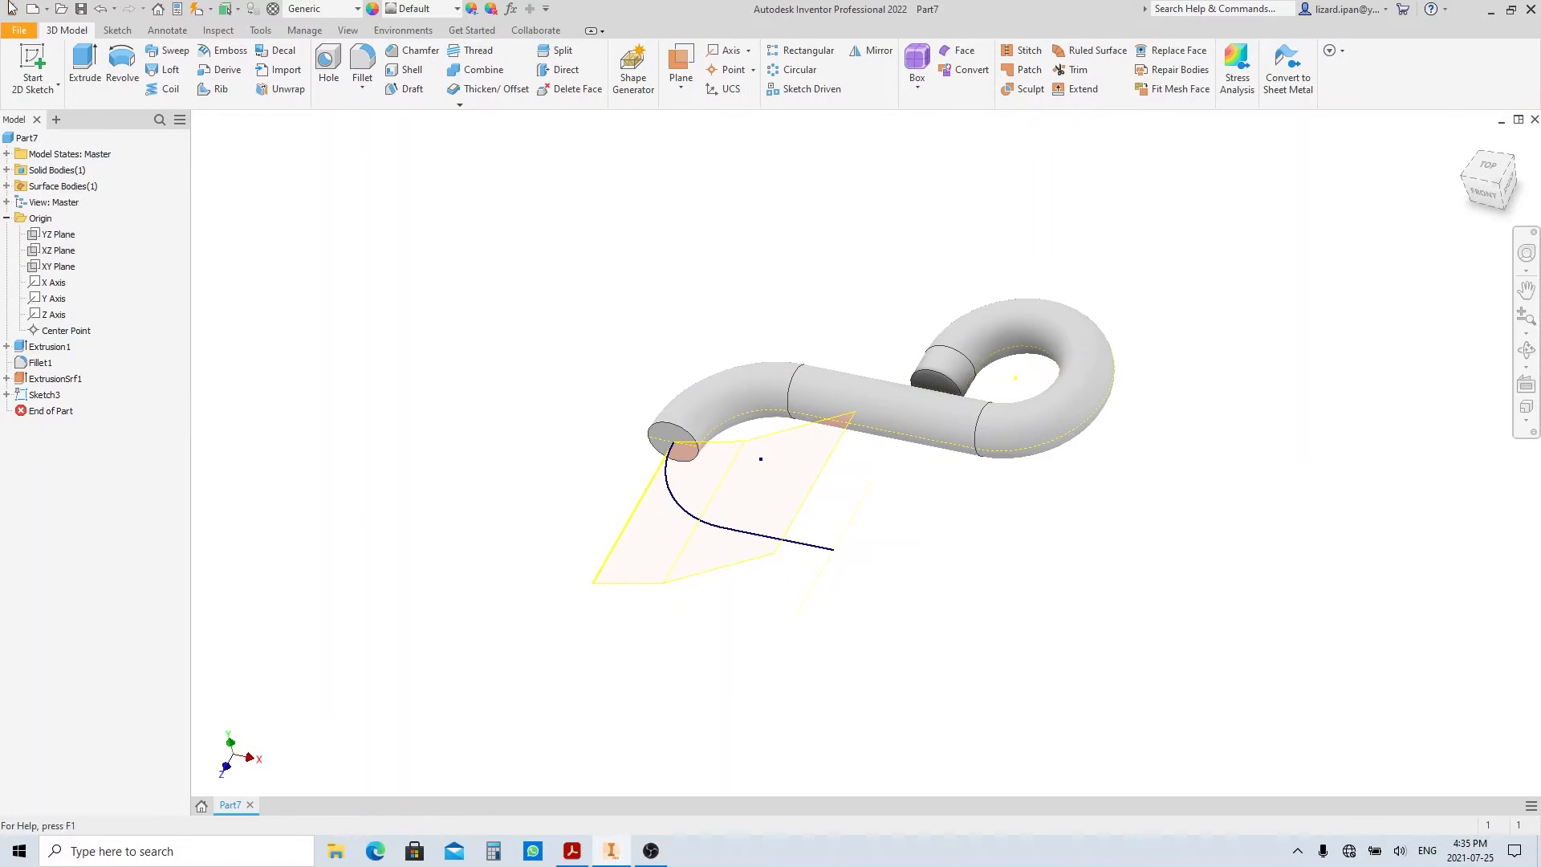
In a 3D sketch, project Sketch3's path onto the ExtrusionSrf1 surface.
left_click(33, 69)
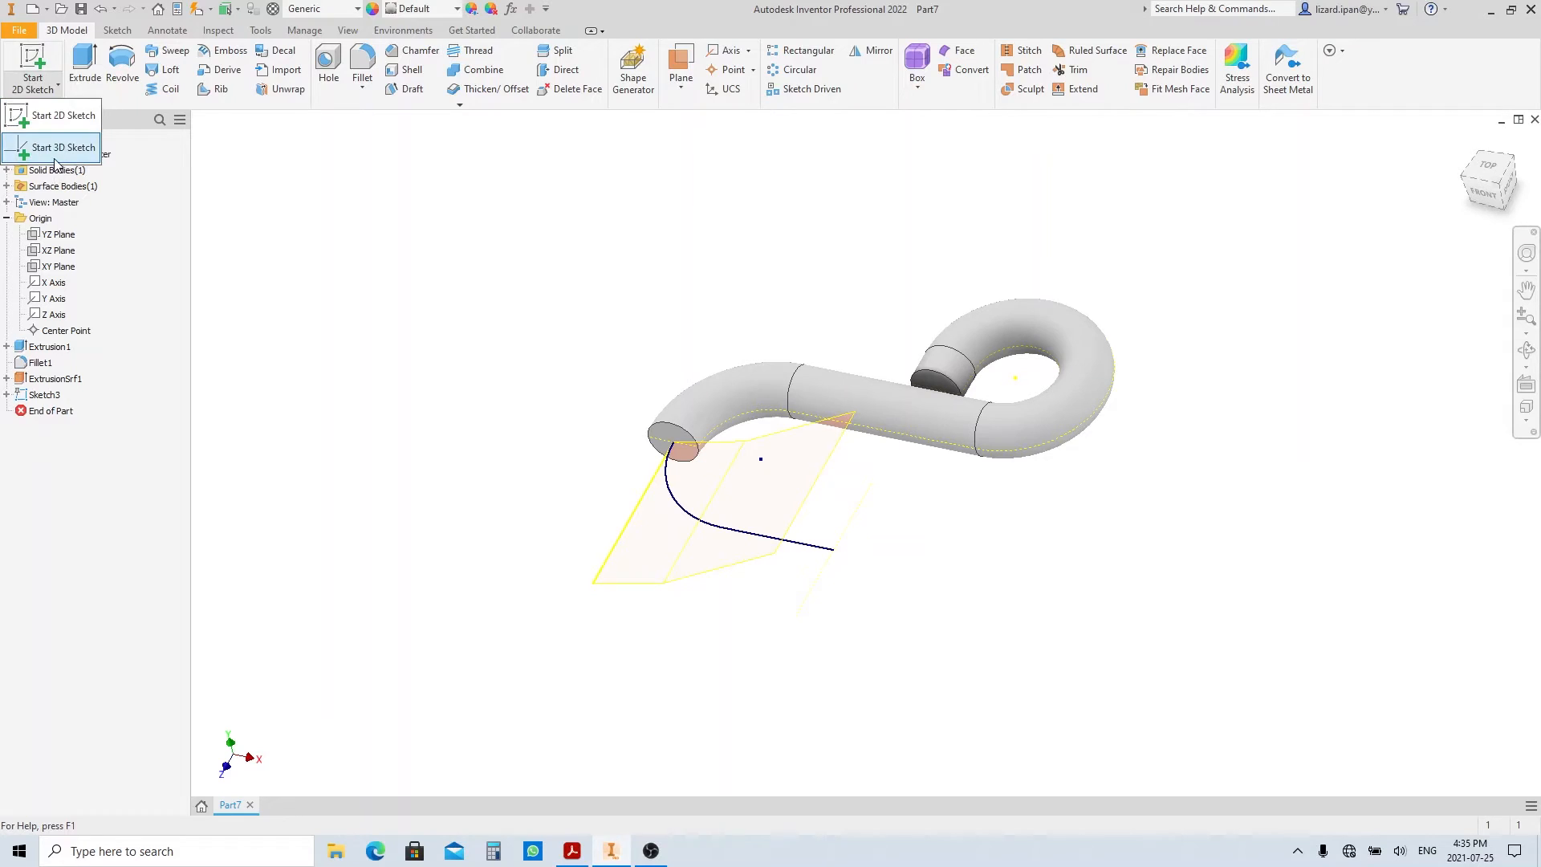
left_click(63, 148)
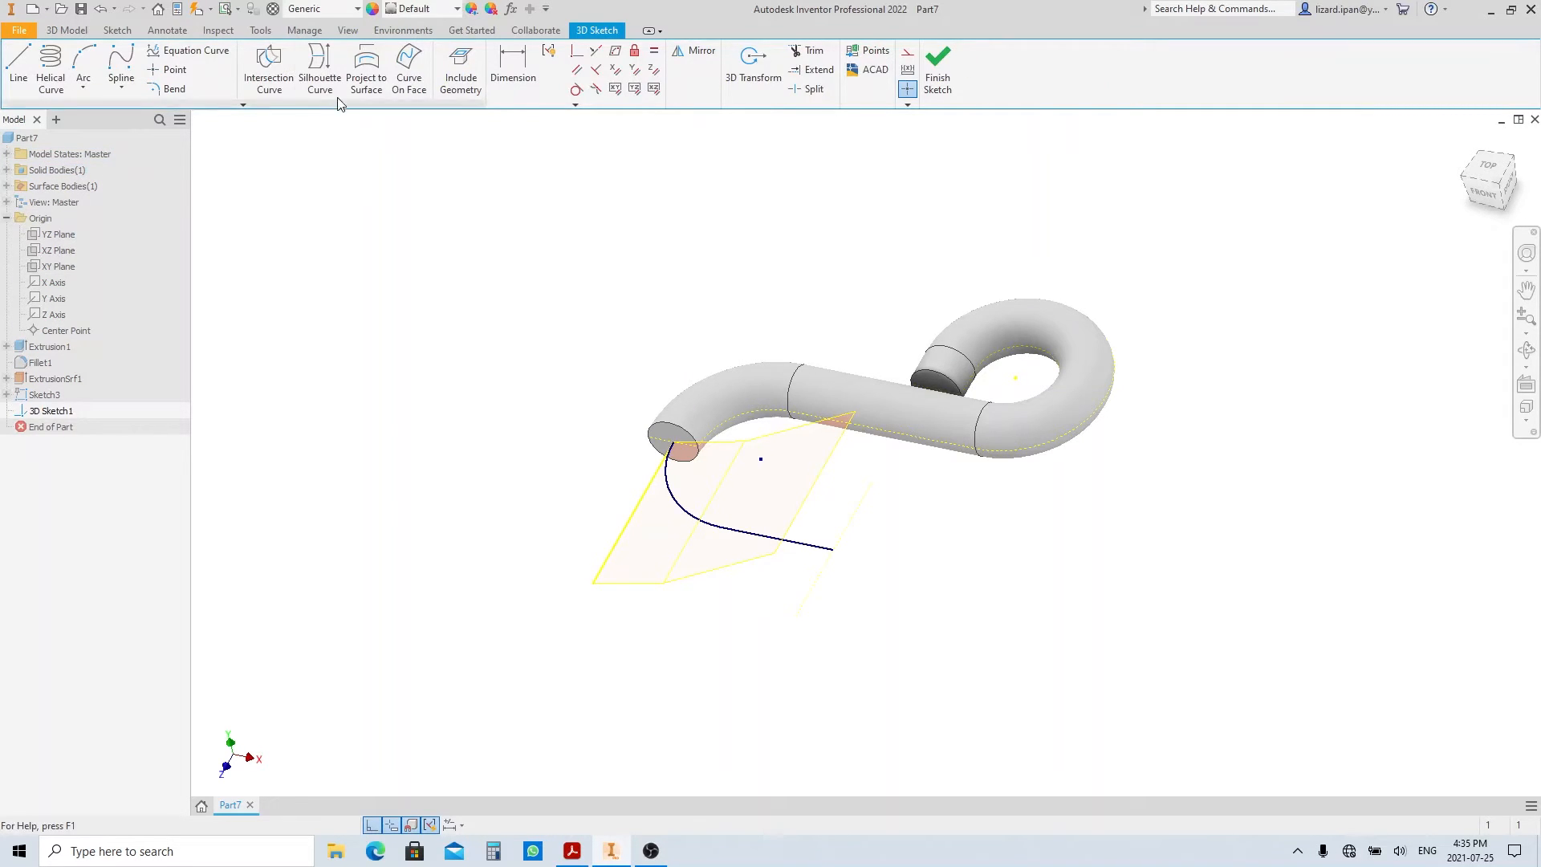
left_click(366, 69)
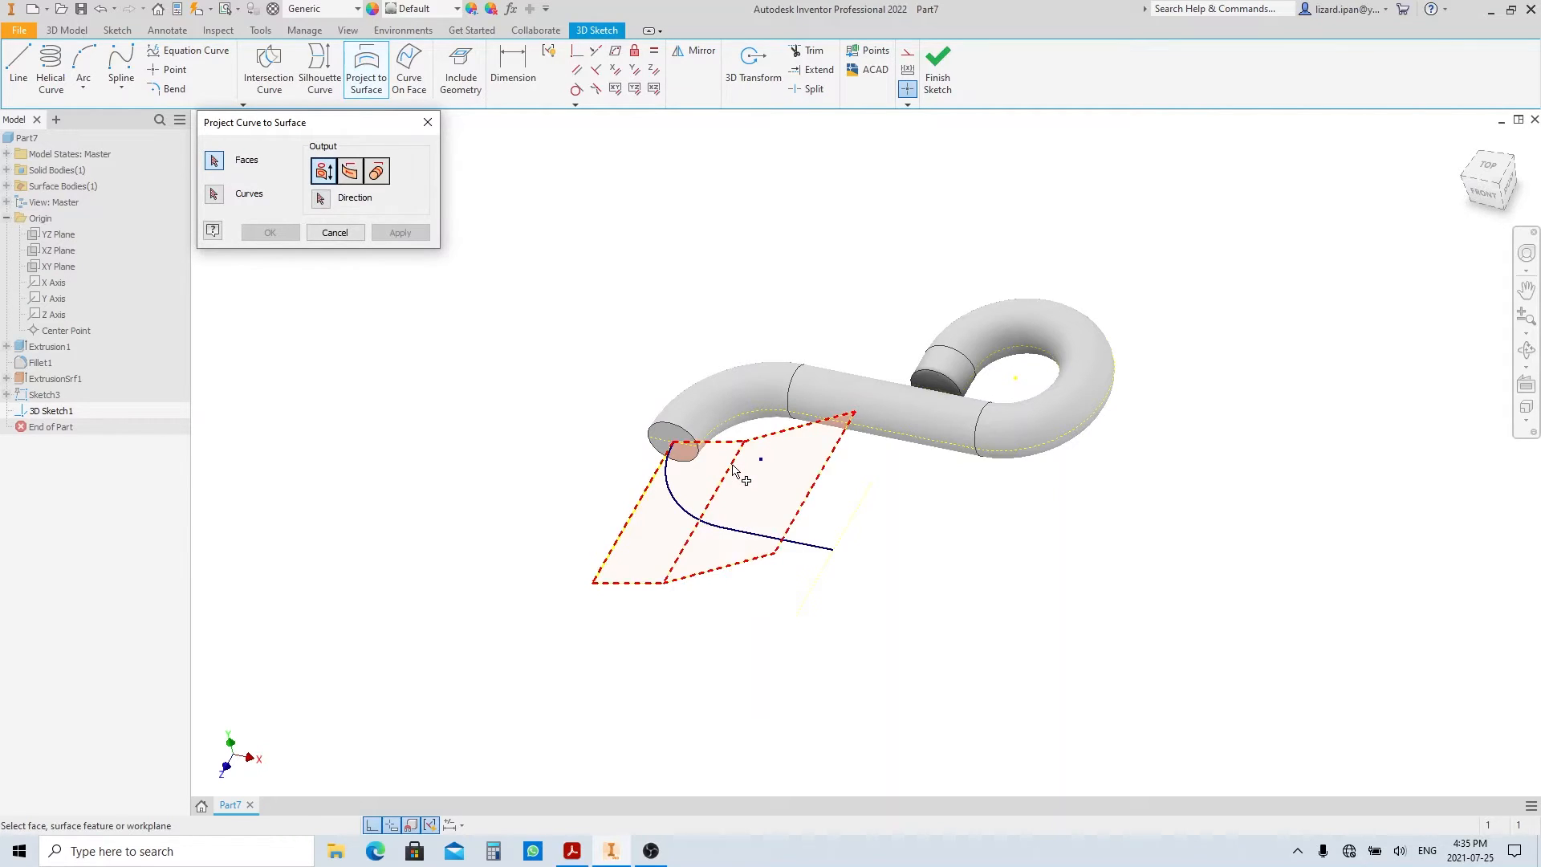
left_click(213, 195)
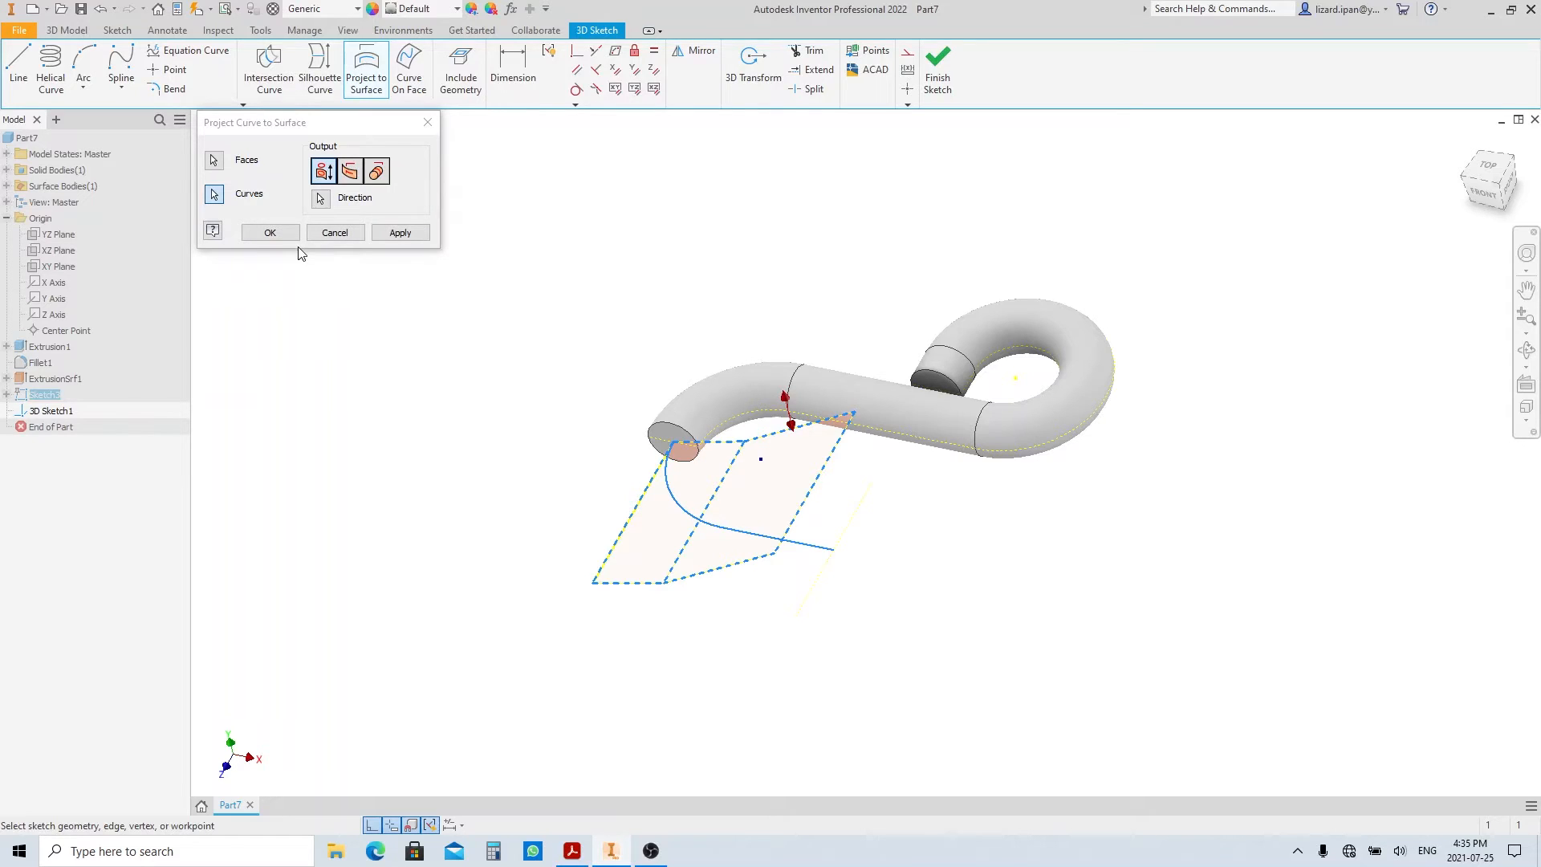
left_click(334, 231)
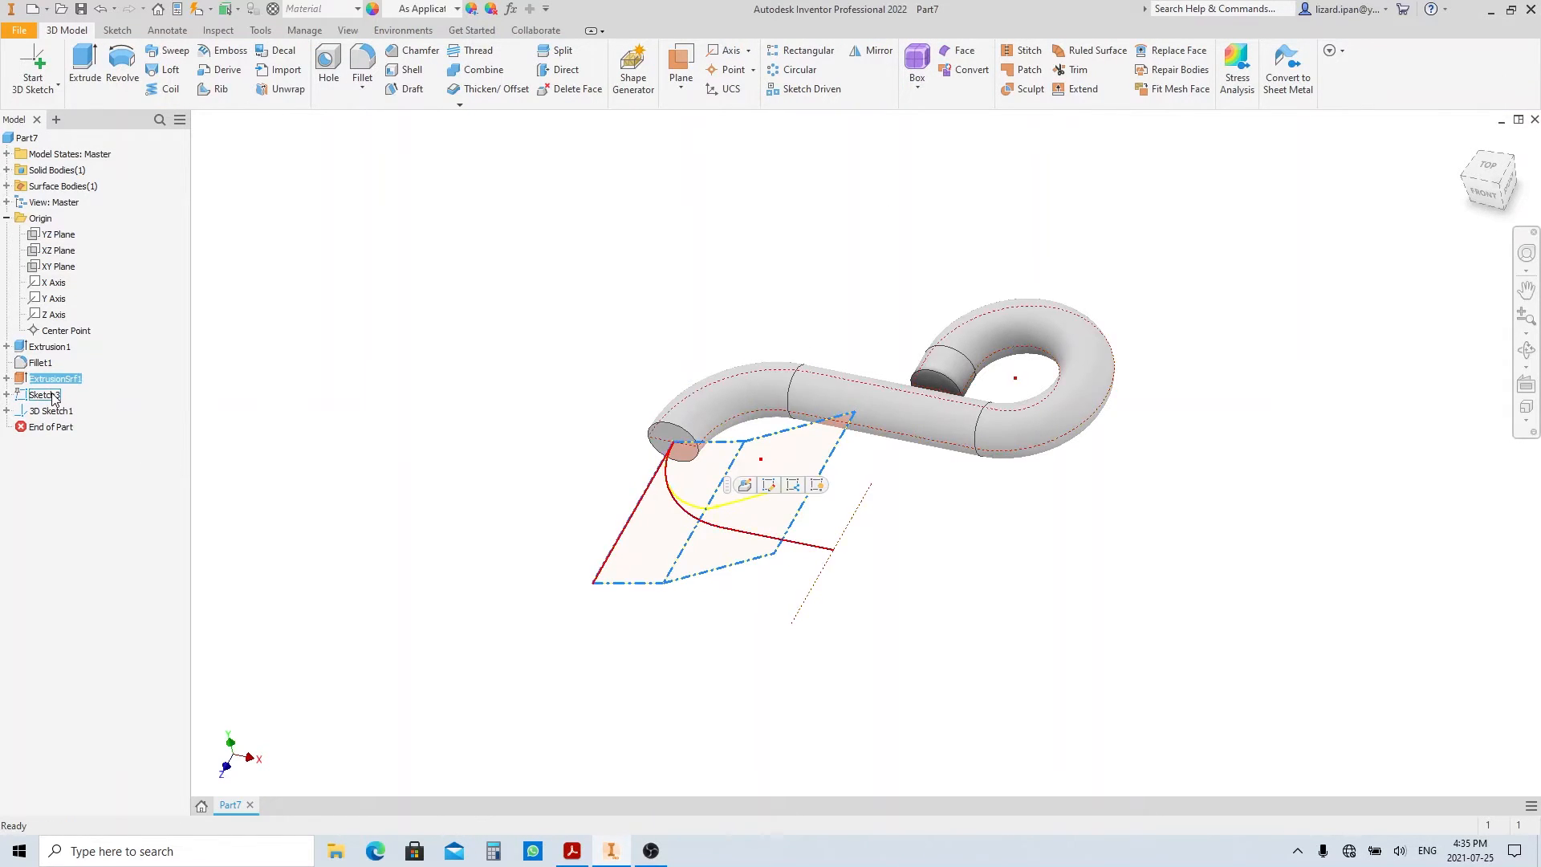
Hide Sketch3 via its Visibility option, leaving the rod and projected curve for the sweep.
right_click(45, 395)
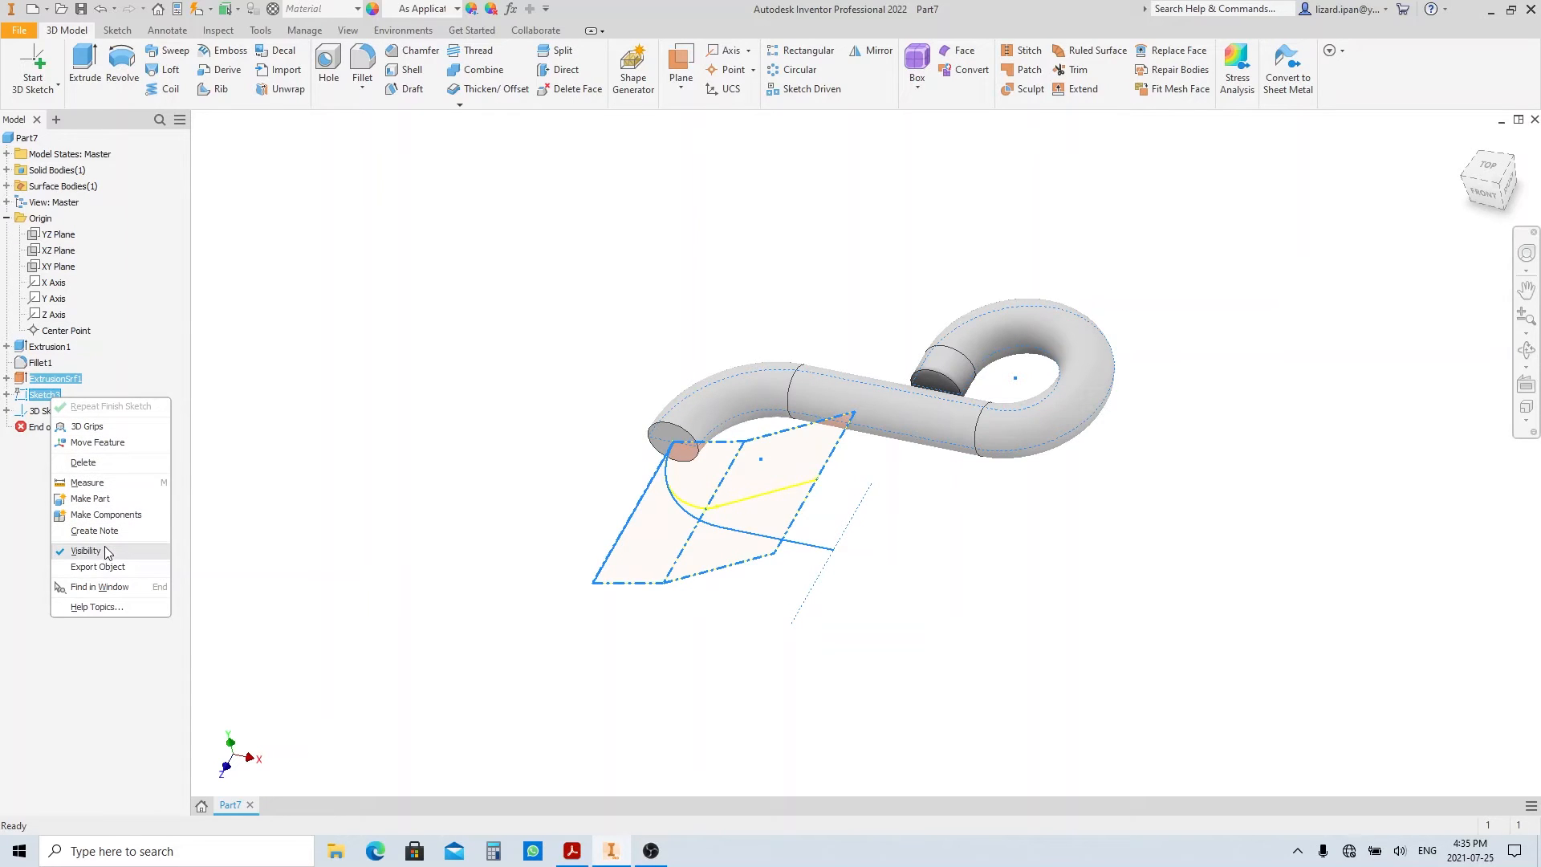
left_click(85, 551)
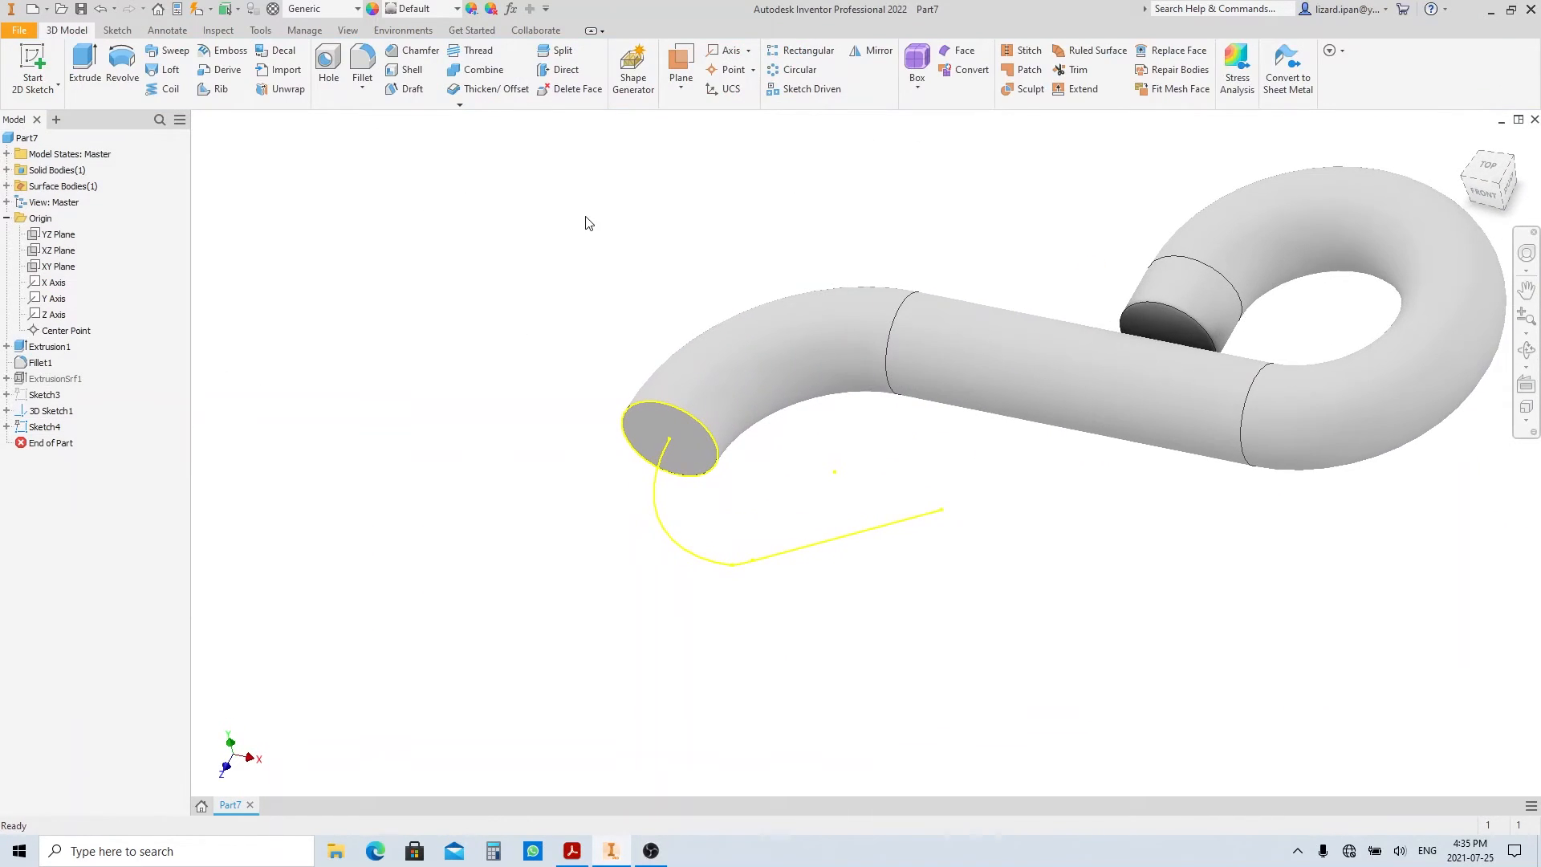
left_click(175, 50)
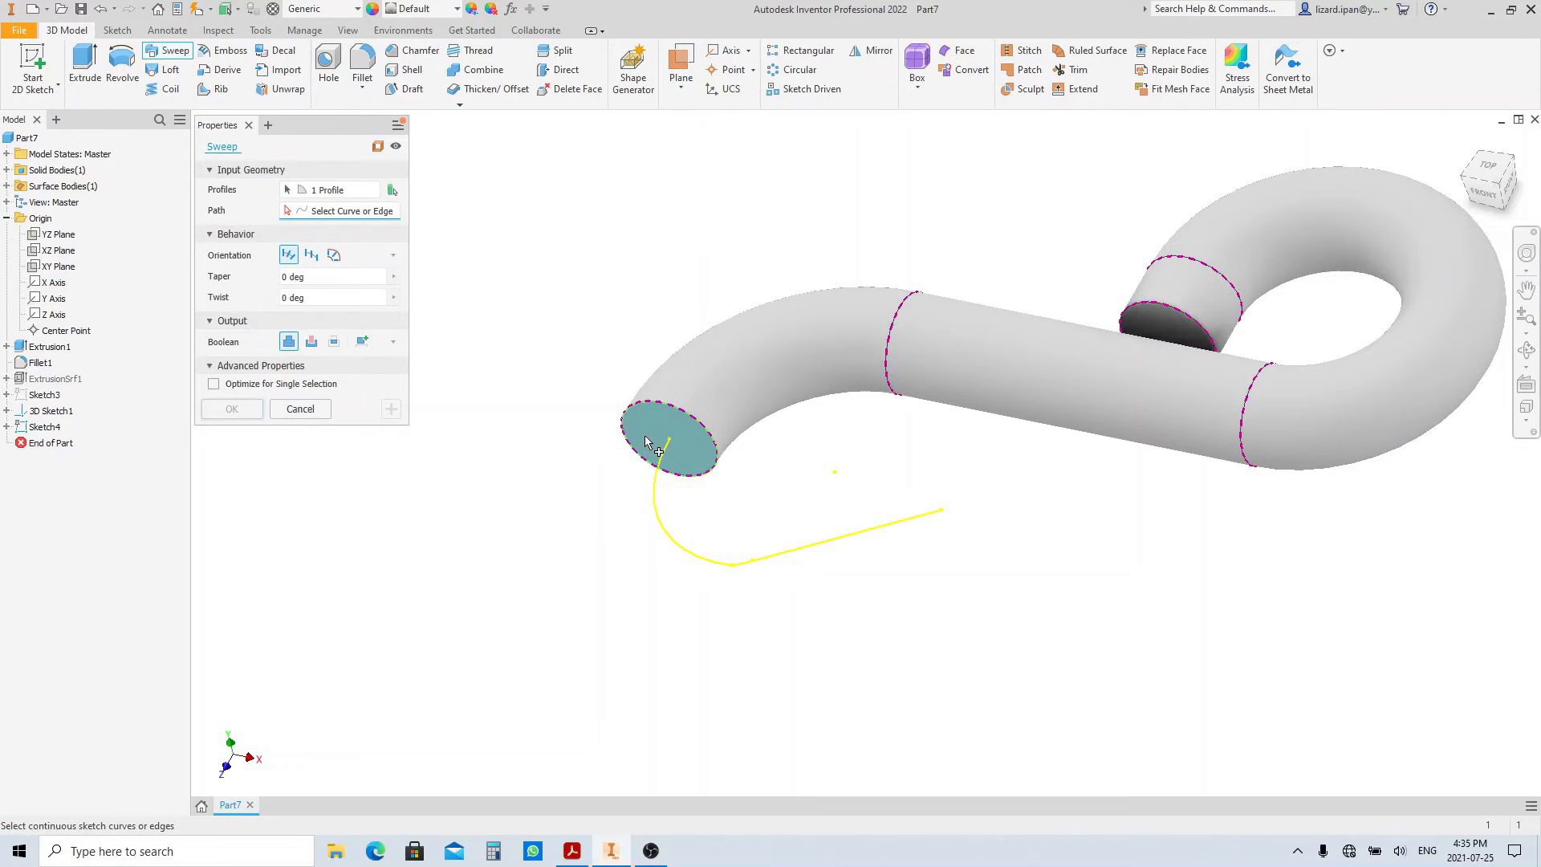
Sweep the end-face circle along only the projected arc curve via Select Other and confirm Sweep1.
left_click(668, 520)
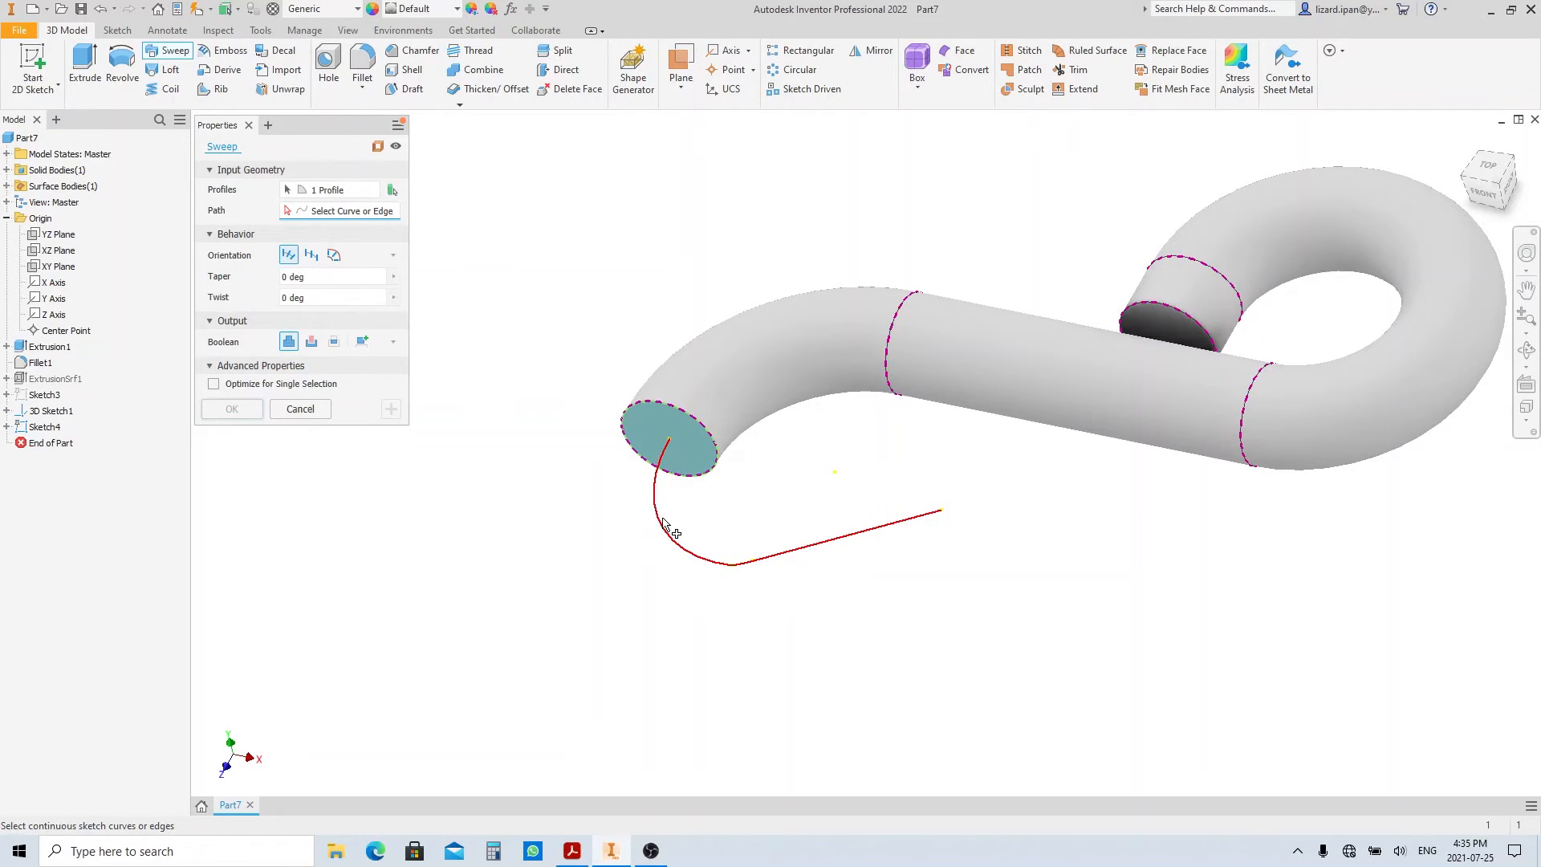
left_click(736, 545)
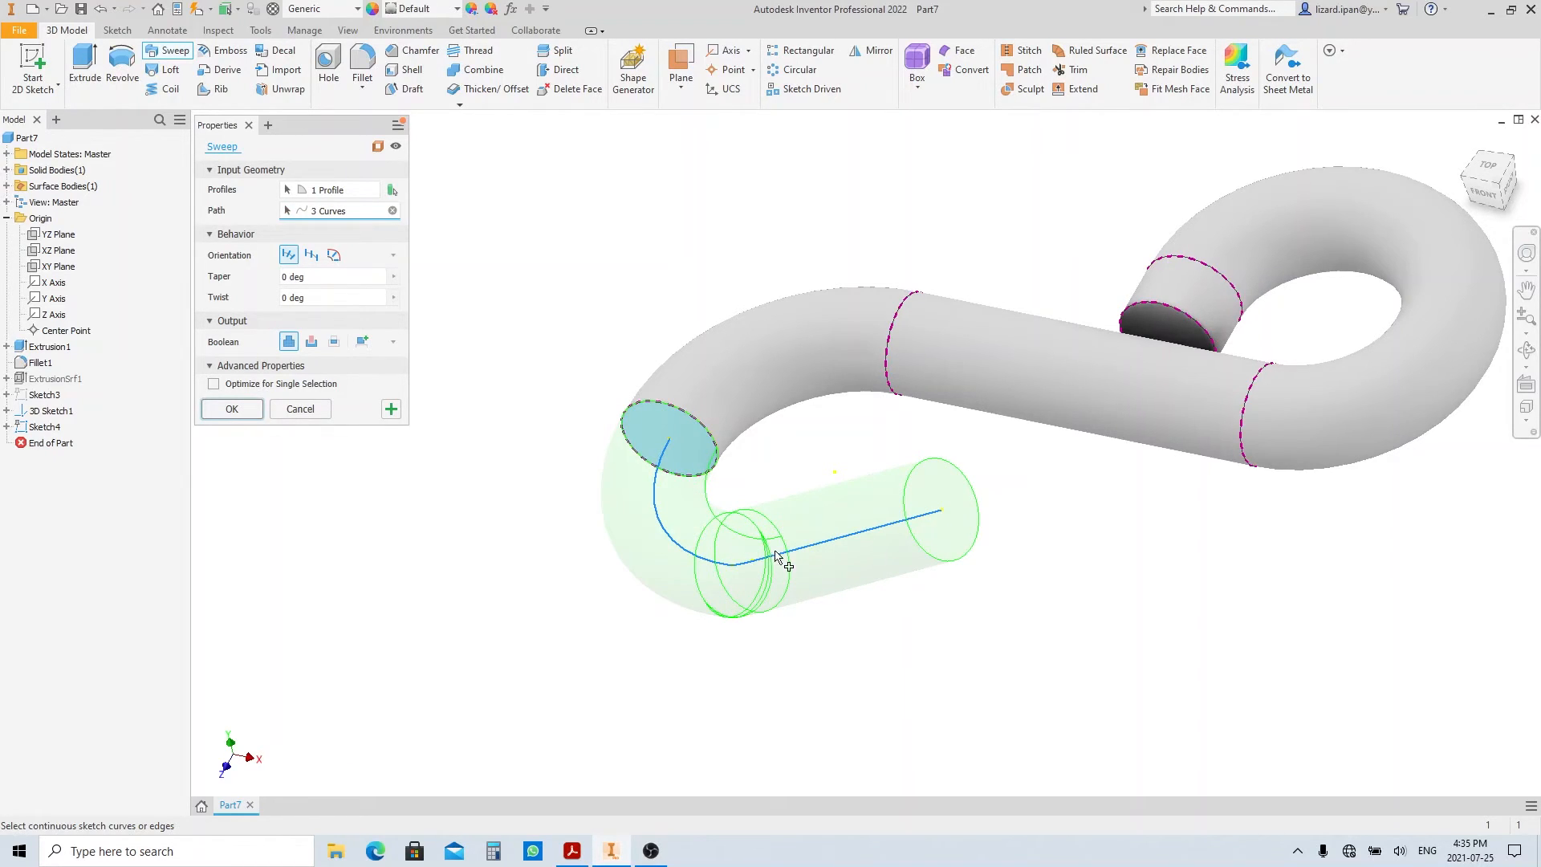
mouse_move(732, 585)
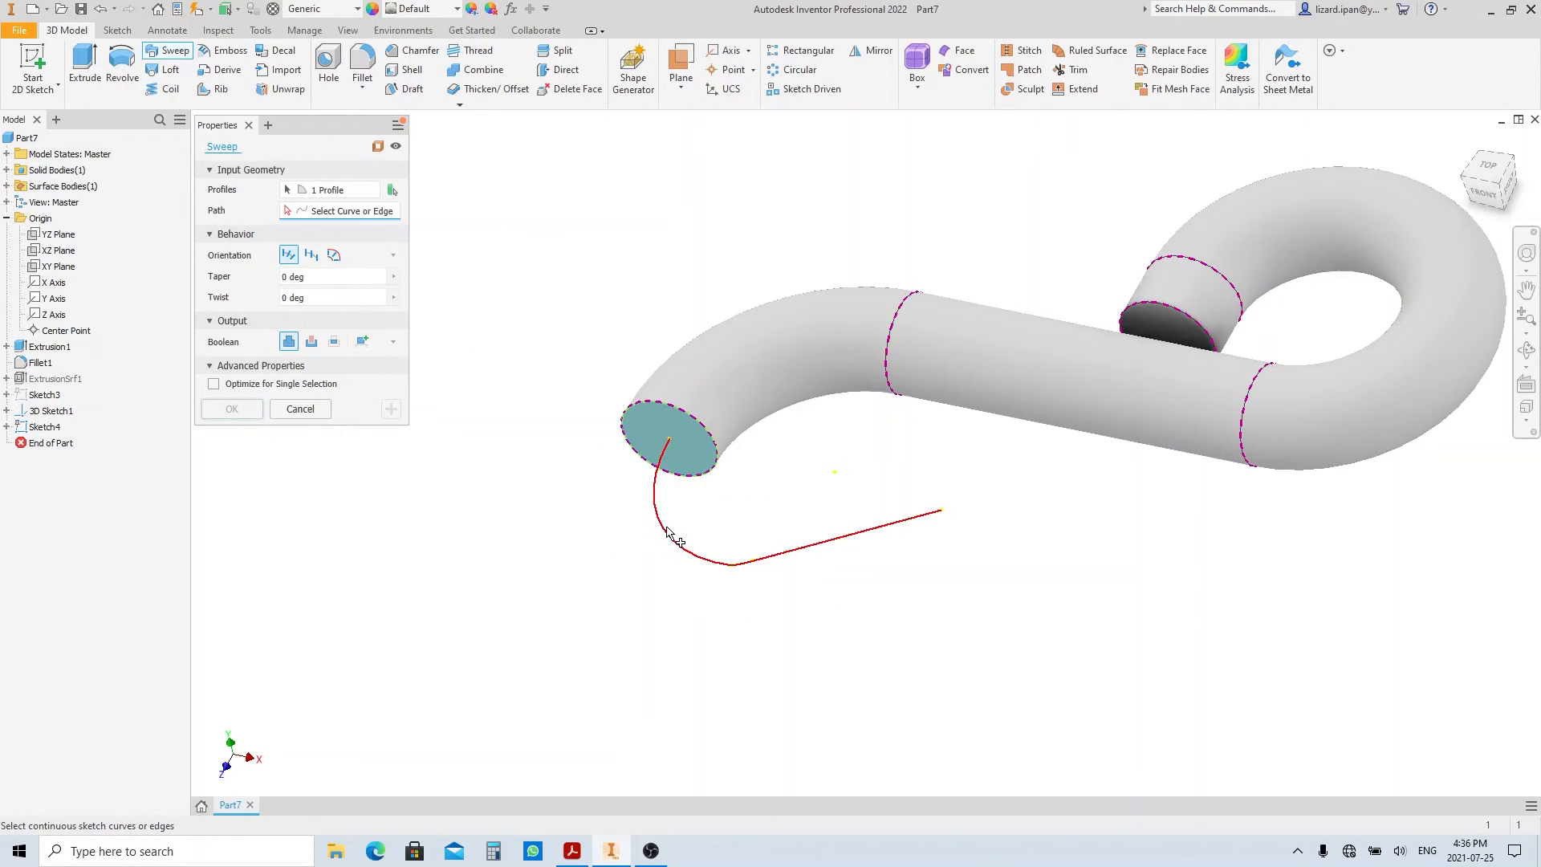
left_click(676, 539)
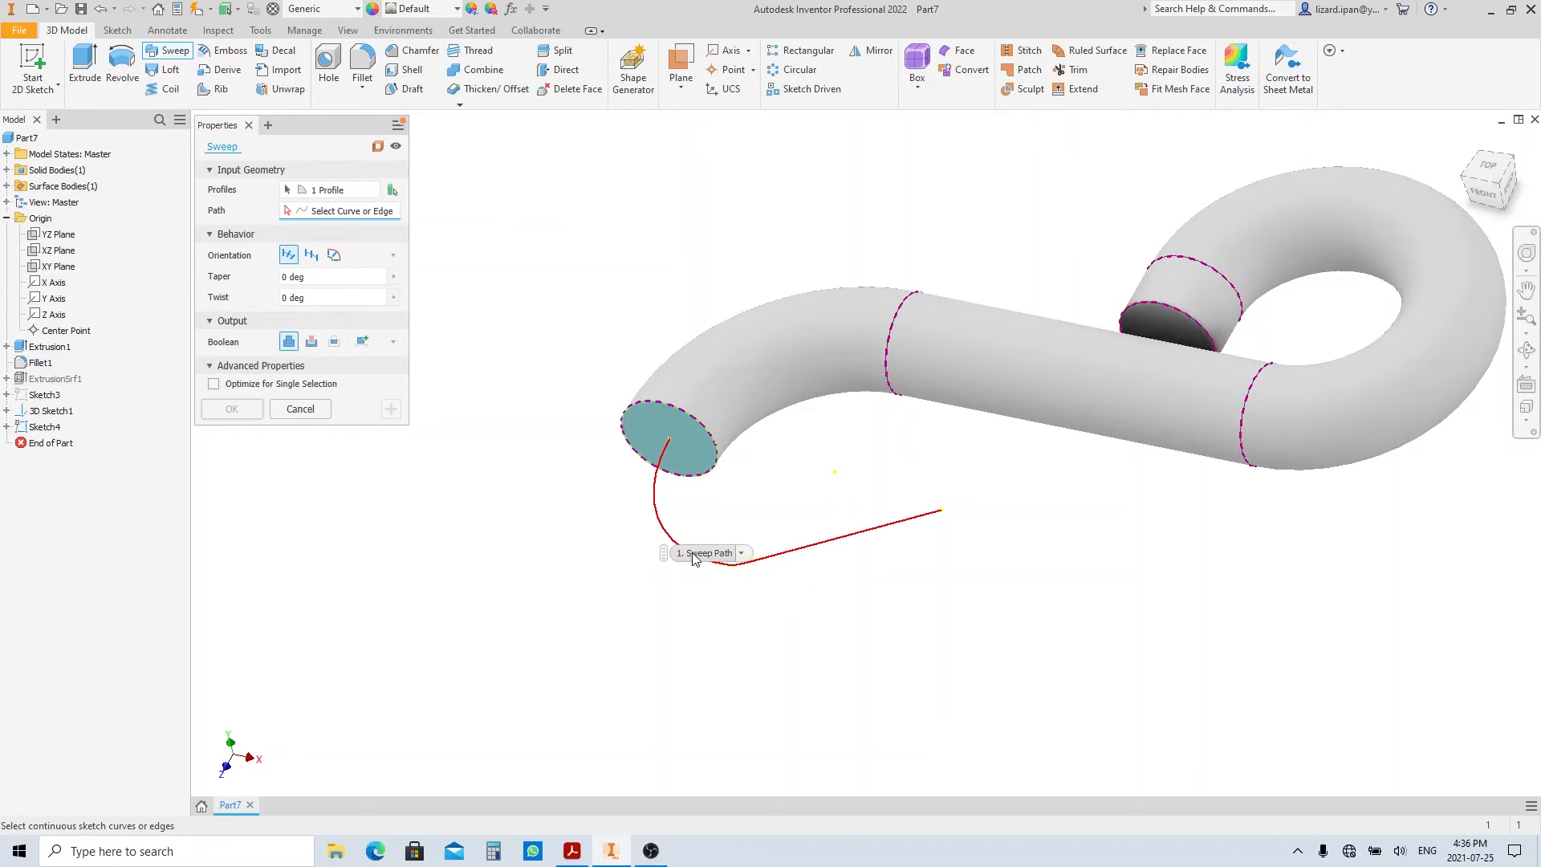
left_click(741, 552)
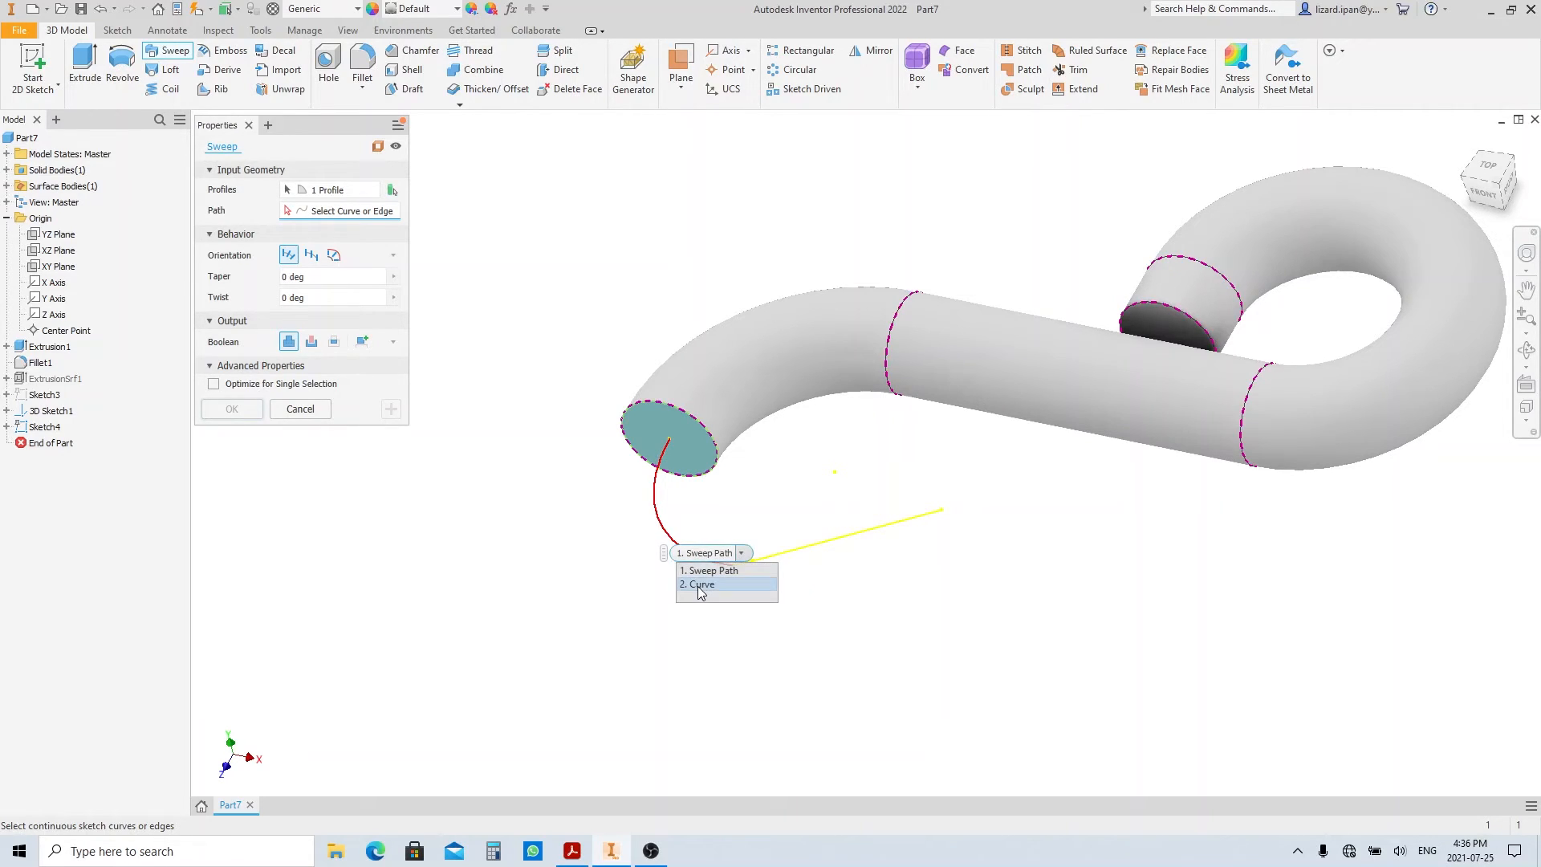
left_click(696, 585)
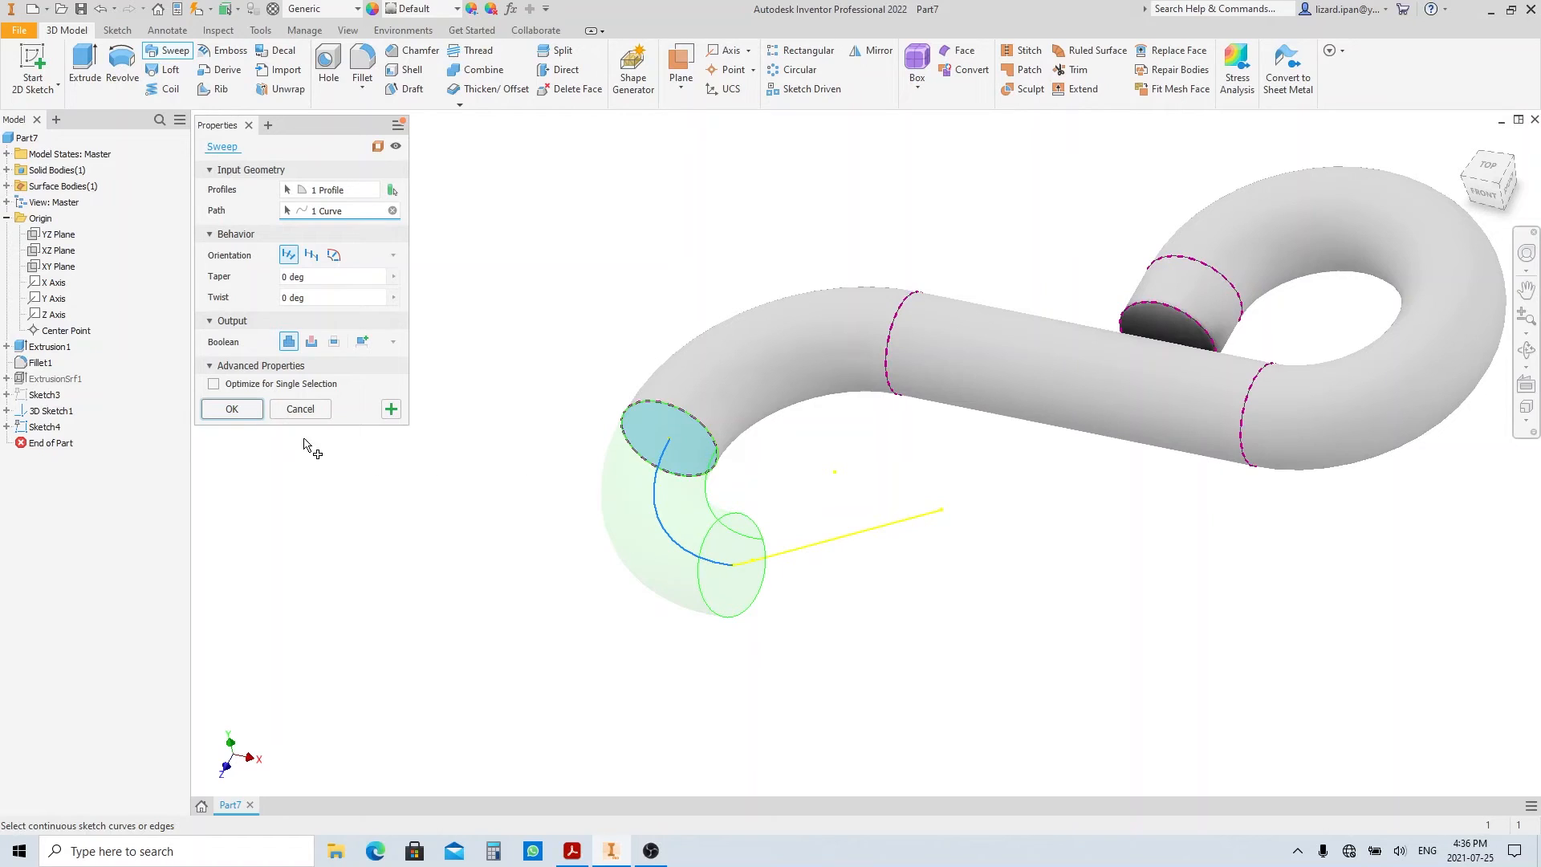
left_click(231, 409)
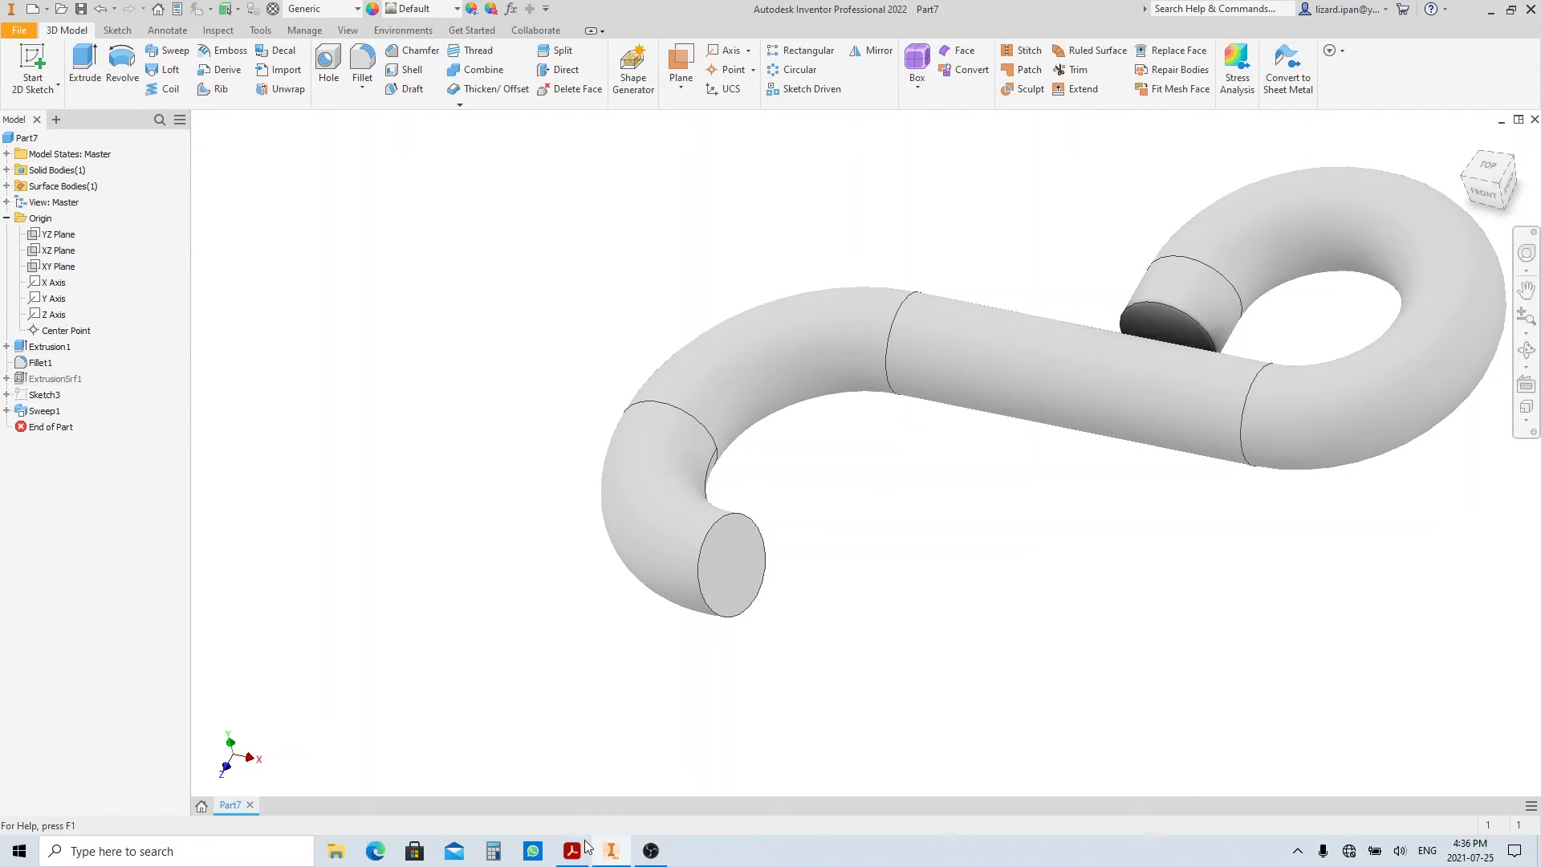
left_click(572, 851)
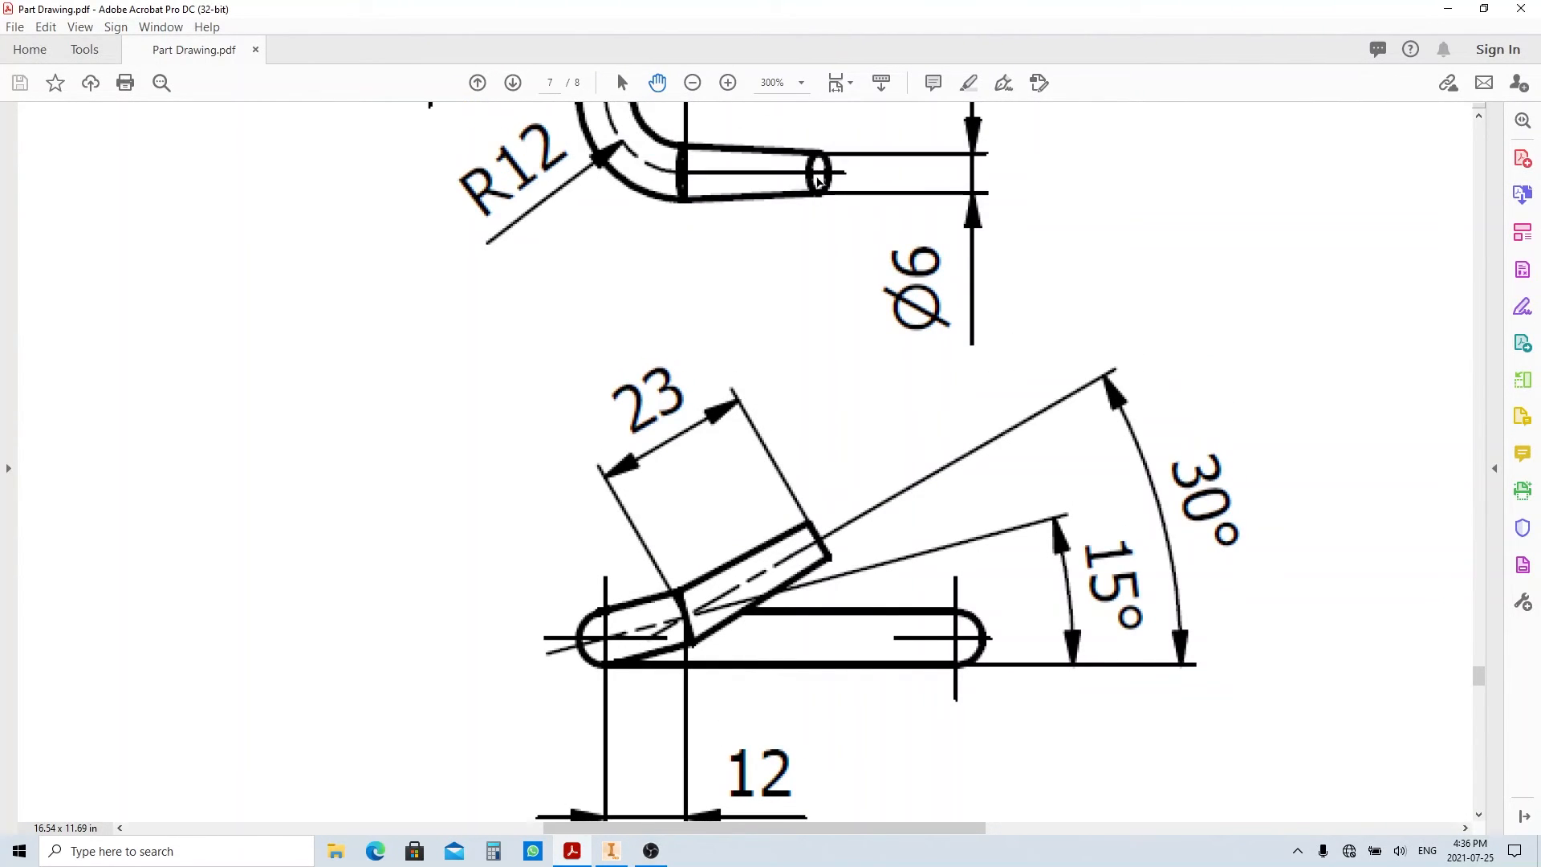
mouse_move(682, 742)
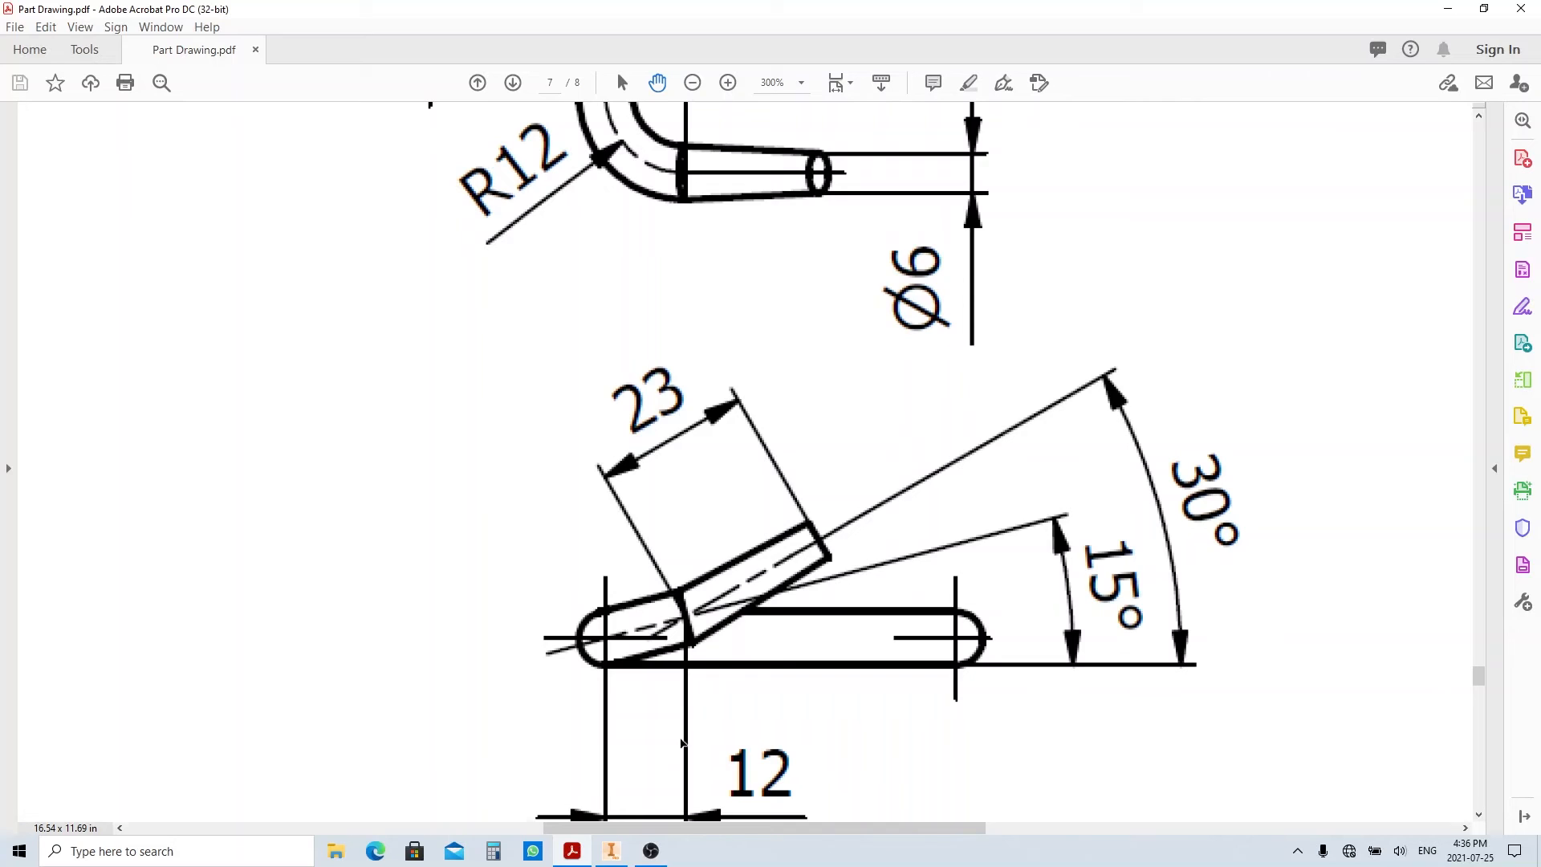
Return from the Acrobat part drawing to the Inventor hook model.
left_click(609, 851)
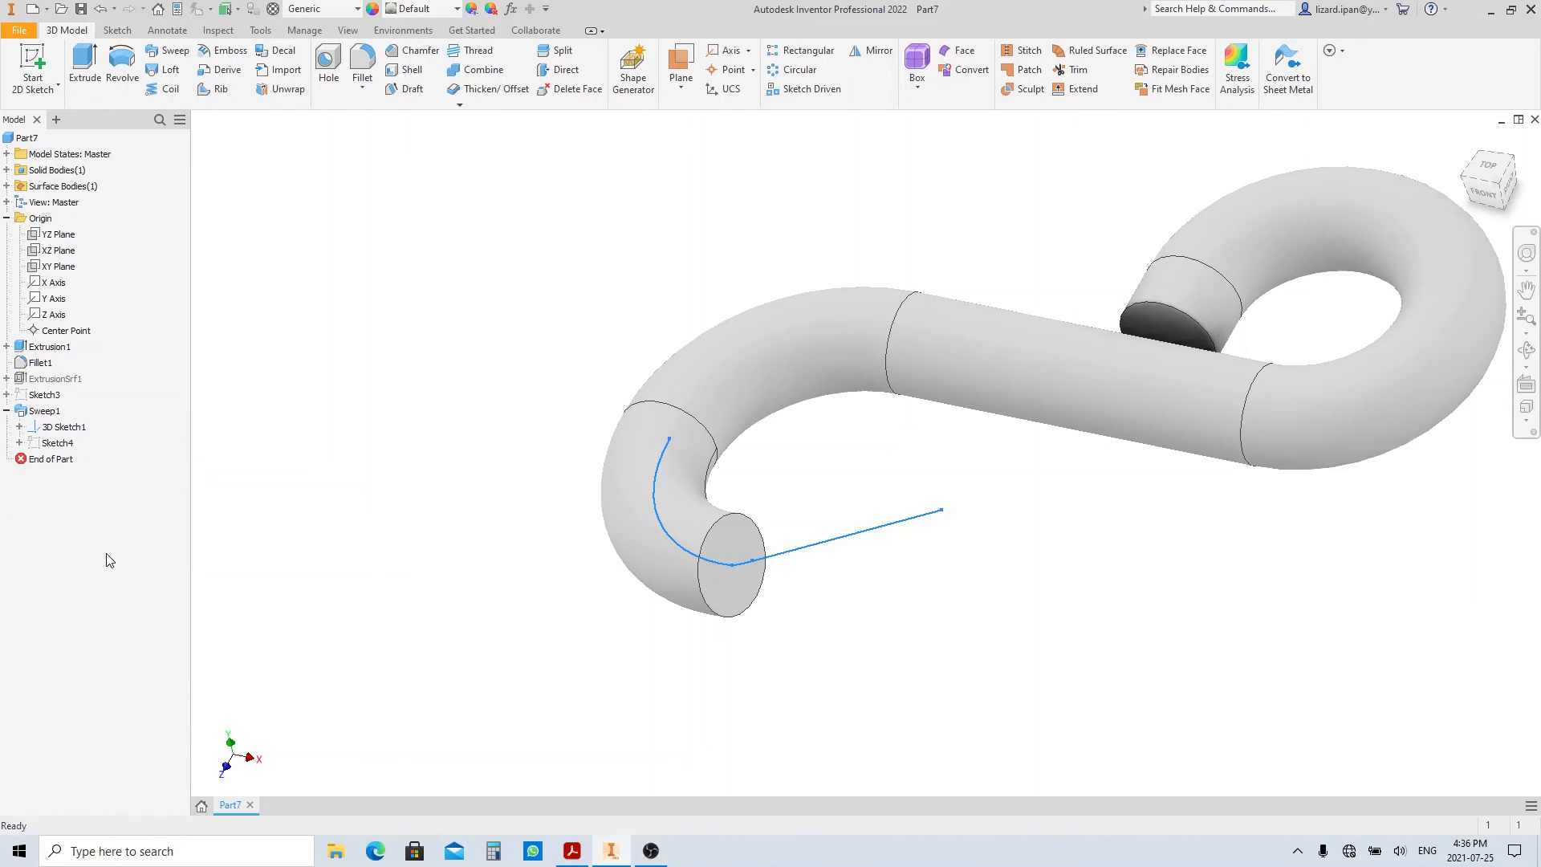
Create Work Plane1 past the swept end with a 6 mm circle in Sketch5, ready for lofting.
left_click(679, 69)
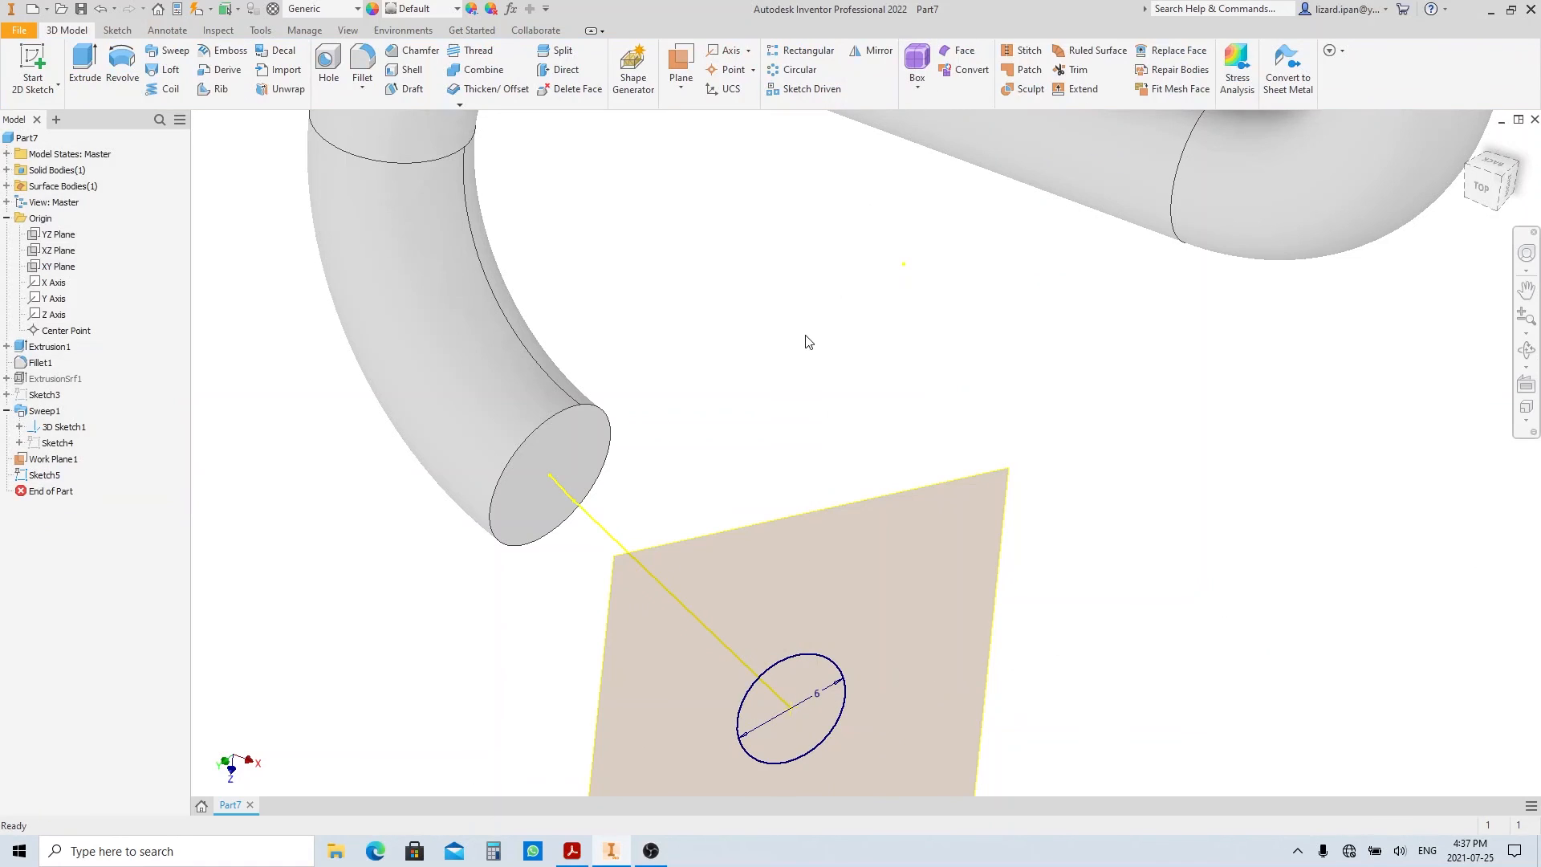
left_click(164, 69)
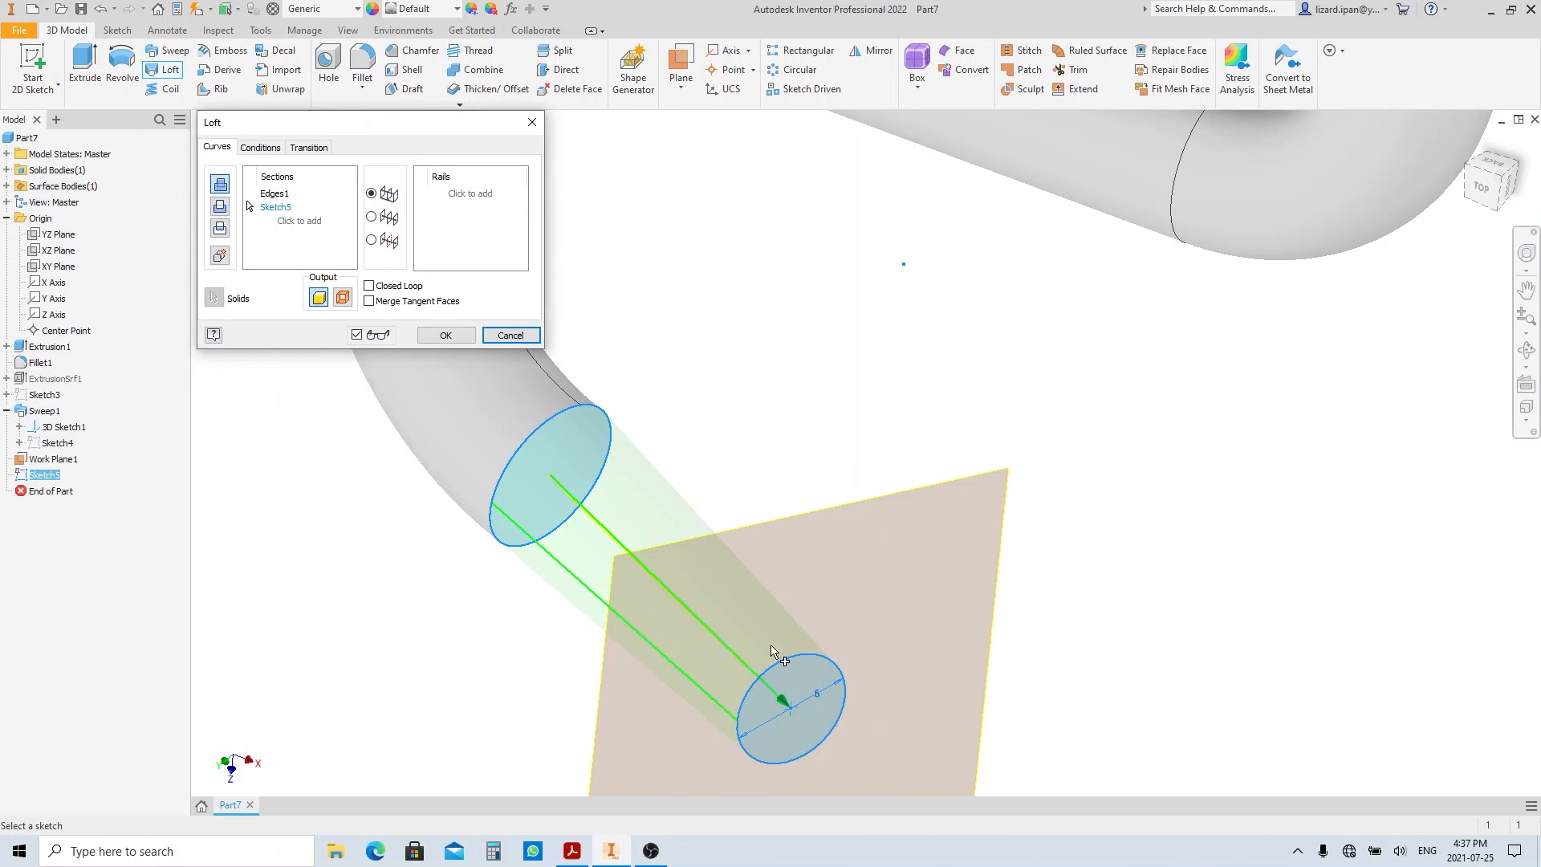
Confirm Loft1 from the rod end to the 6 mm circle and inspect the tapered tip.
left_click(445, 335)
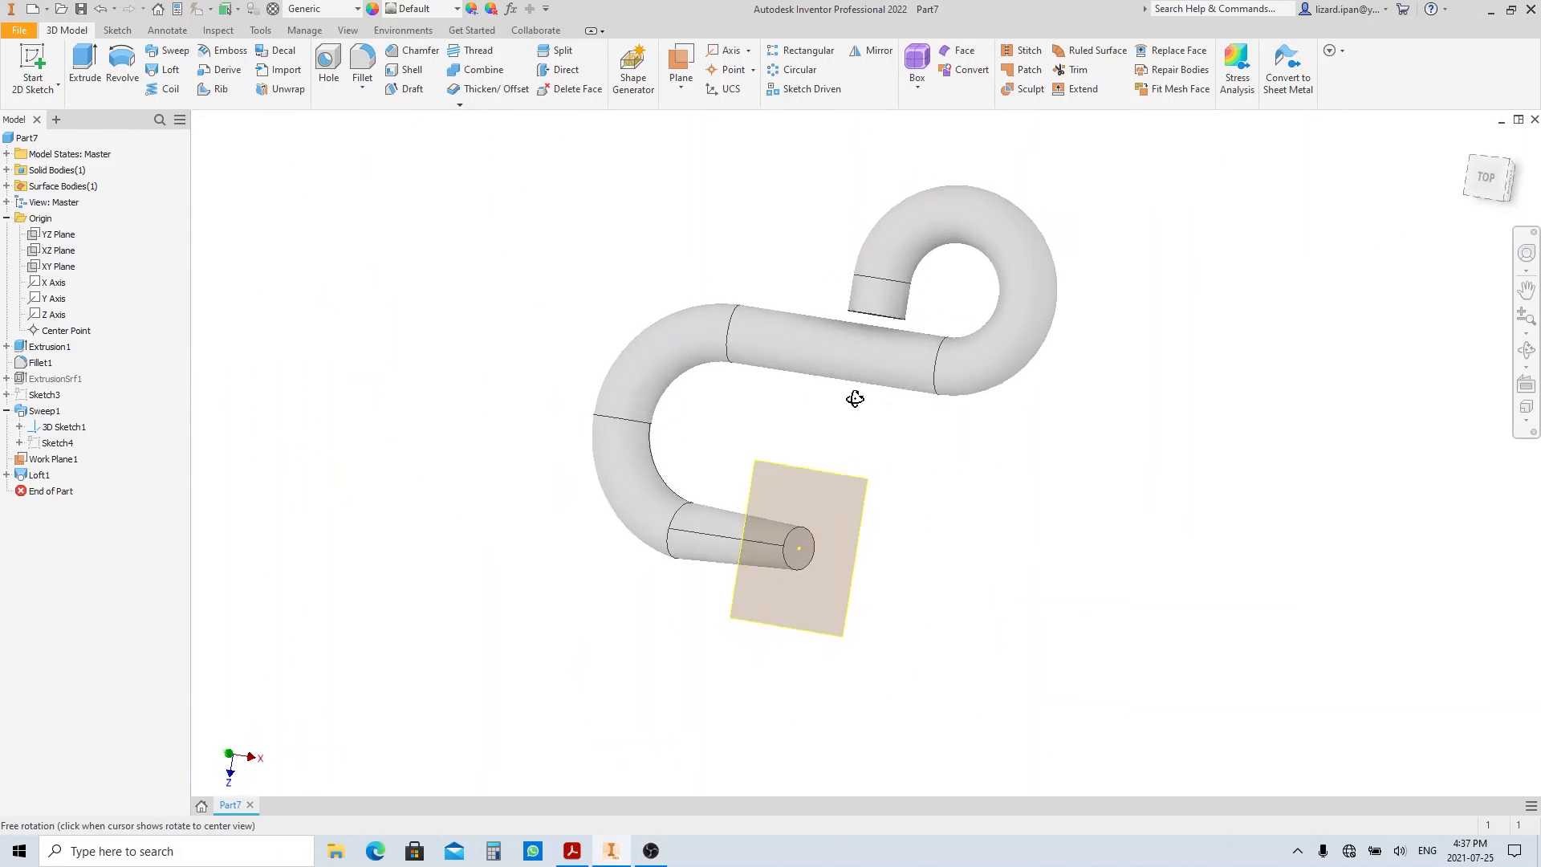
left_click_drag(855, 398, 802, 300)
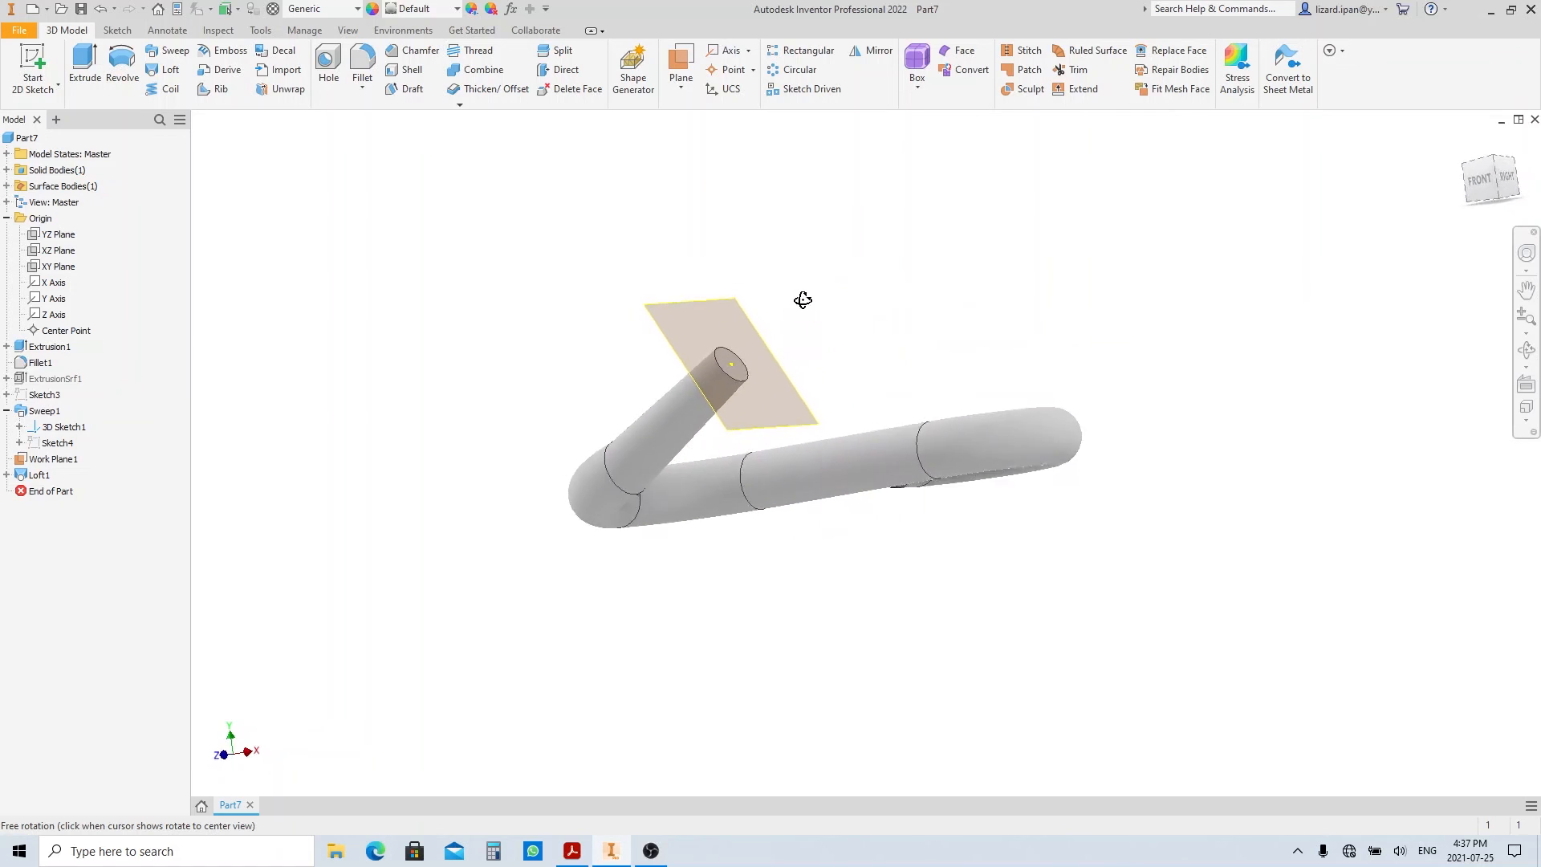